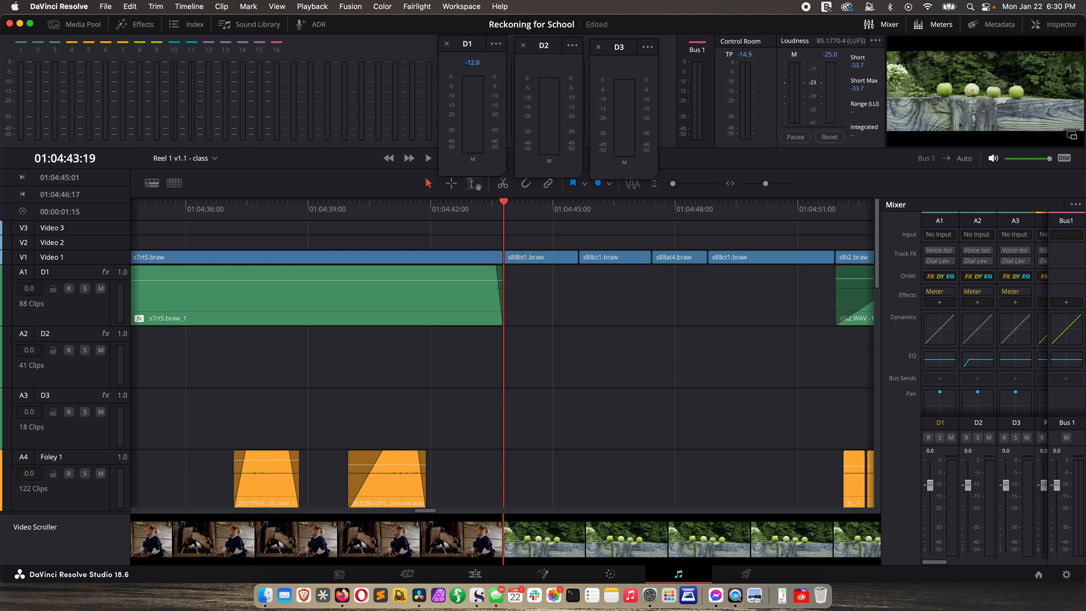
mouse_move(319, 408)
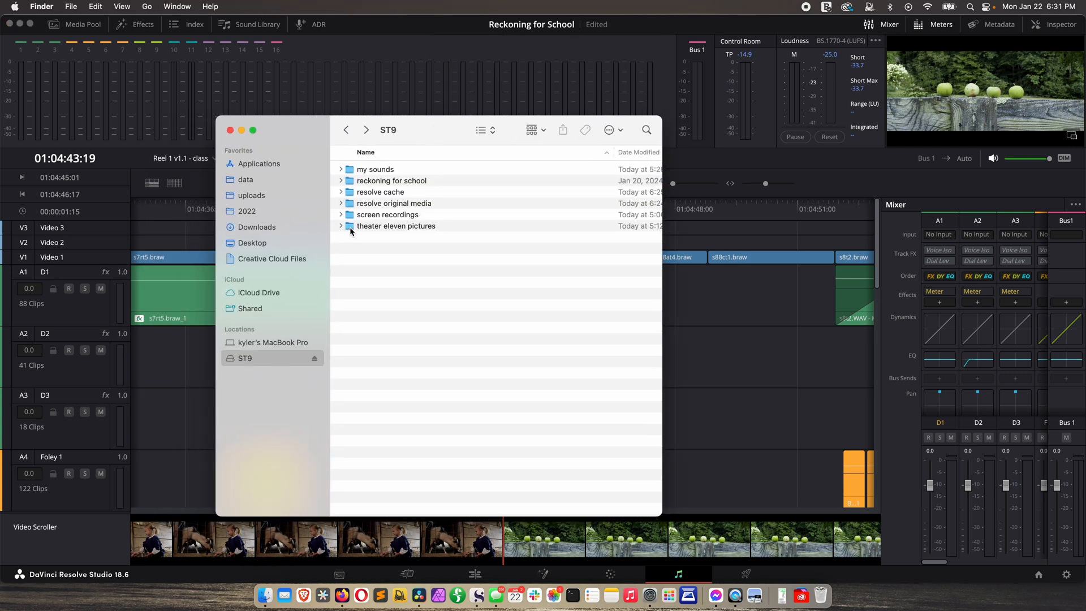
In Finder, browse the sound library into human and foot steps, then return to human
double_click(396, 226)
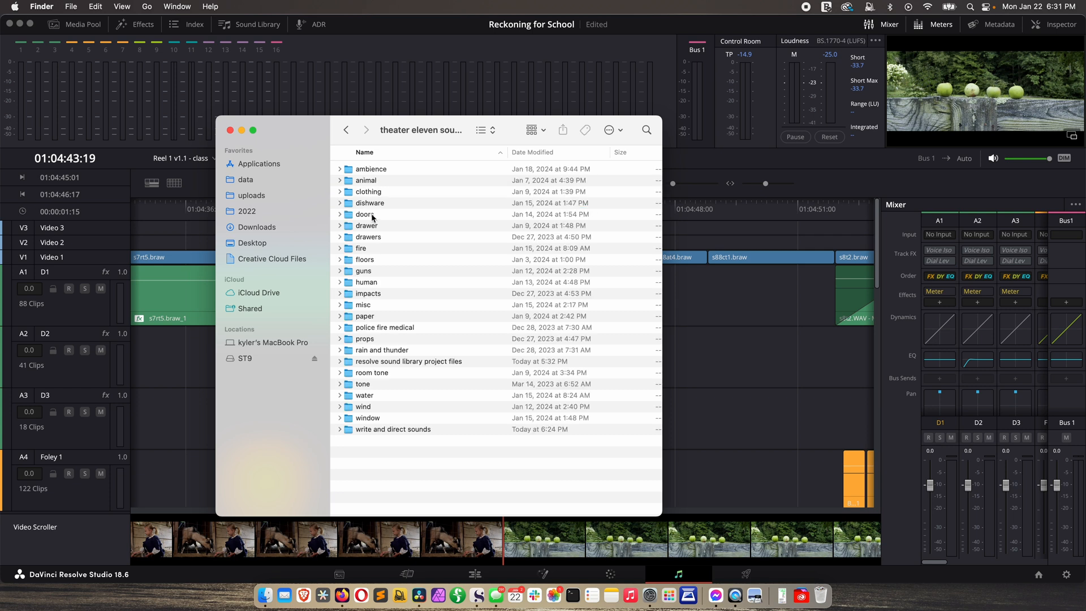
mouse_move(413, 165)
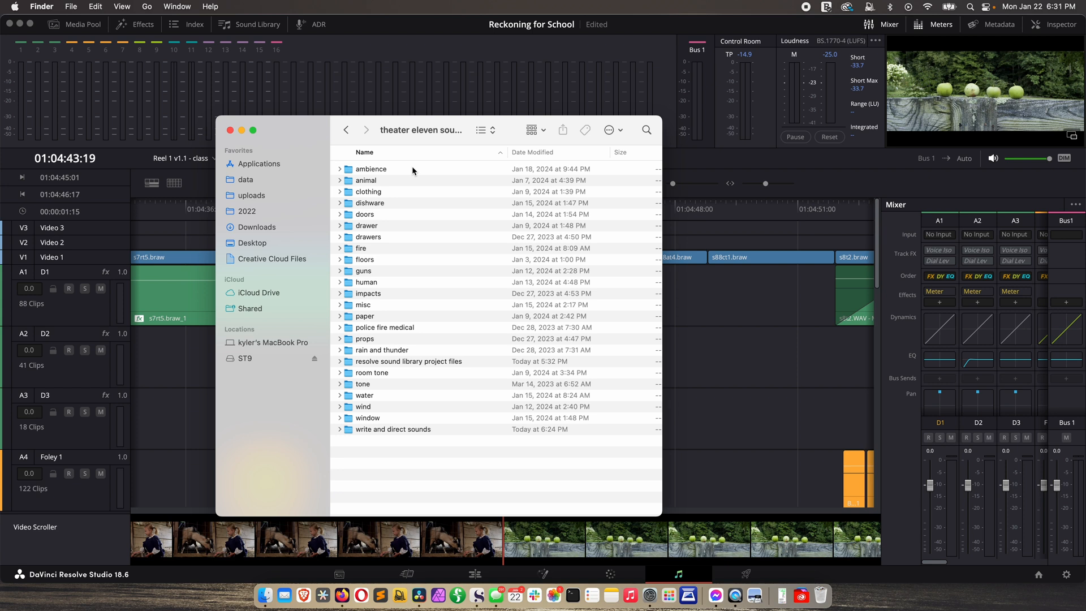
left_click(367, 282)
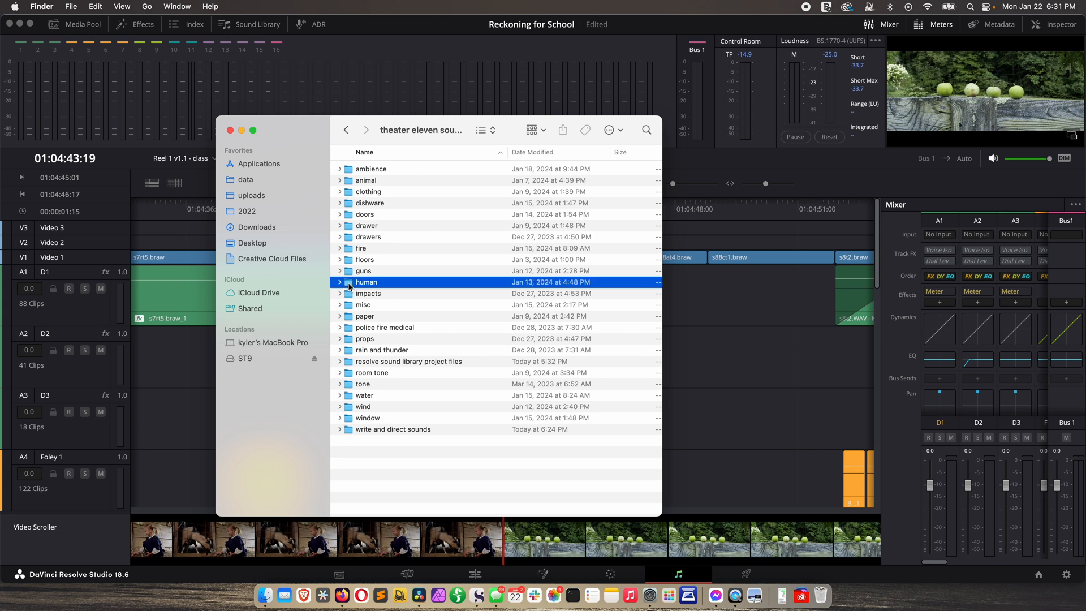
double_click(366, 282)
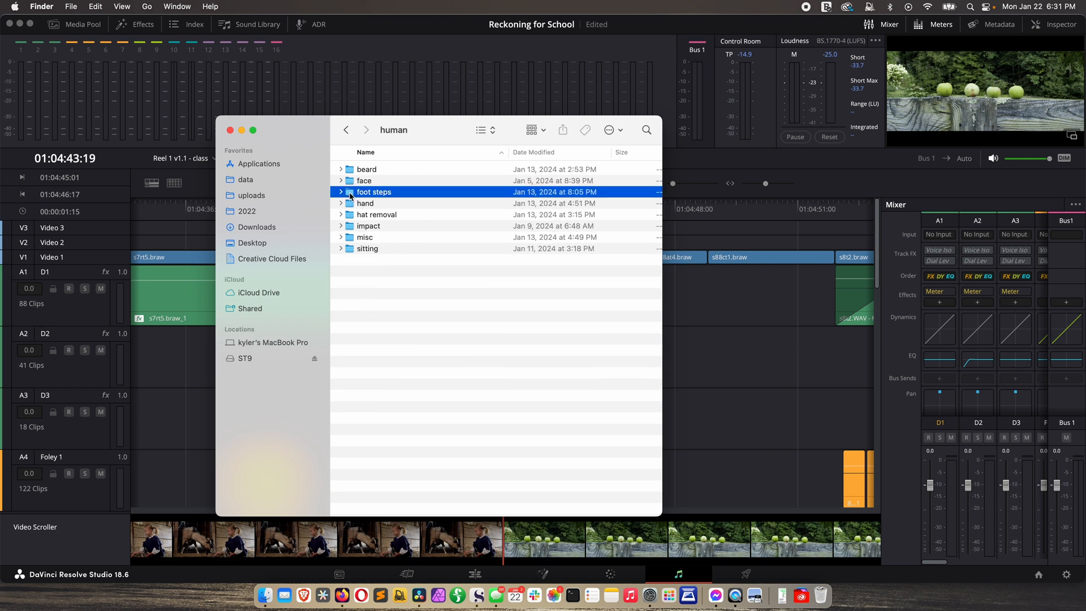
double_click(374, 192)
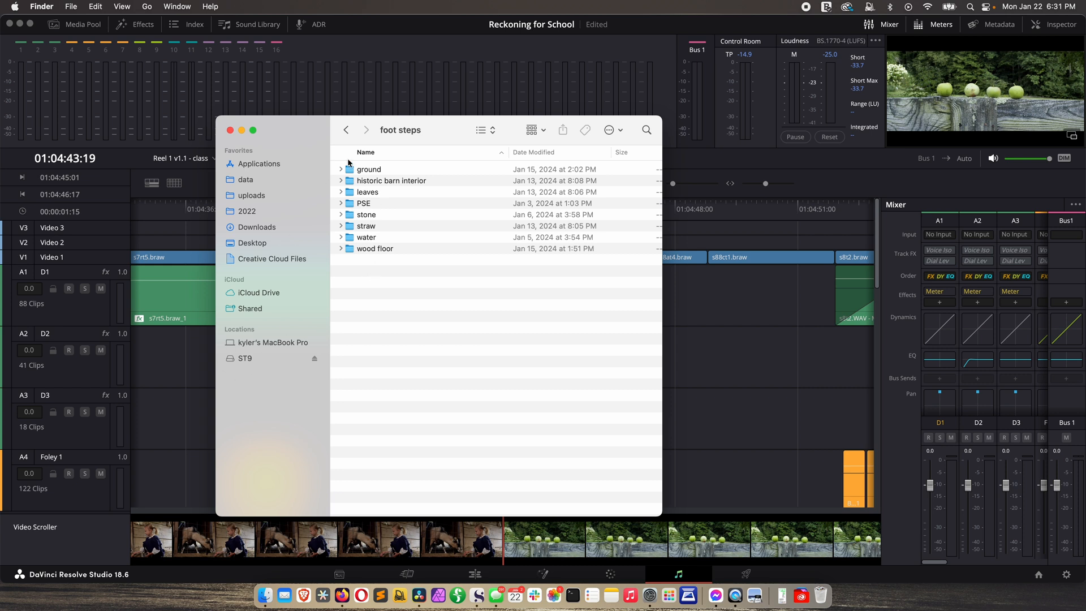
left_click(346, 131)
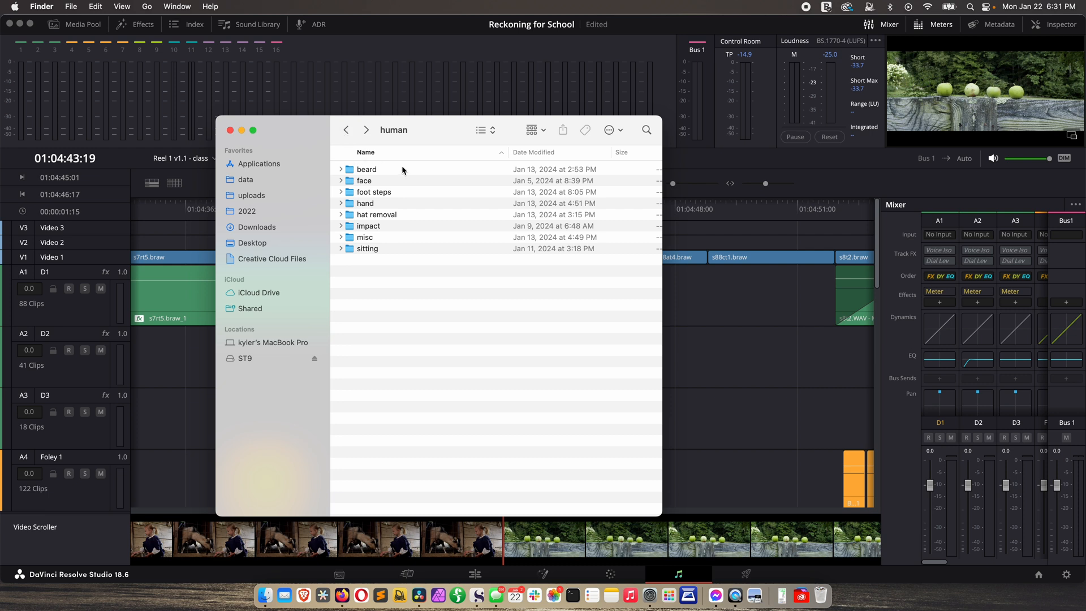
left_click(360, 130)
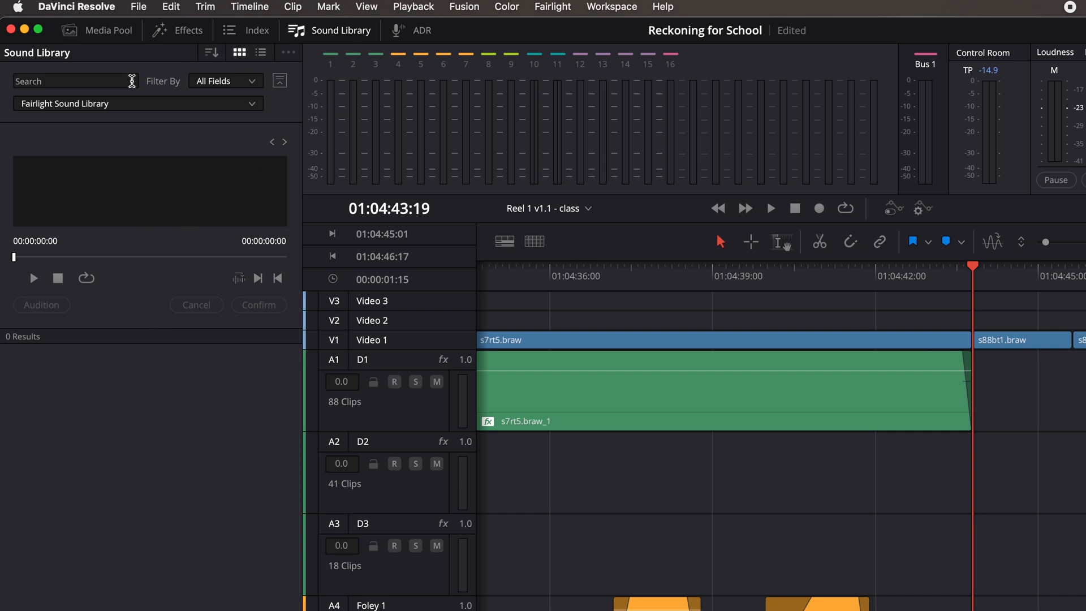
mouse_move(48, 202)
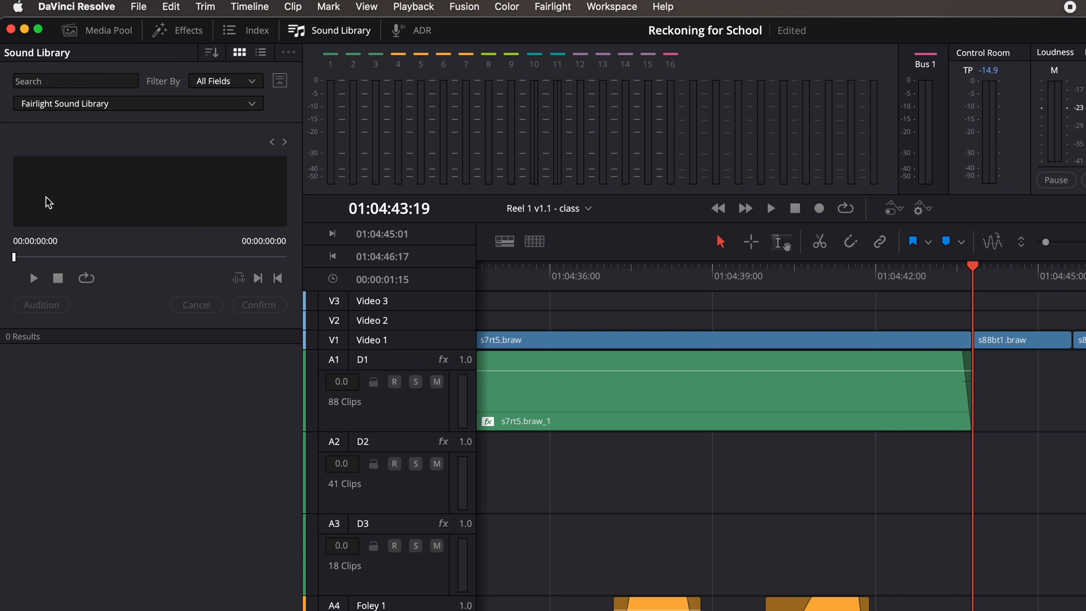
mouse_move(856, 481)
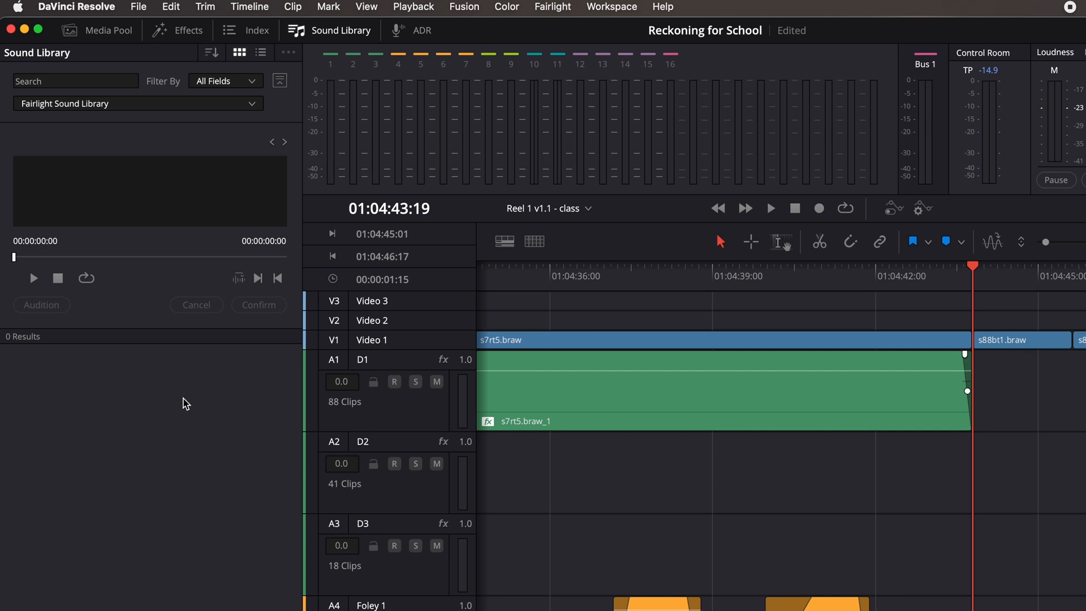
mouse_move(207, 470)
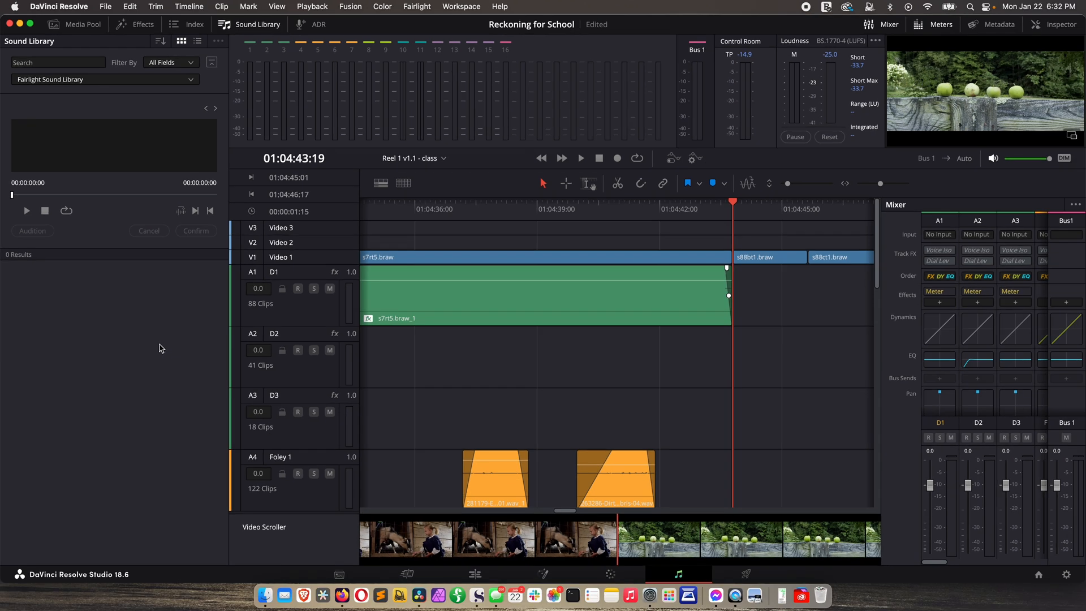
mouse_move(80, 269)
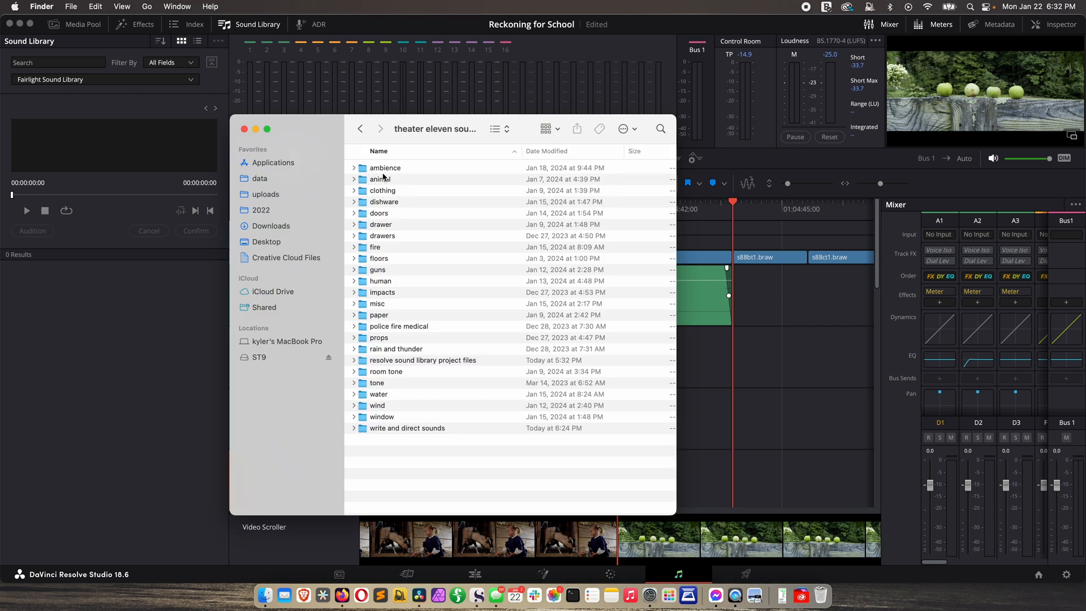
mouse_move(367, 438)
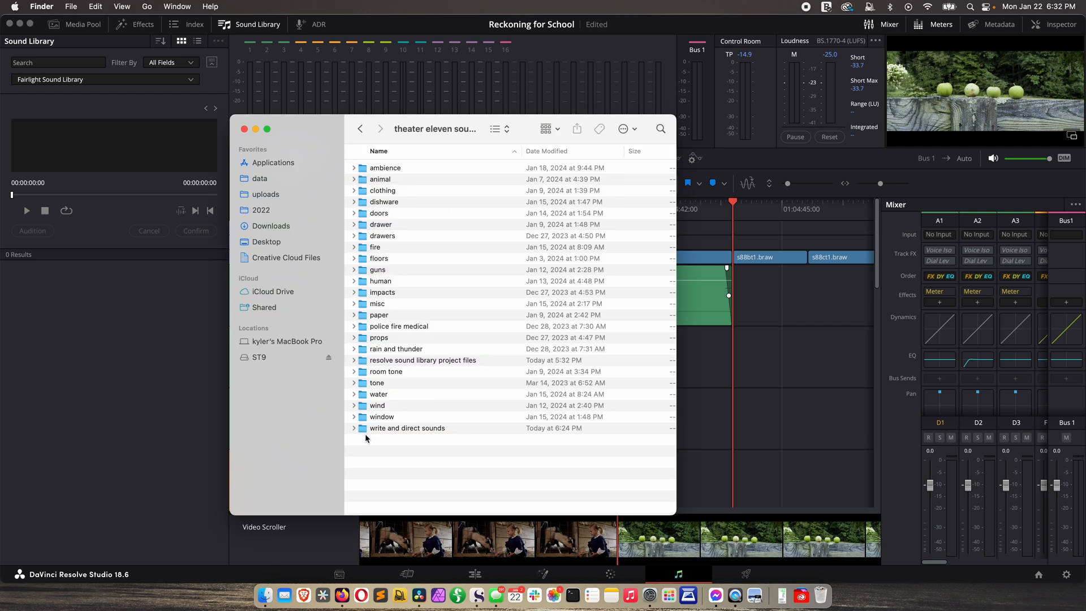
mouse_move(417, 447)
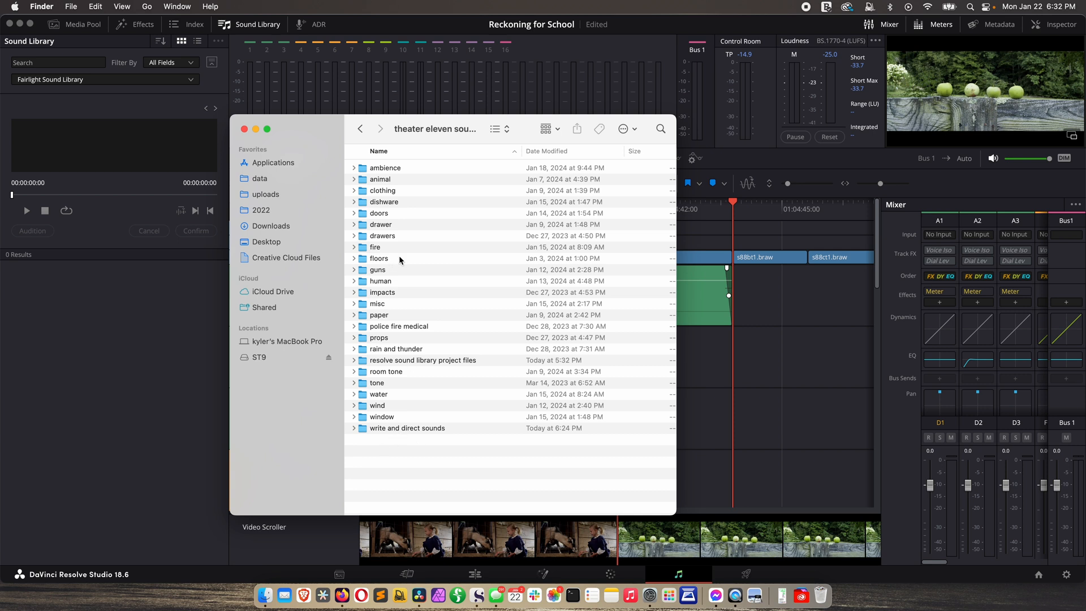
mouse_move(135, 447)
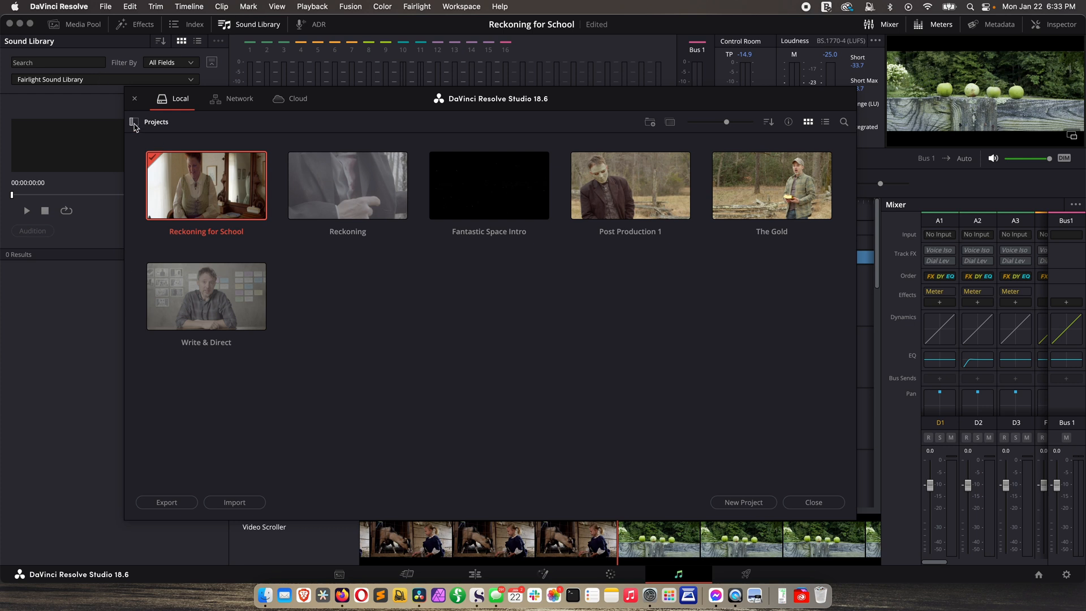
List project libraries, check disconnected Theater Eleven Sounds, then view Local Database details
left_click(134, 123)
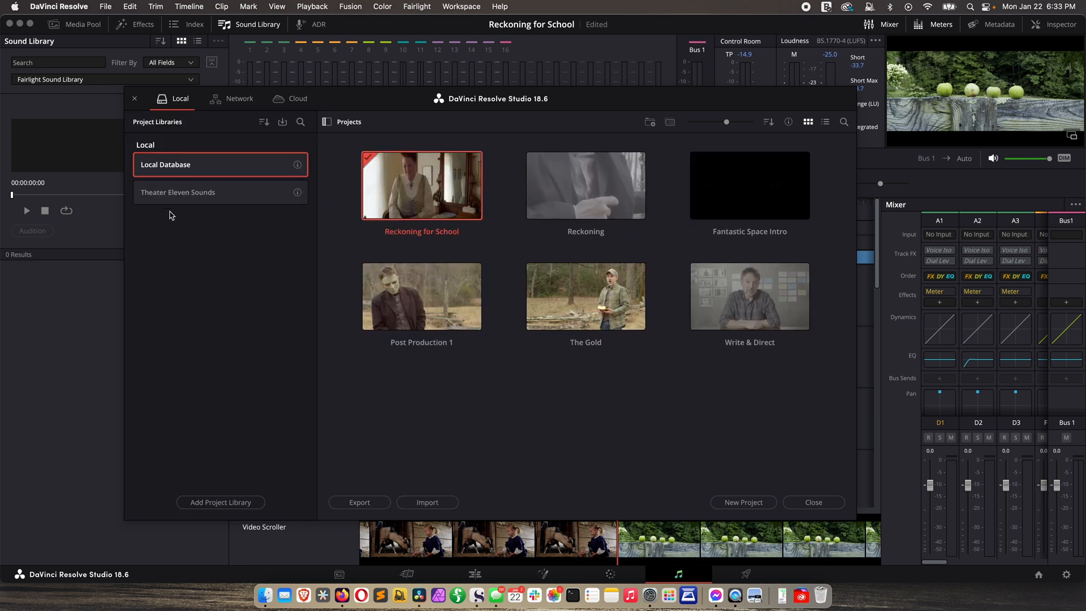
mouse_move(157, 169)
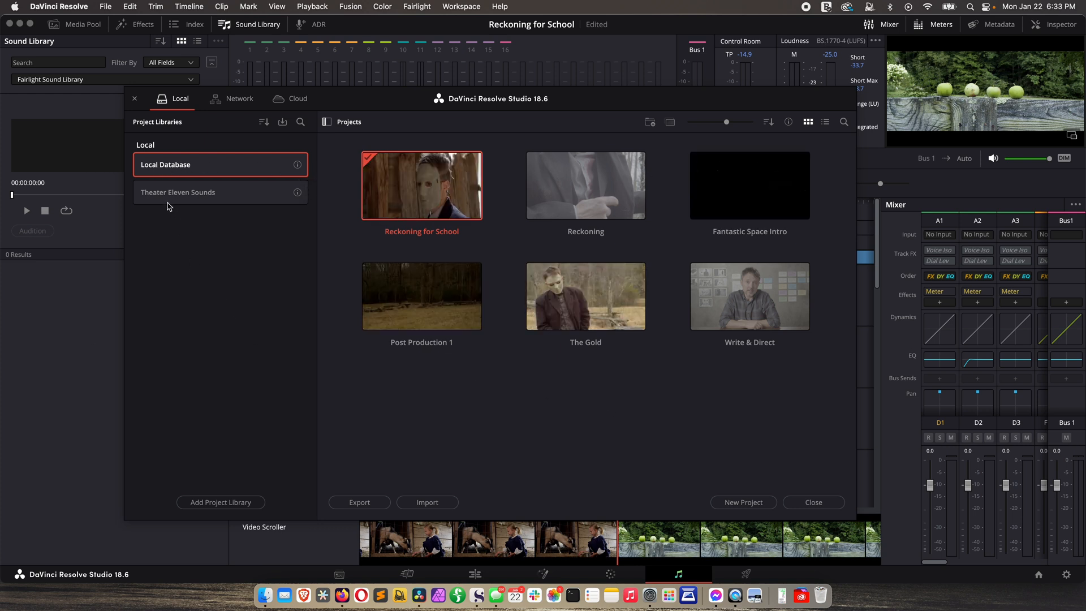
left_click(179, 192)
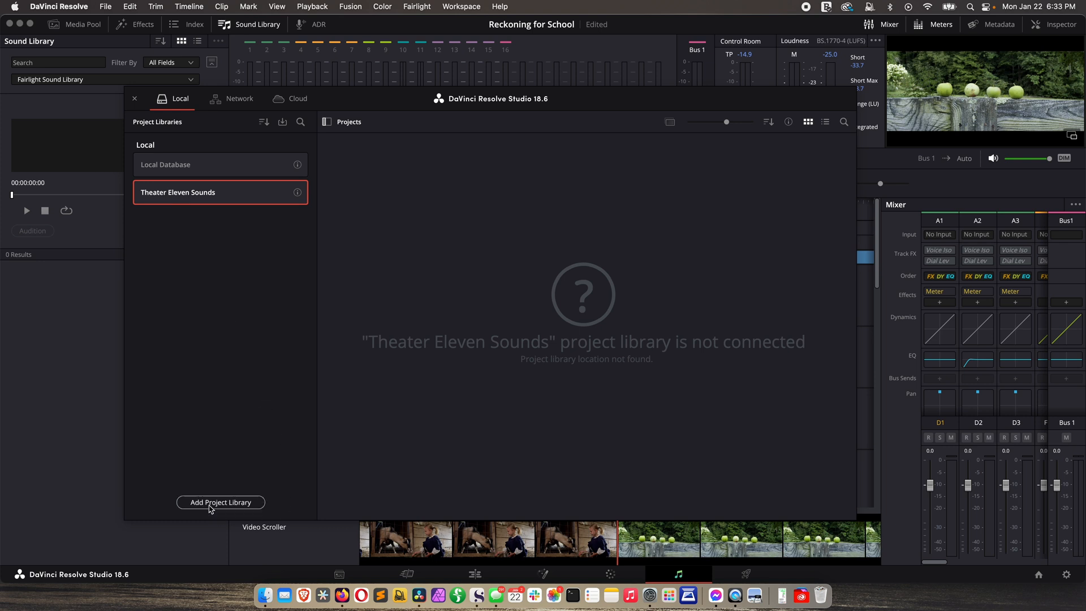
mouse_move(165, 167)
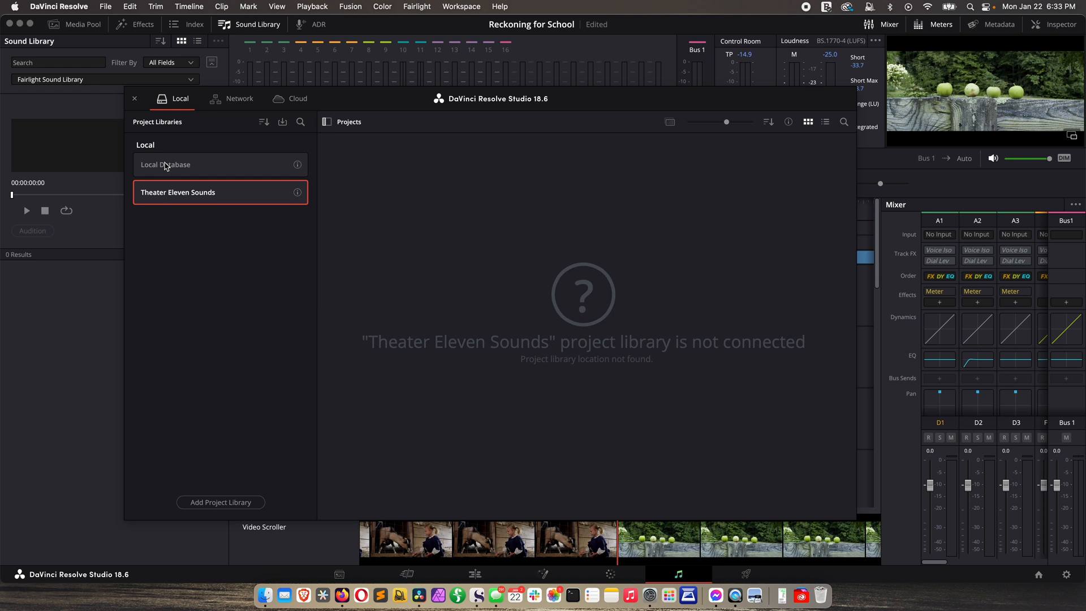
mouse_move(169, 166)
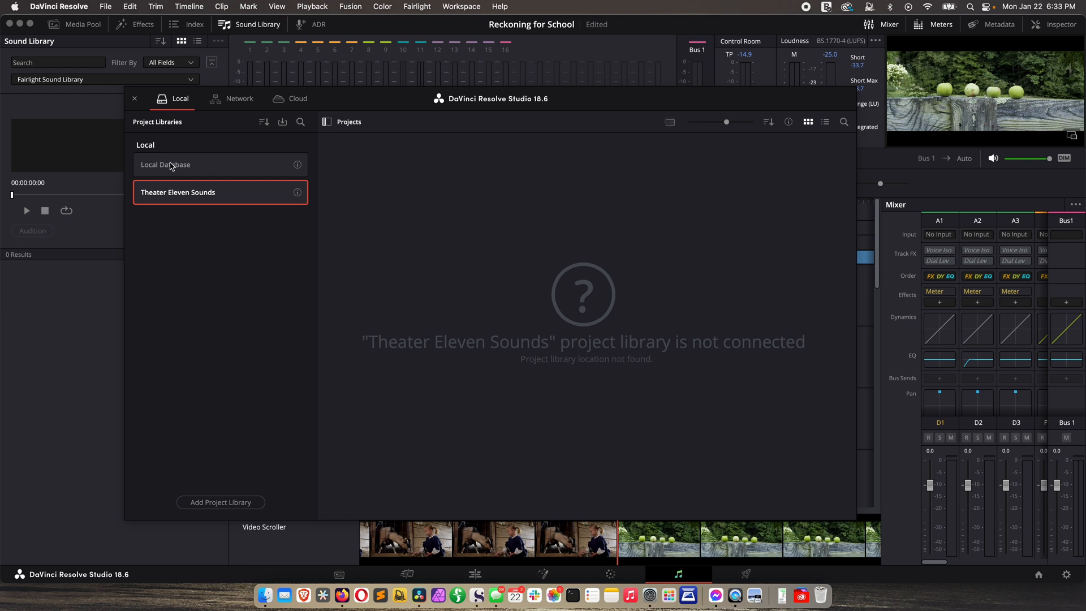
left_click(166, 164)
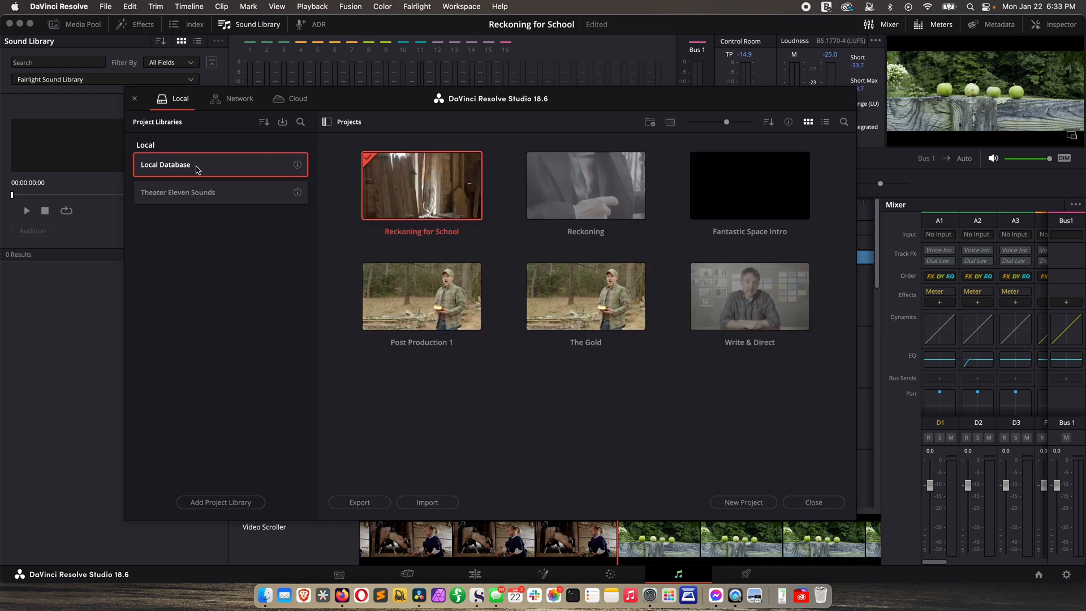
left_click(298, 164)
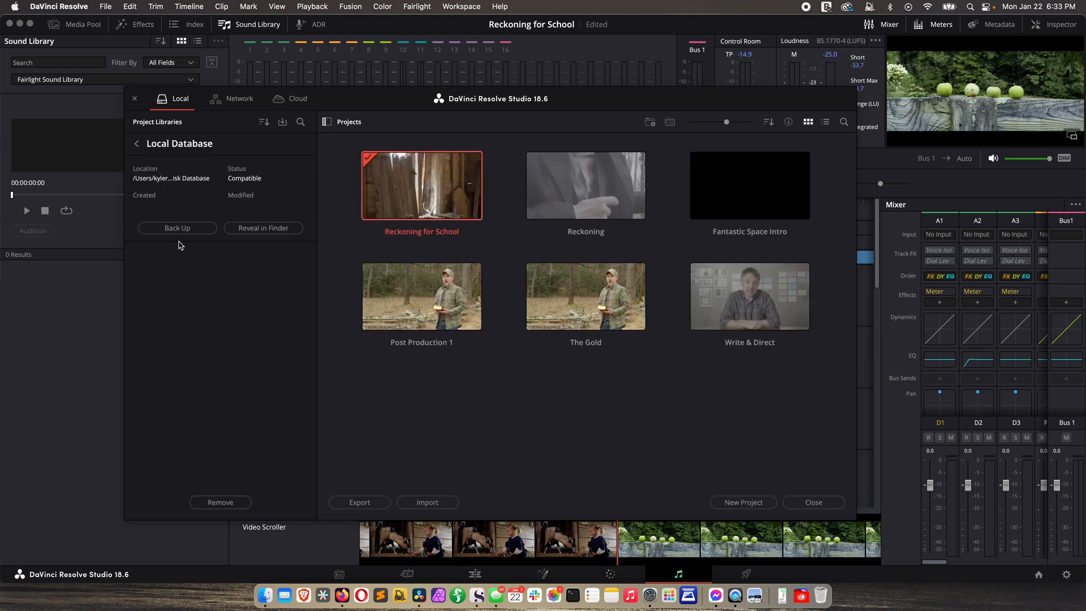
Start backing up Local Database and browse to the resolve original media folder on ST9
left_click(178, 228)
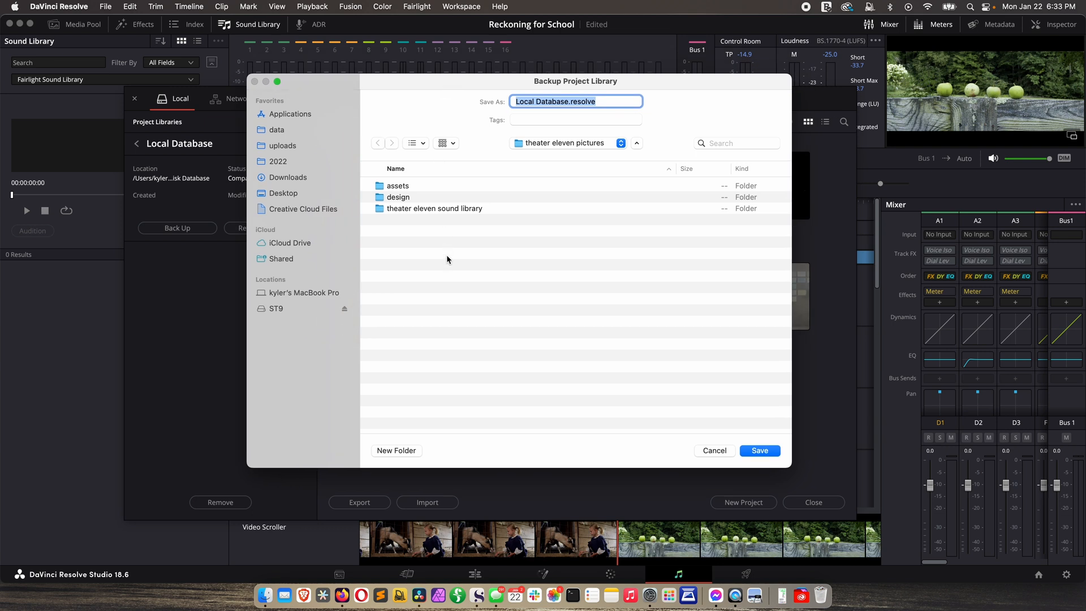
mouse_move(457, 263)
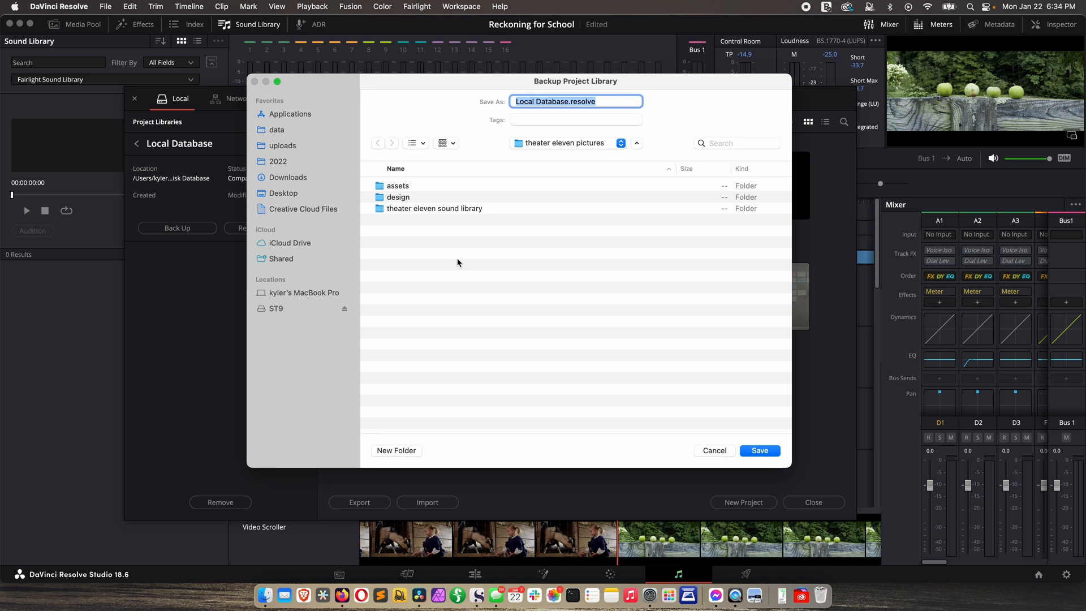
mouse_move(453, 304)
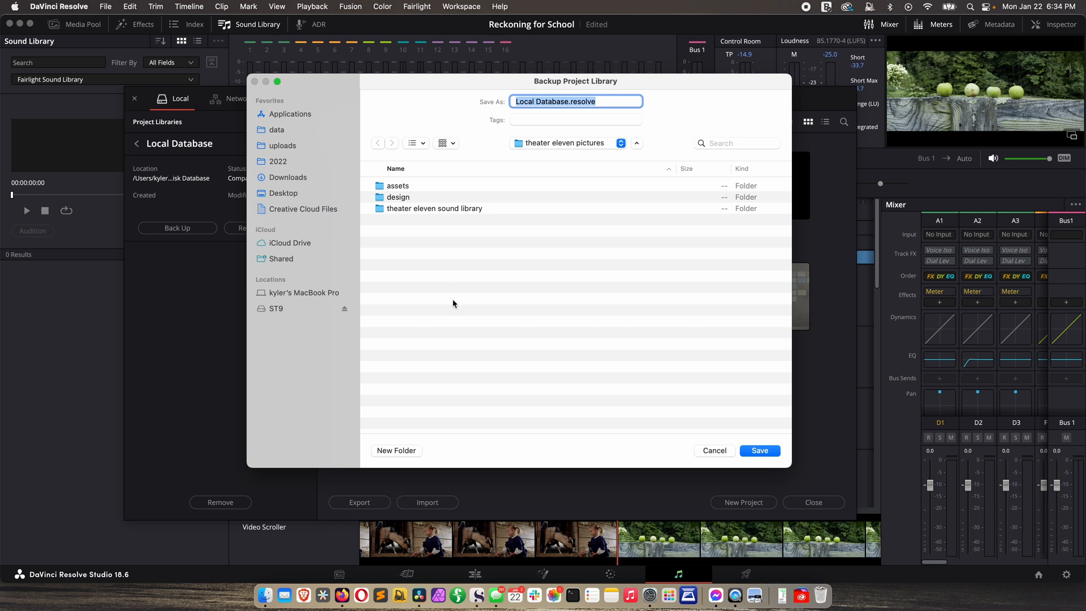
left_click(276, 308)
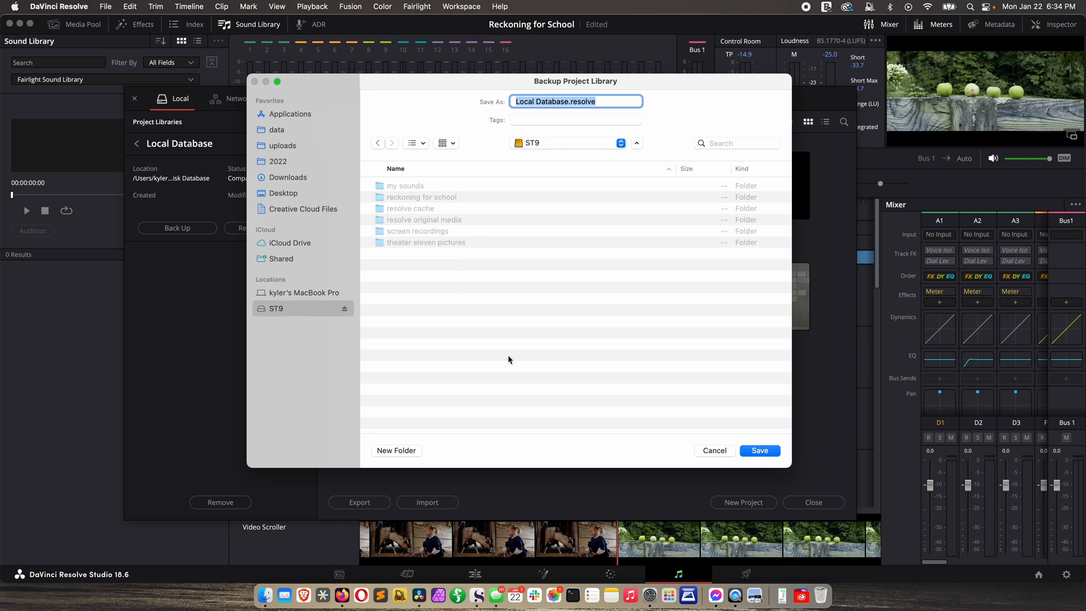
double_click(423, 219)
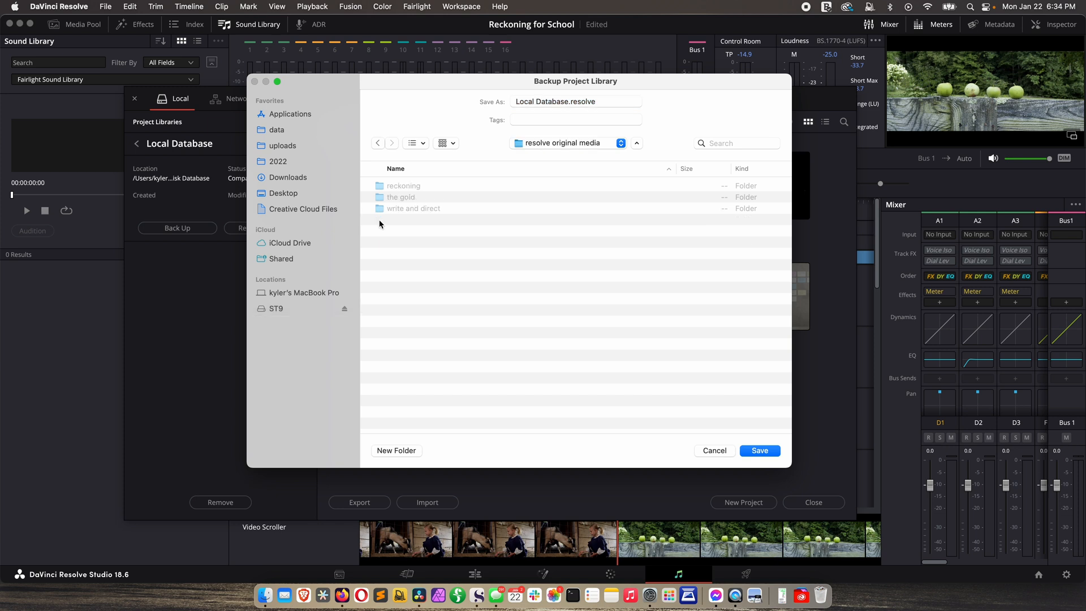
Create a new 1-22-2024 folder inside backups/database for the backup
left_click(396, 450)
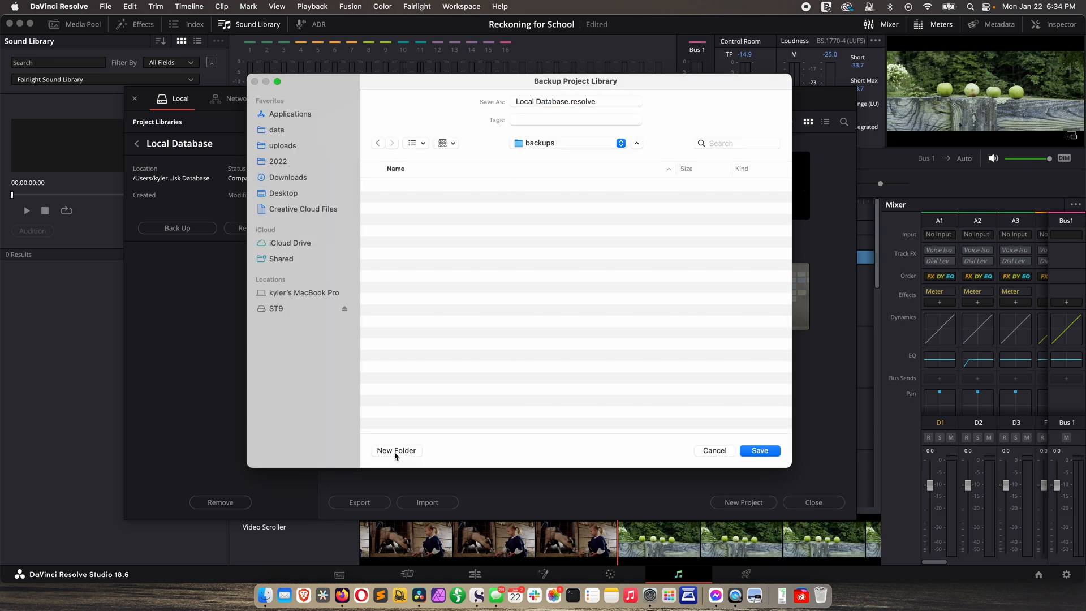
left_click(396, 450)
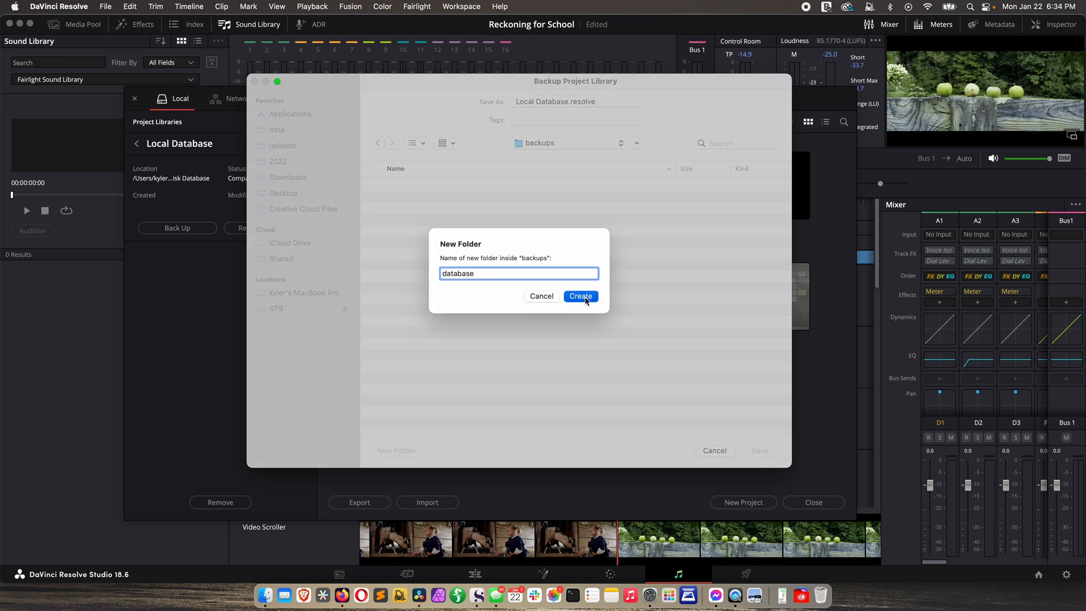
left_click(580, 295)
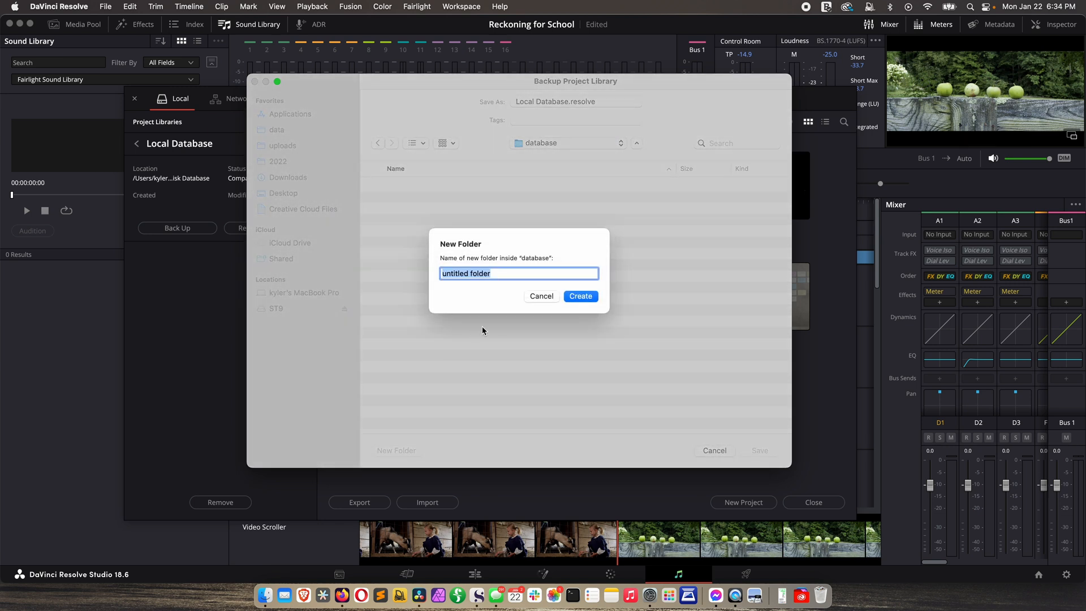
type("1-22-2024")
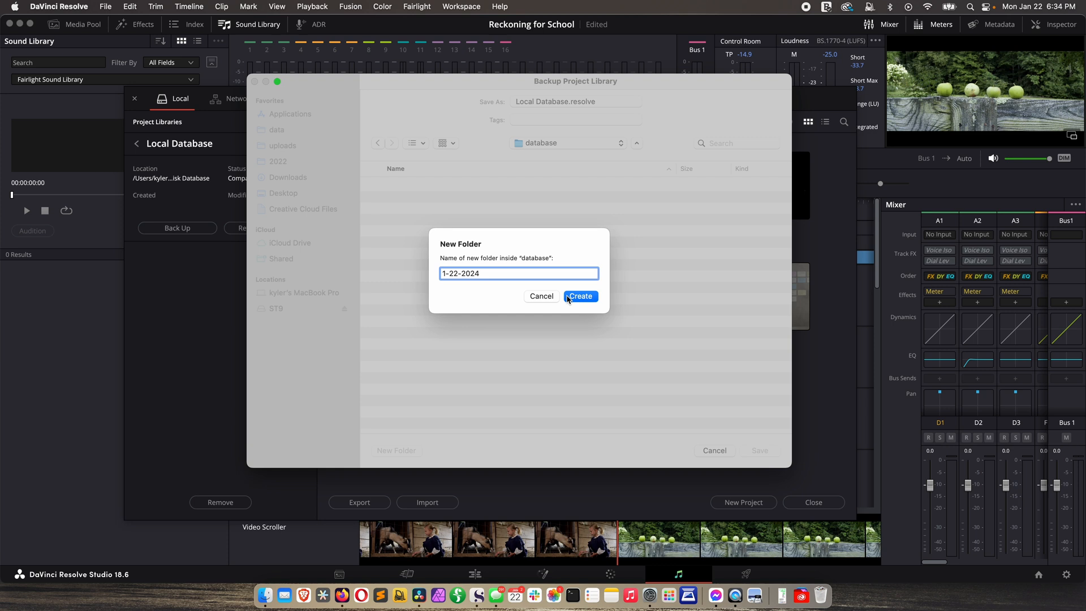
left_click(580, 296)
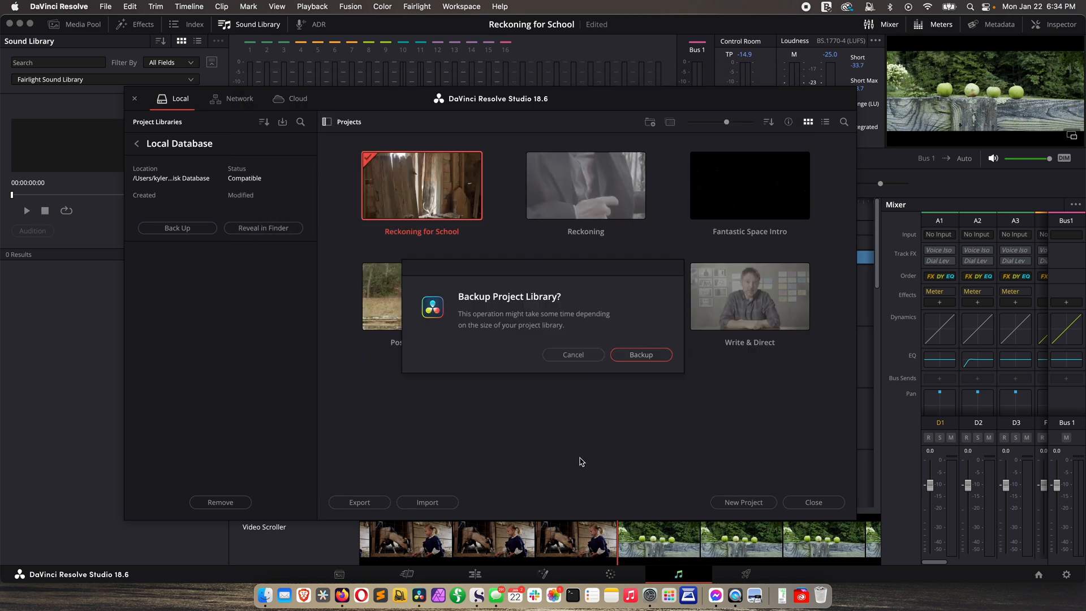
Confirm the backup and start a new project library named 'Write & Direct Sounds'
left_click(573, 354)
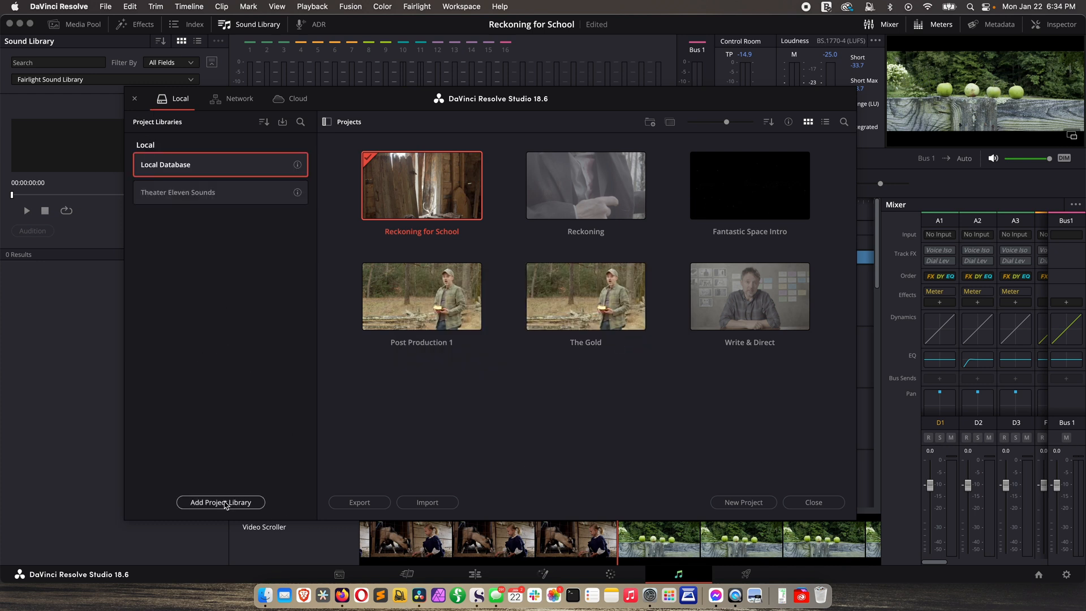
left_click(220, 502)
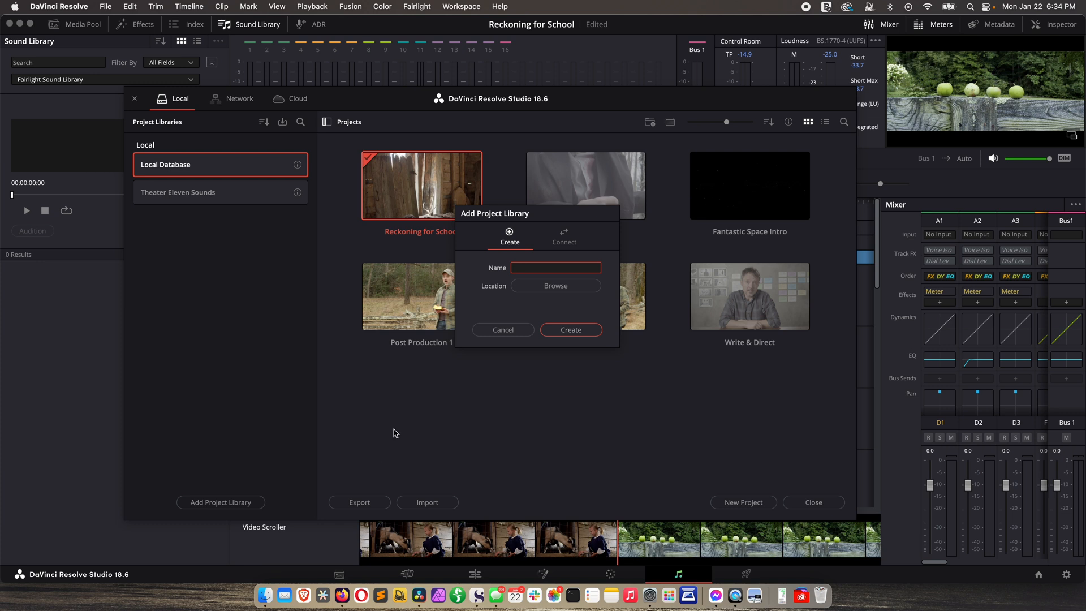
mouse_move(204, 197)
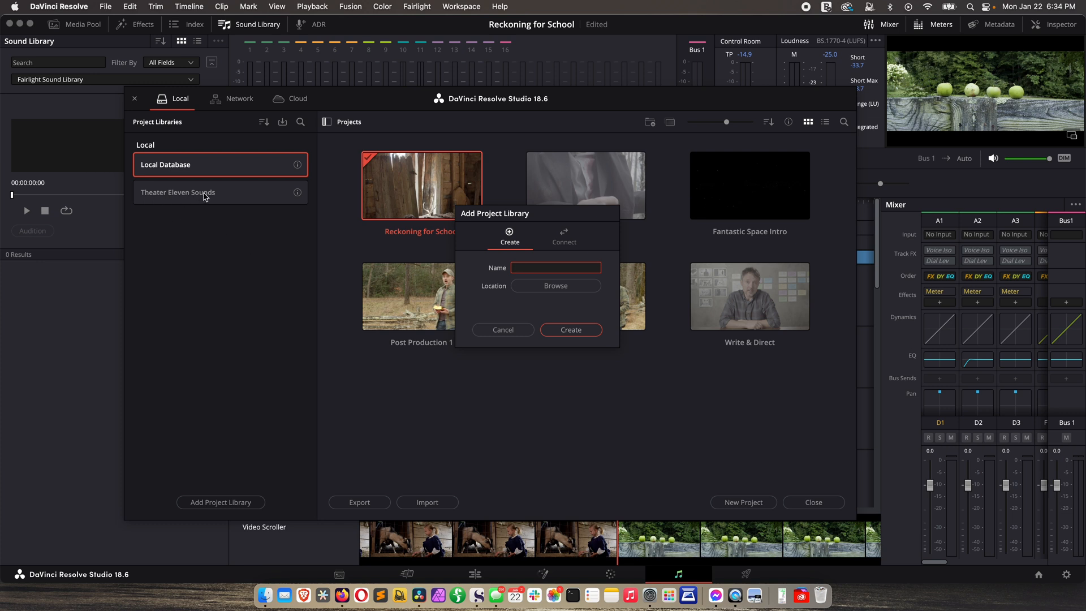
type("Write & Direct Sounds")
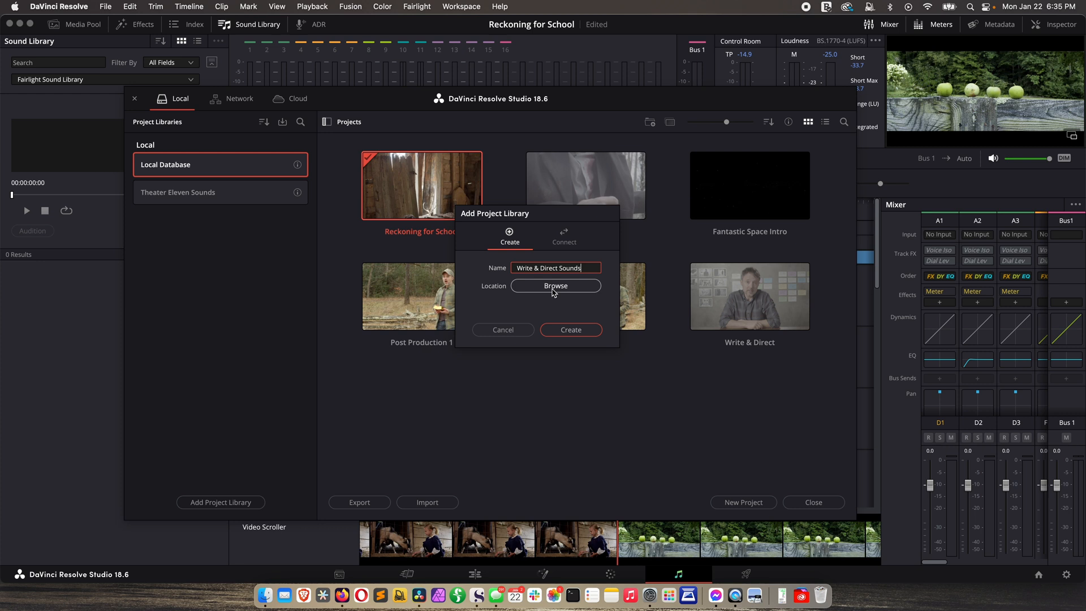
Make a 'write and direct sounds' folder inside theater eleven sound library on ST9
left_click(556, 285)
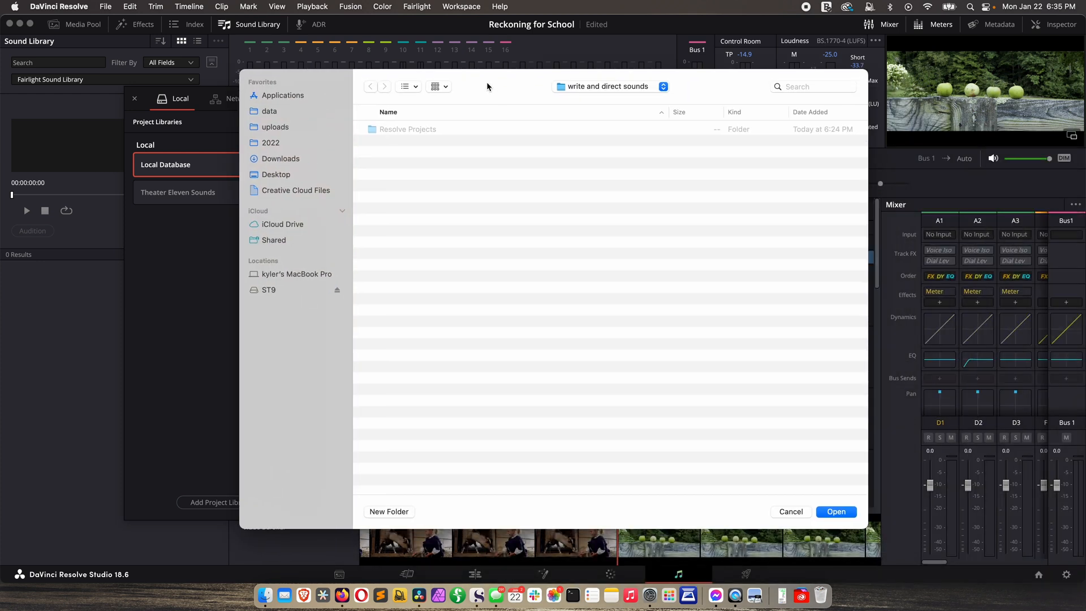
mouse_move(498, 192)
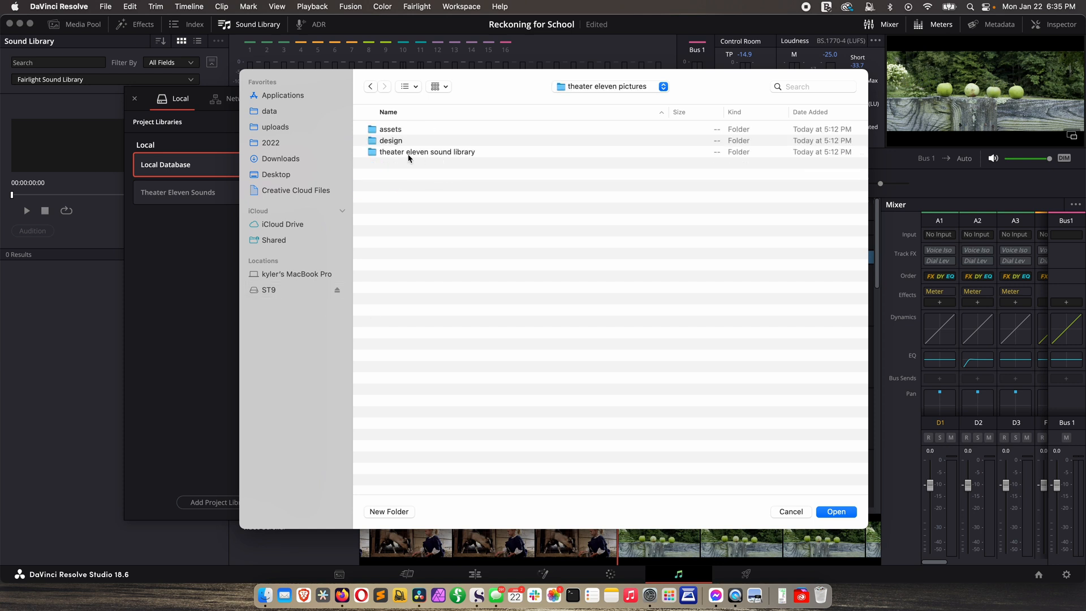
double_click(428, 152)
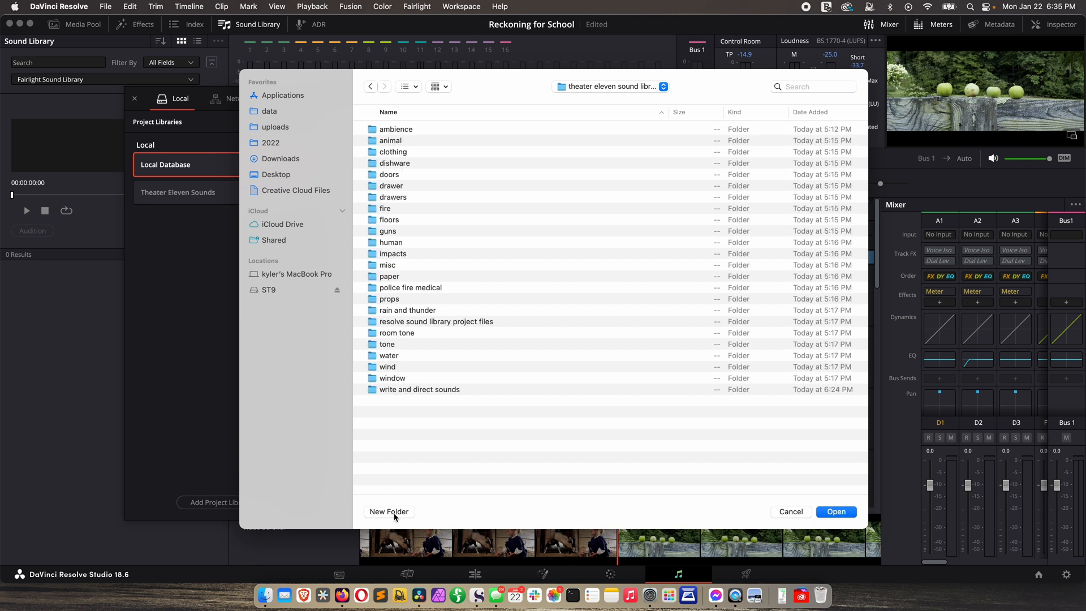
left_click(389, 511)
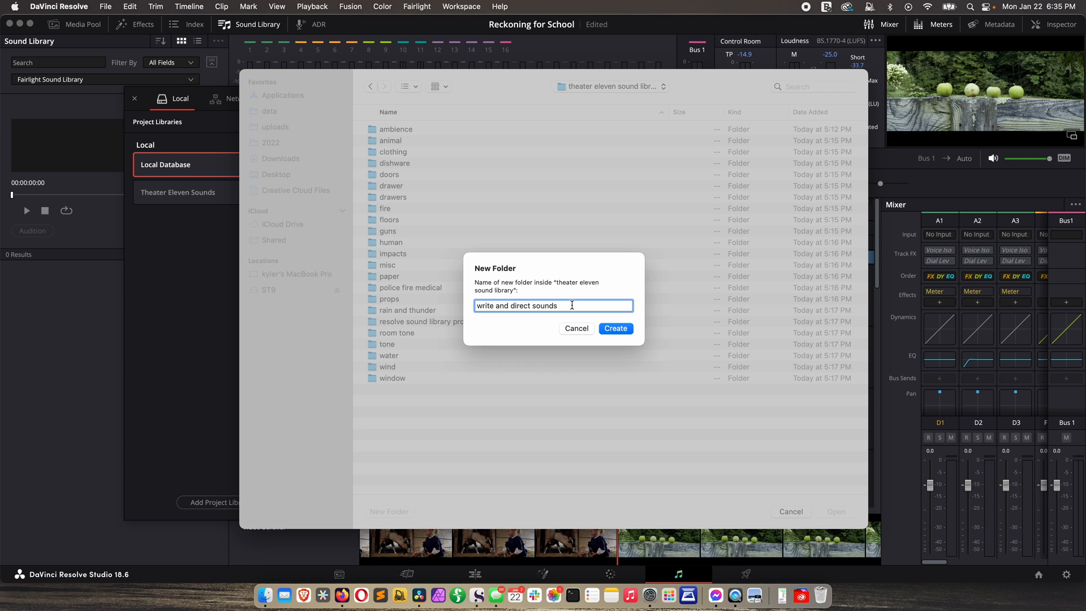
left_click(615, 328)
type("Write & Direct Sounds")
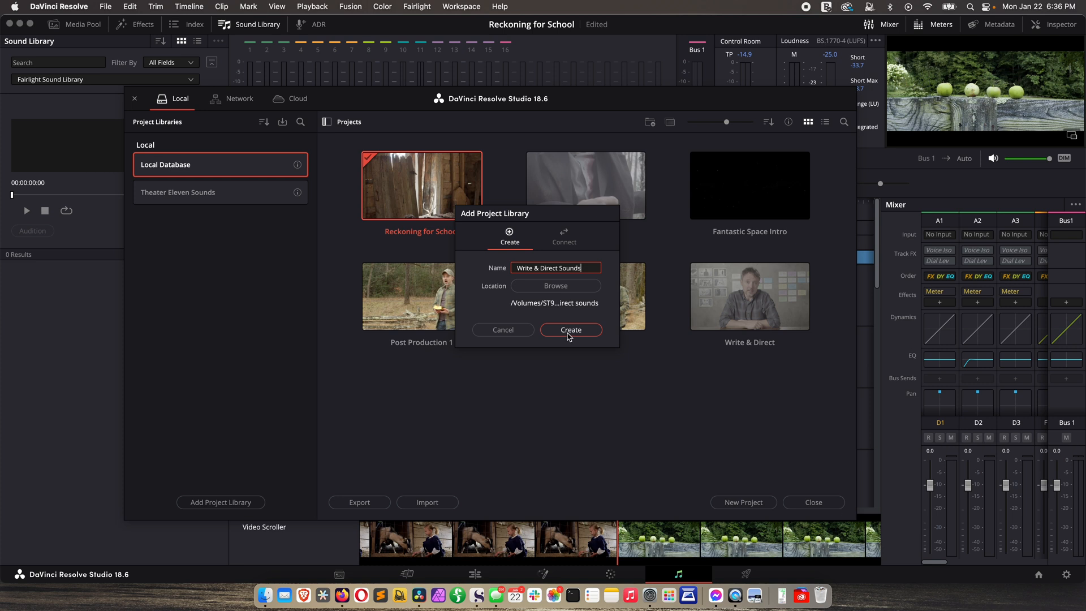
Create the Write & Direct Sounds library, then reopen Reckoning for School from Local Database
left_click(570, 330)
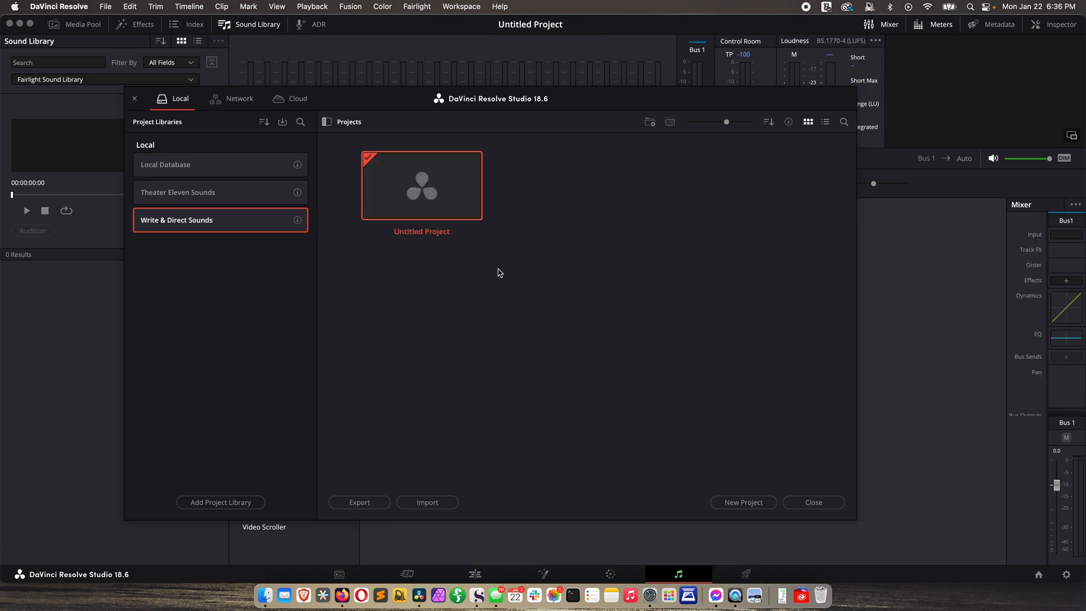
mouse_move(309, 336)
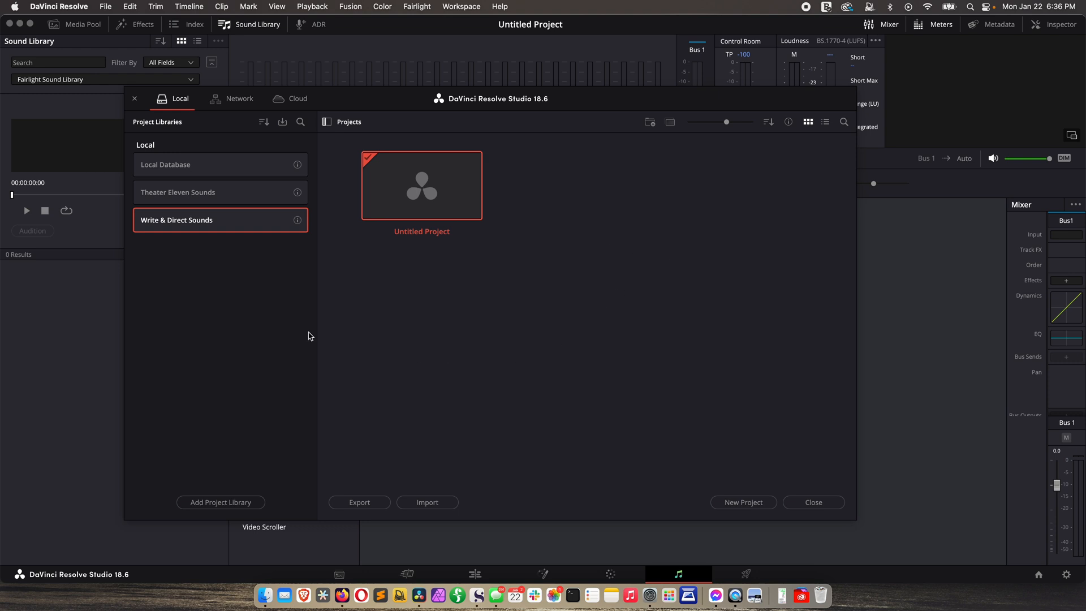
mouse_move(168, 175)
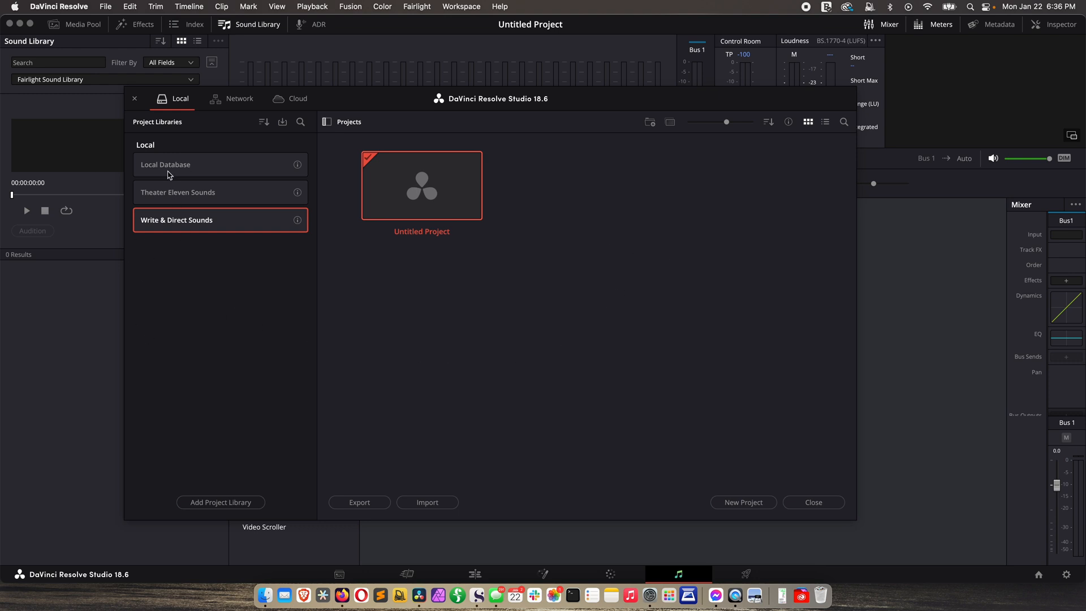
left_click(194, 164)
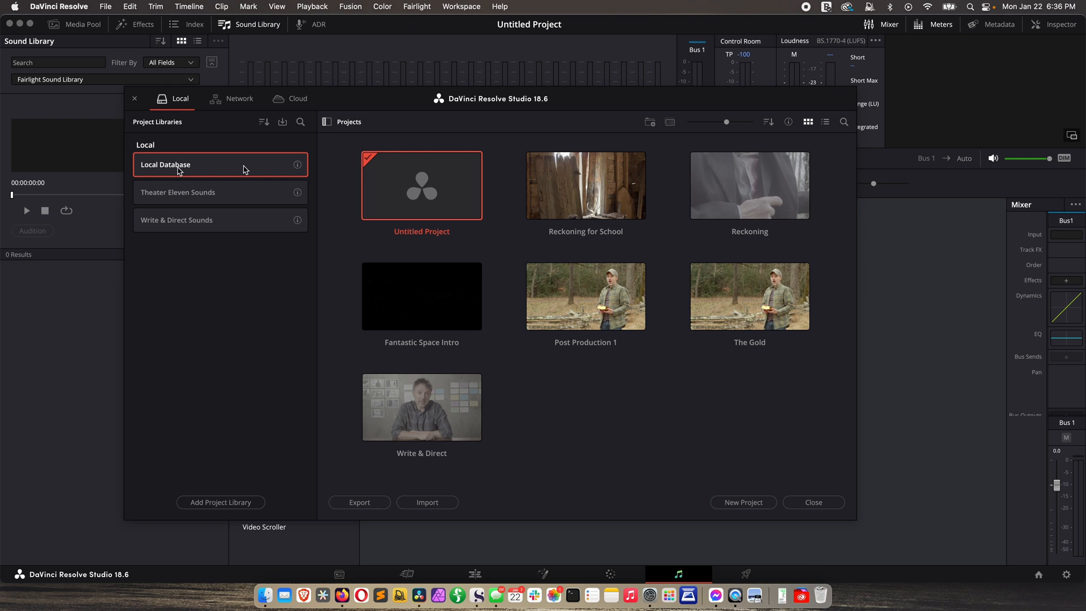
double_click(585, 185)
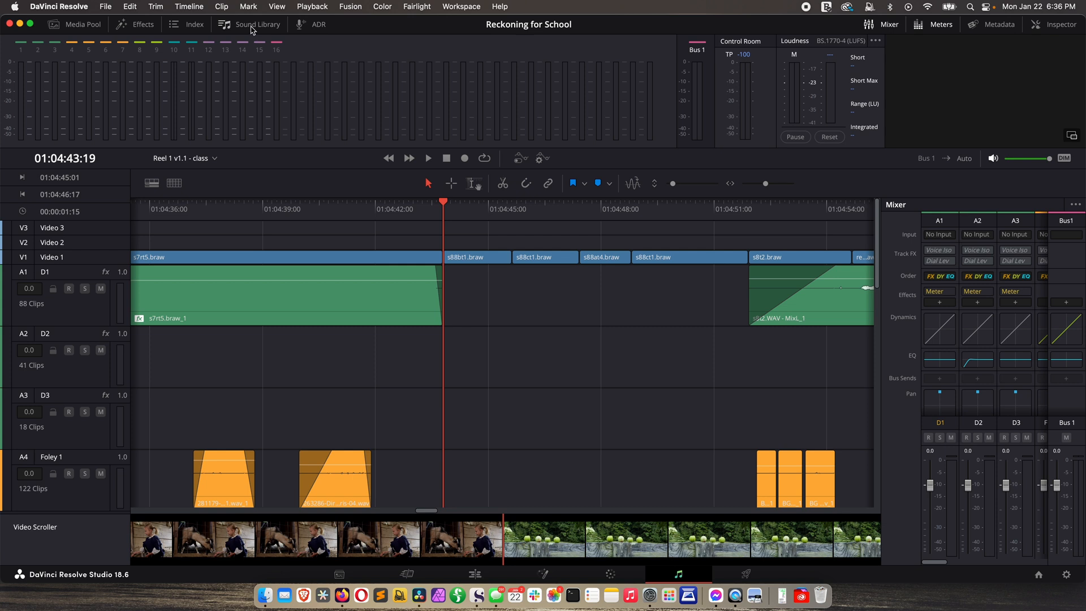
mouse_move(253, 30)
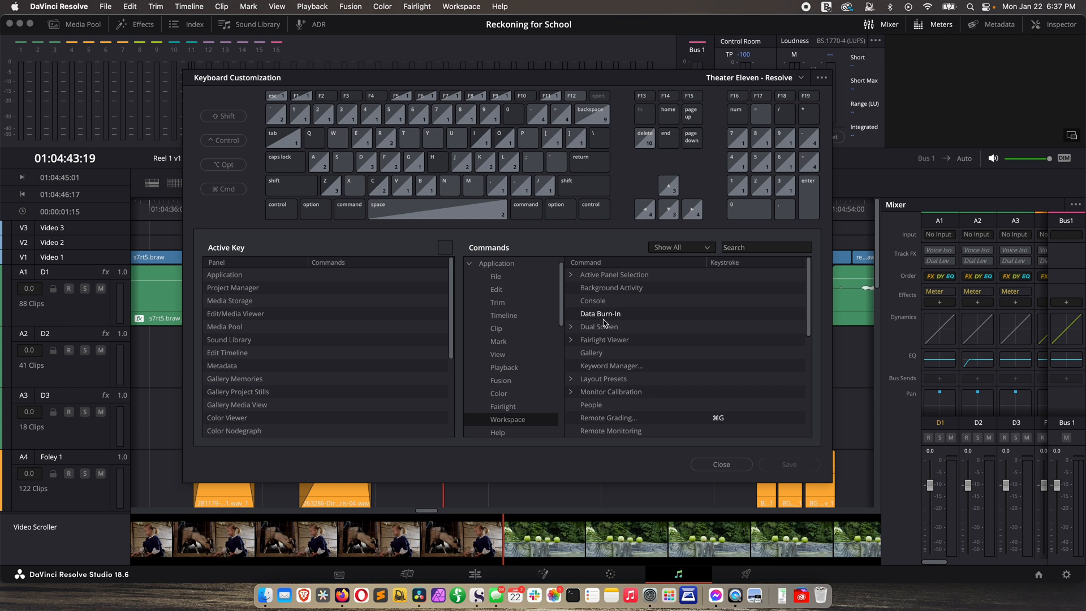
scroll("down", 3)
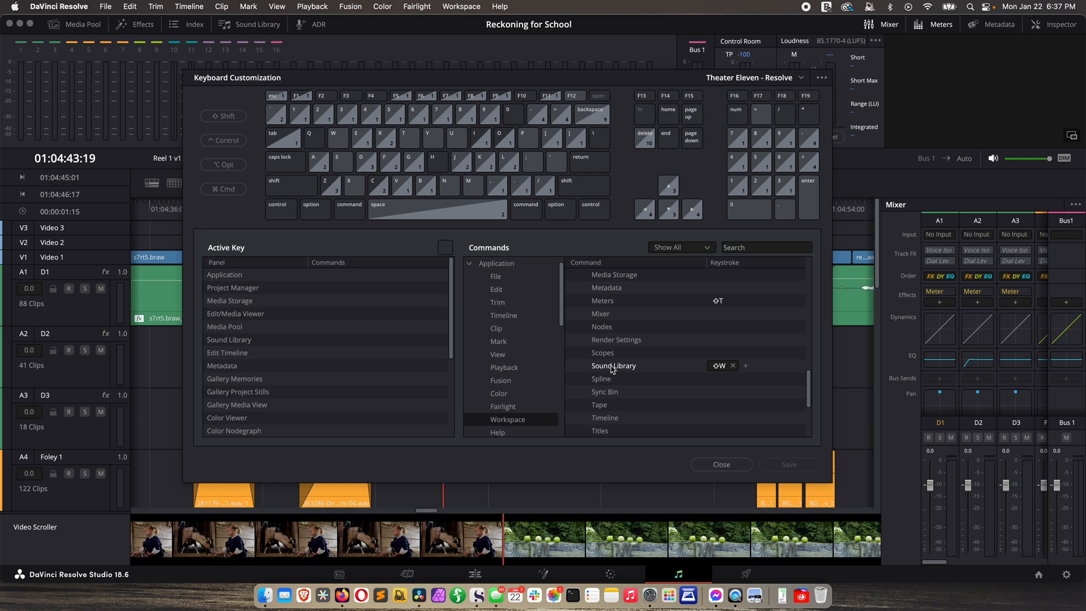
left_click(746, 365)
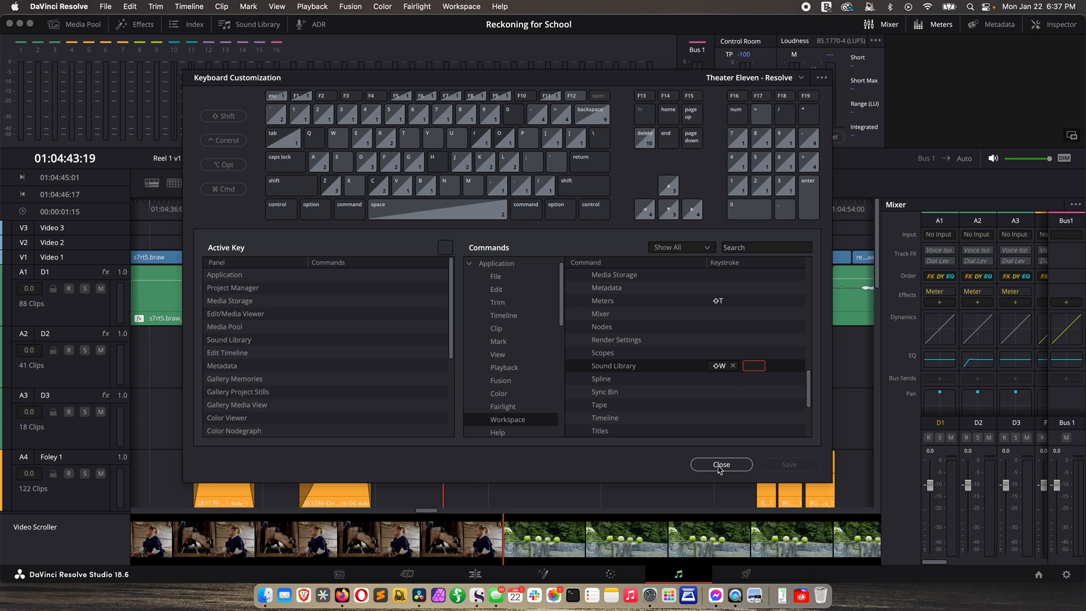
left_click(721, 464)
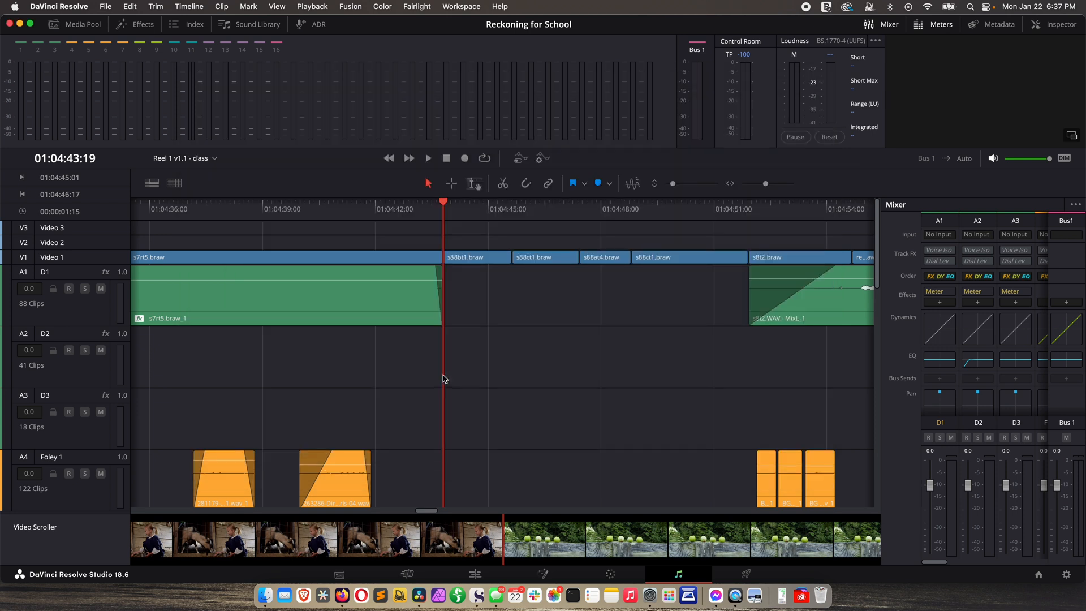
Show the Sound Library panel and switch its library dropdown to Write & Direct Sounds
left_click(249, 24)
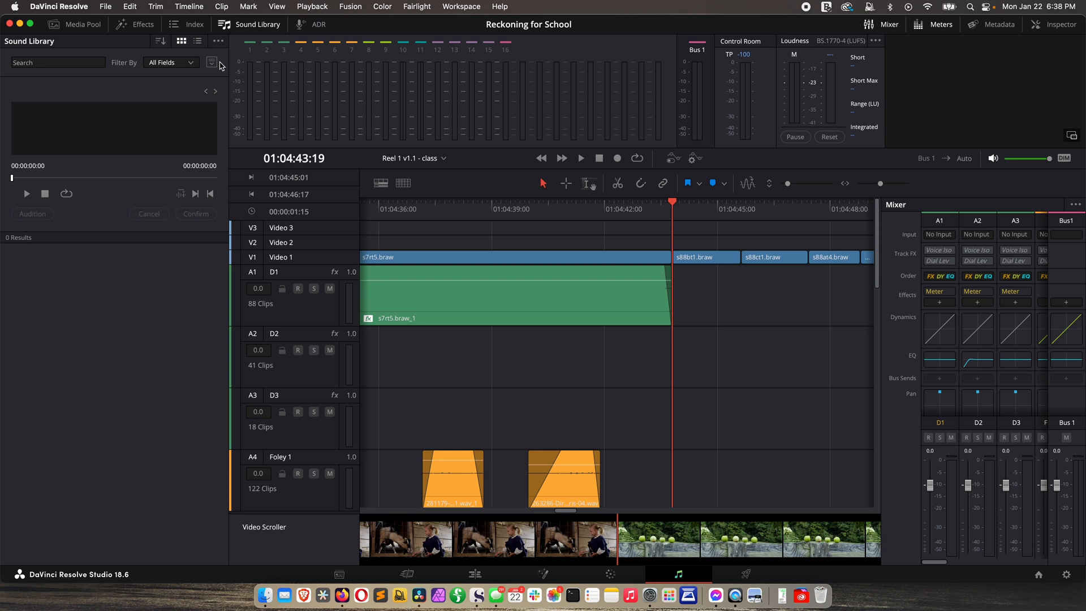
left_click(212, 63)
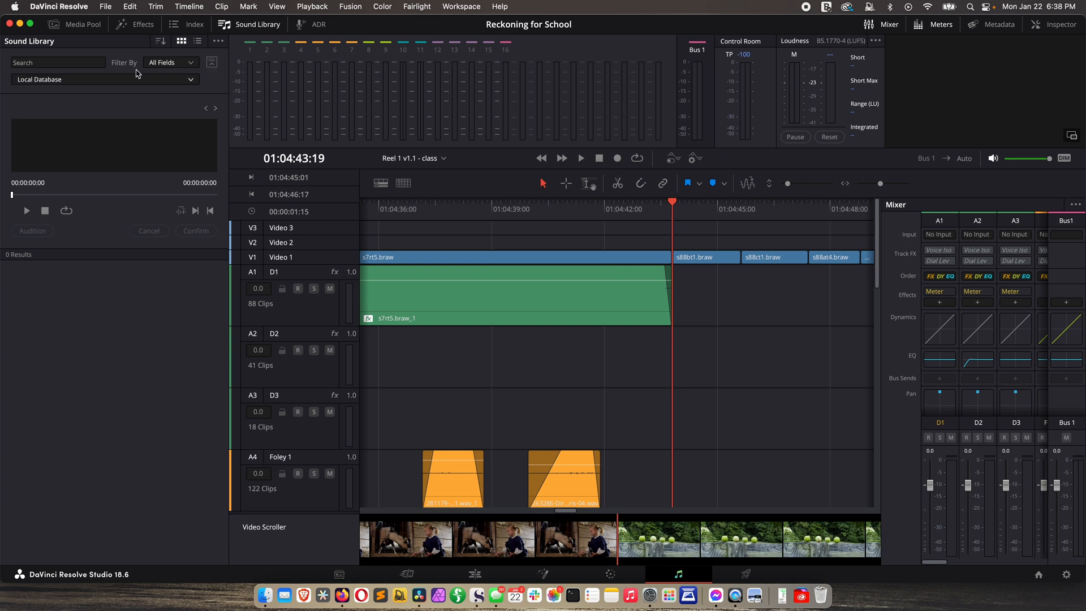
mouse_move(40, 84)
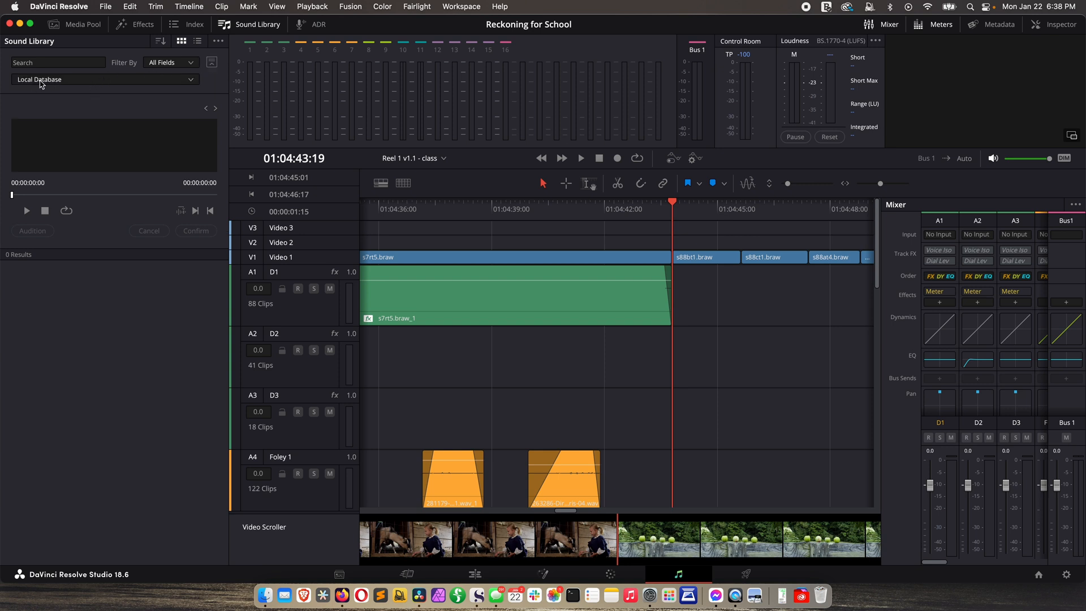
left_click(104, 80)
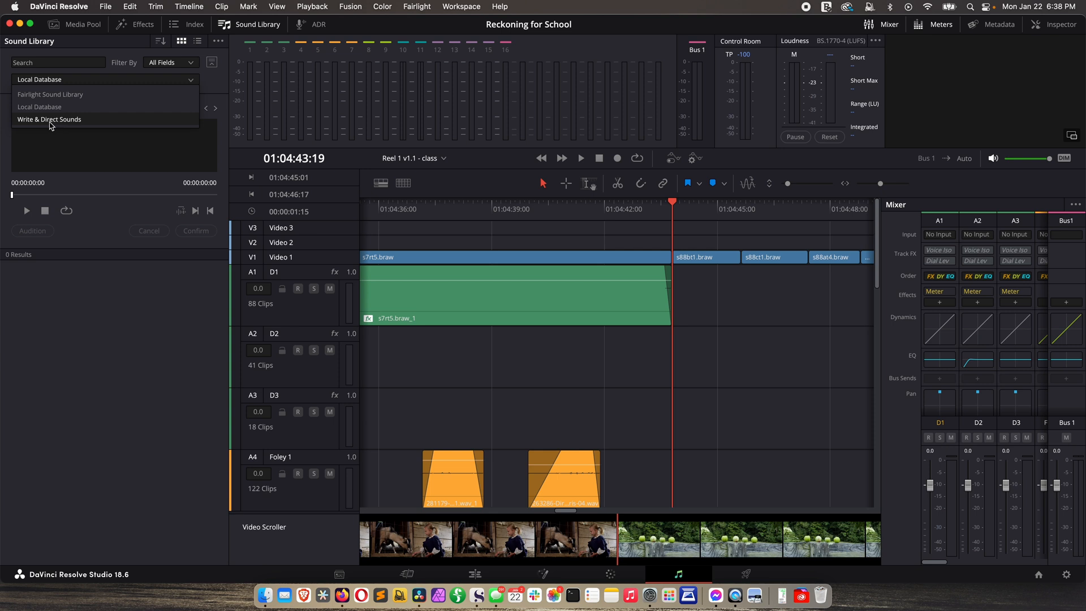
left_click(50, 119)
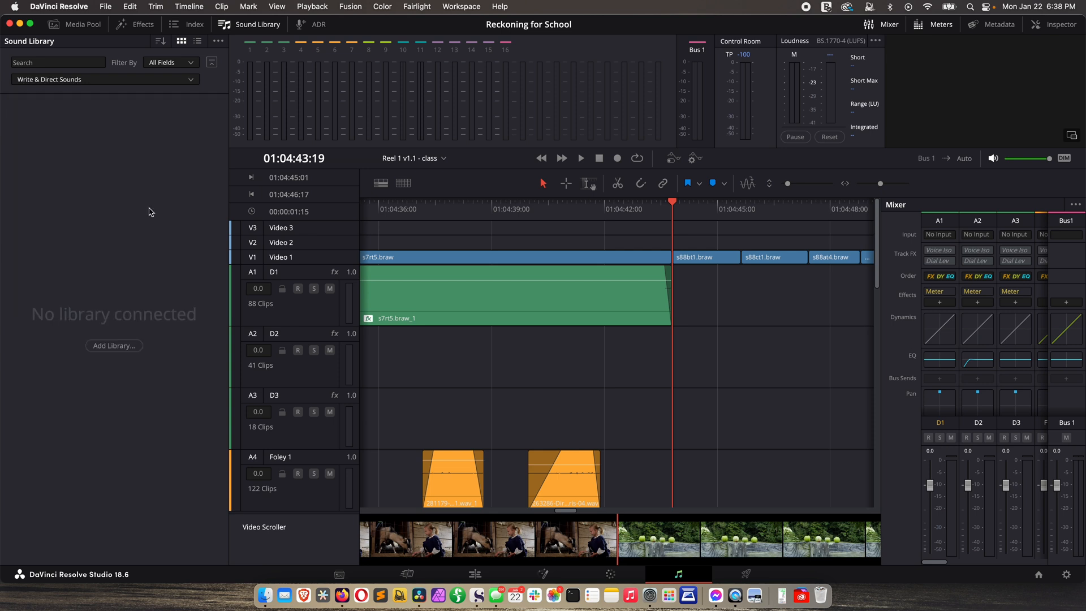
left_click(104, 79)
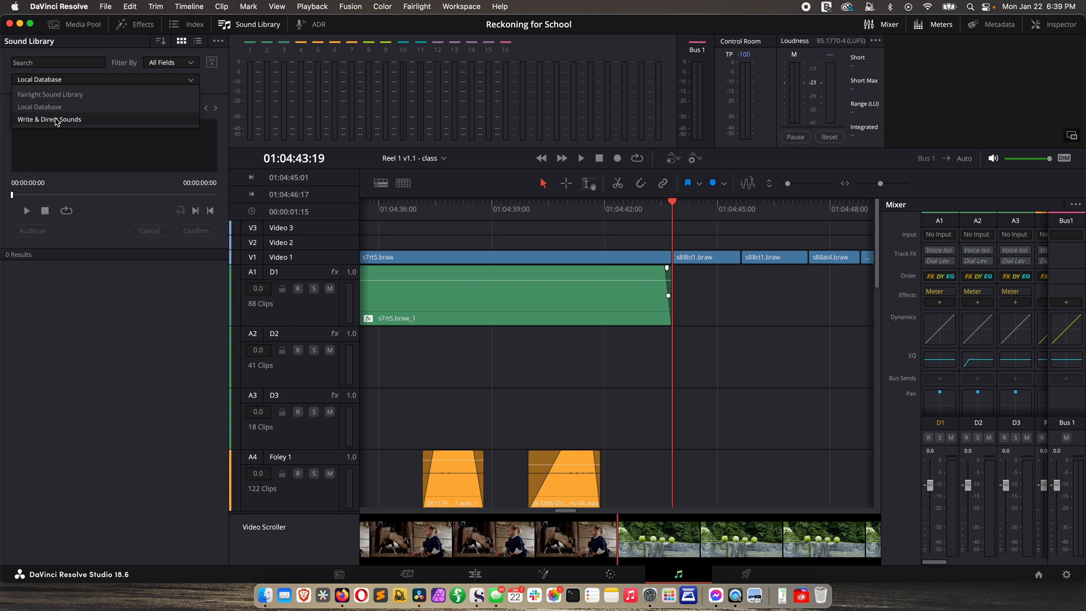
left_click(49, 119)
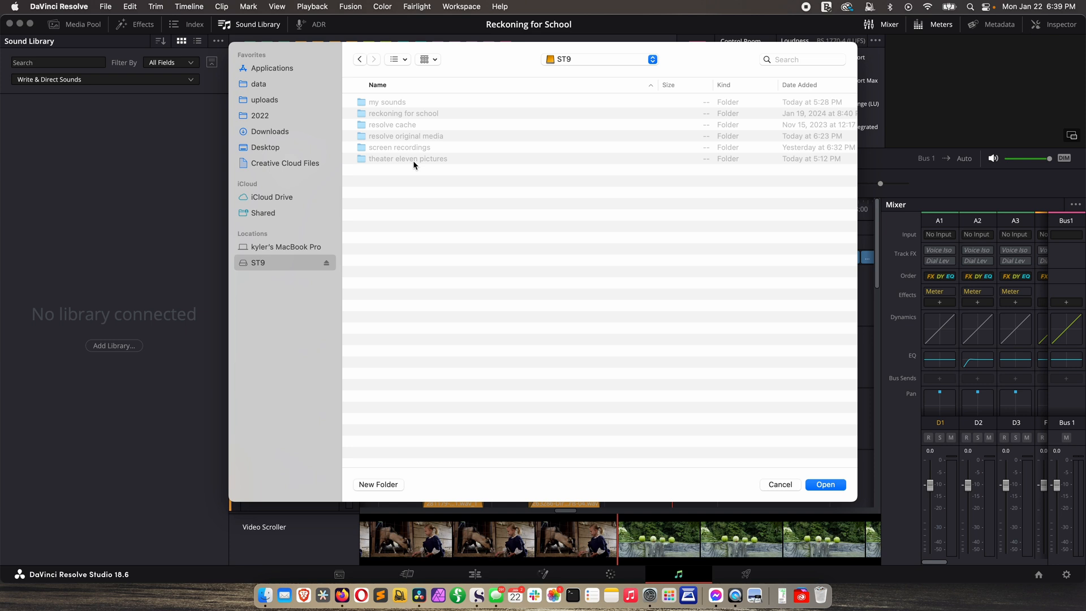
Add the theater eleven sound library folder from ST9 and accept the 4386-clip scan
double_click(408, 159)
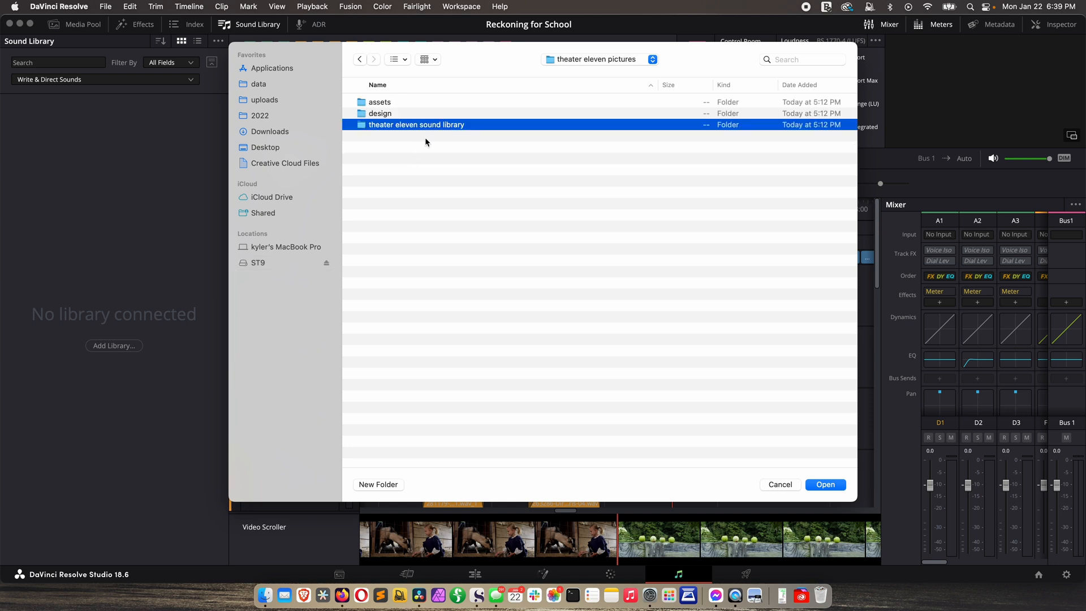
left_click(824, 484)
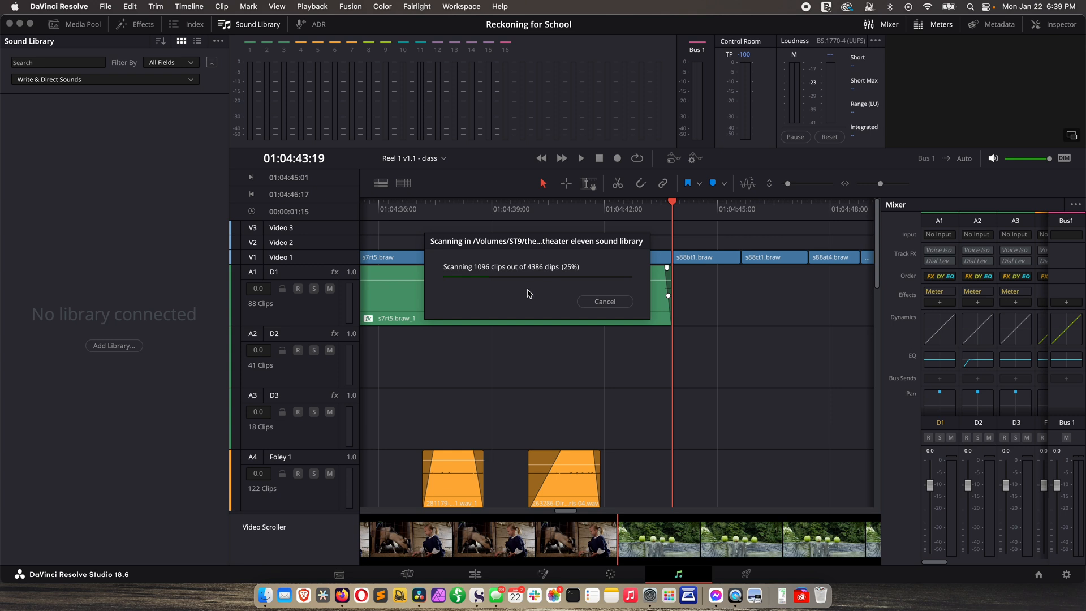
mouse_move(482, 329)
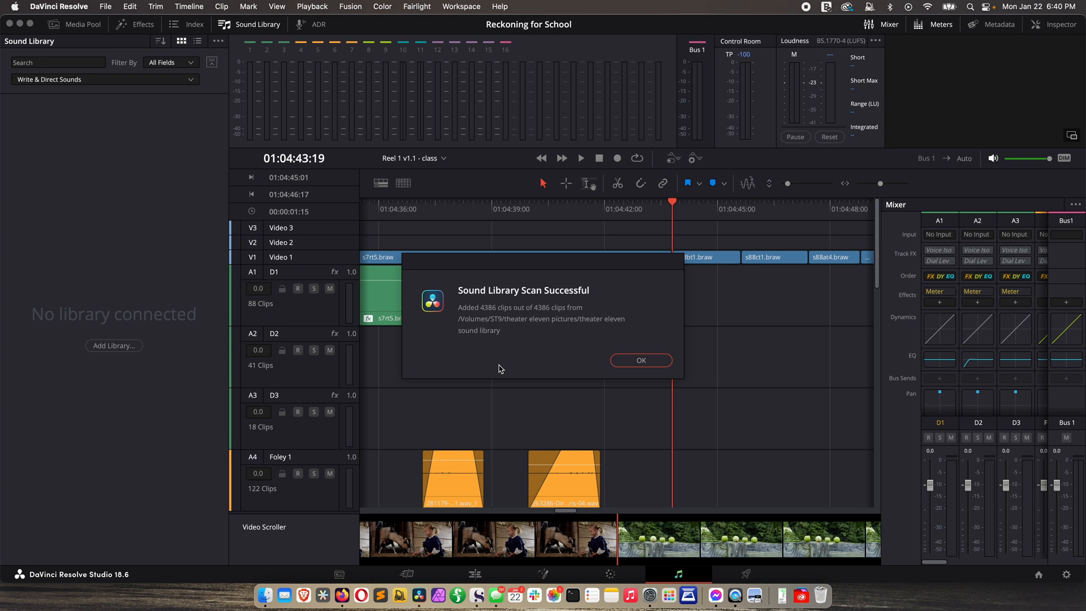
mouse_move(512, 349)
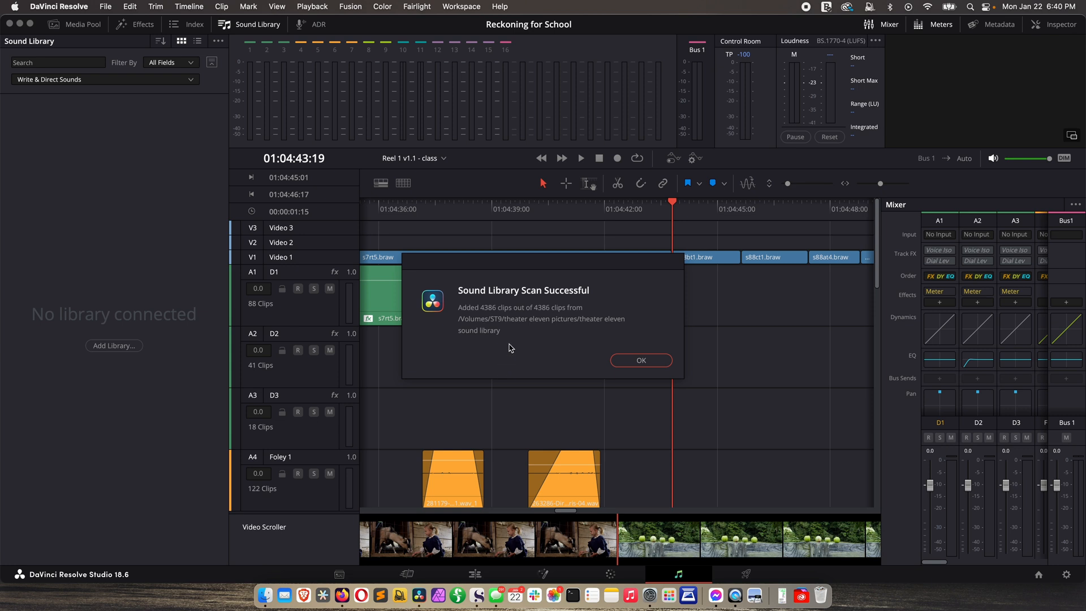
left_click(639, 361)
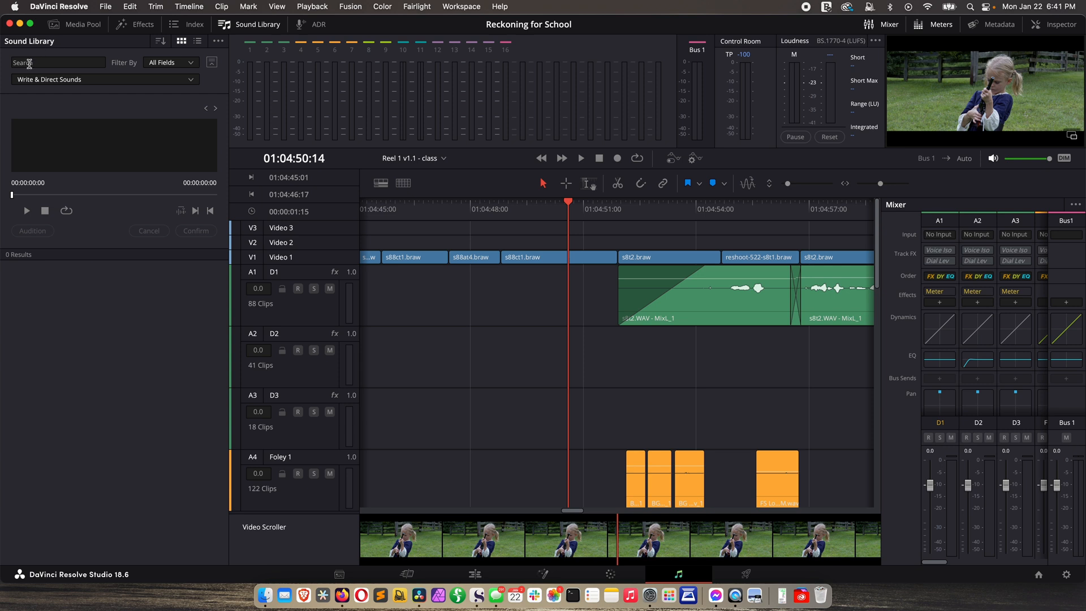
Search the Sound Library for 'gun cock' and scroll through the 21 results
left_click(58, 62)
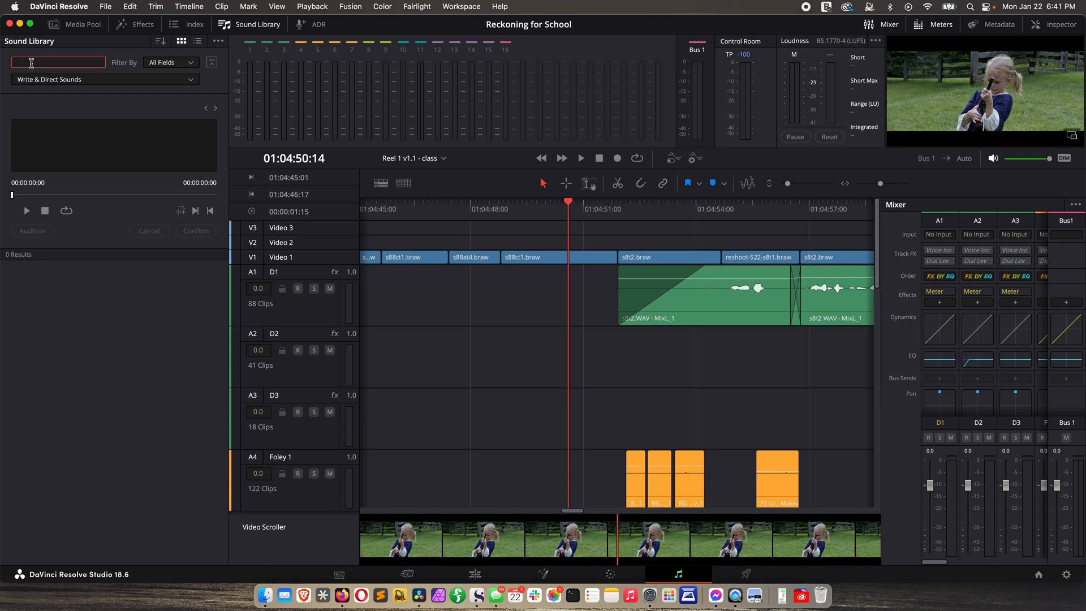
type("gun cock")
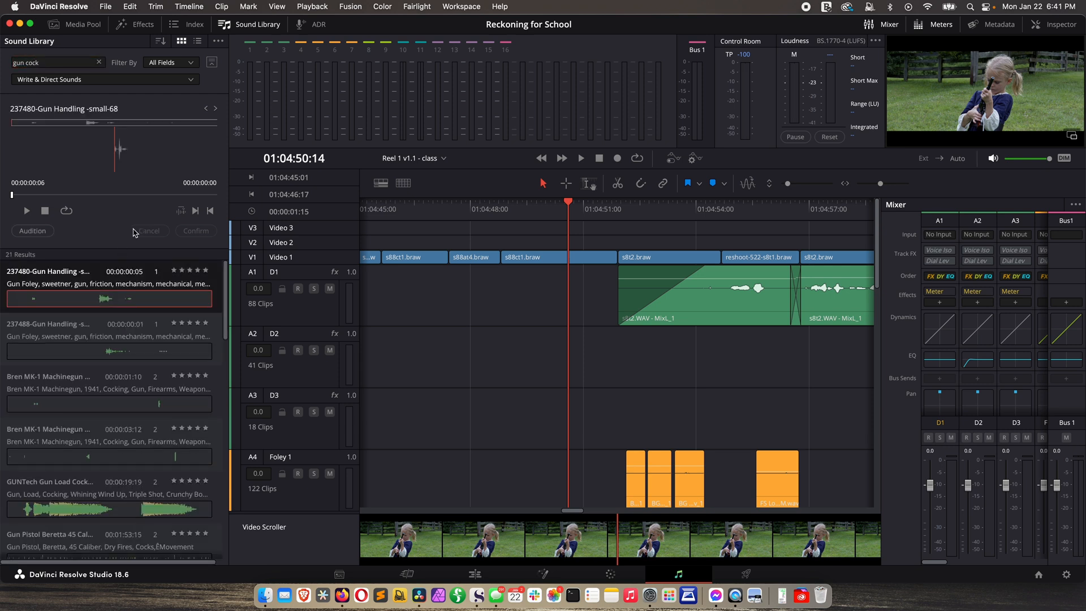
scroll("down", 3)
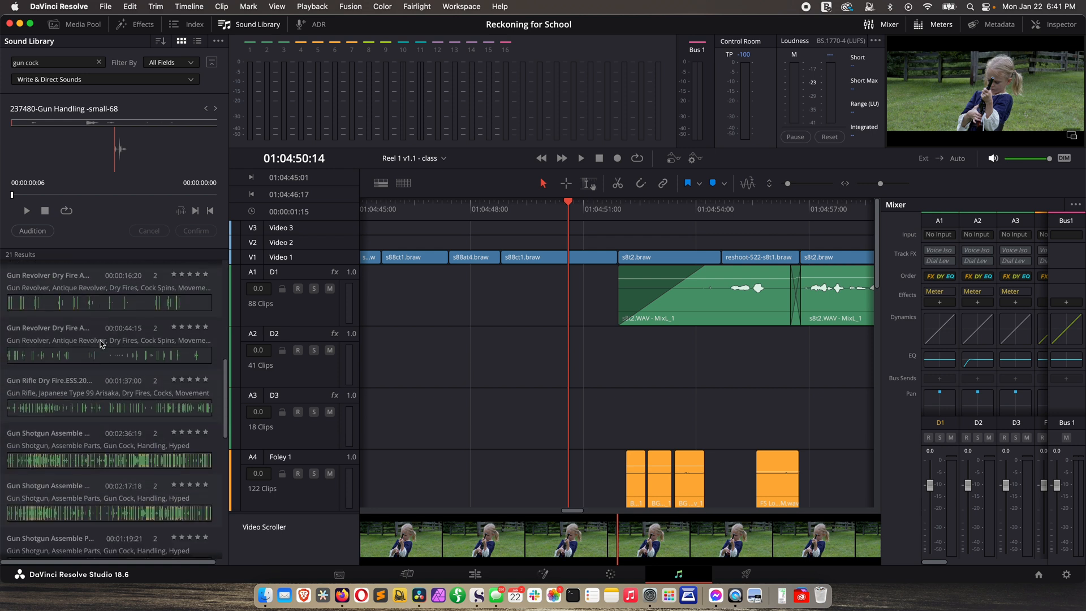
mouse_move(65, 357)
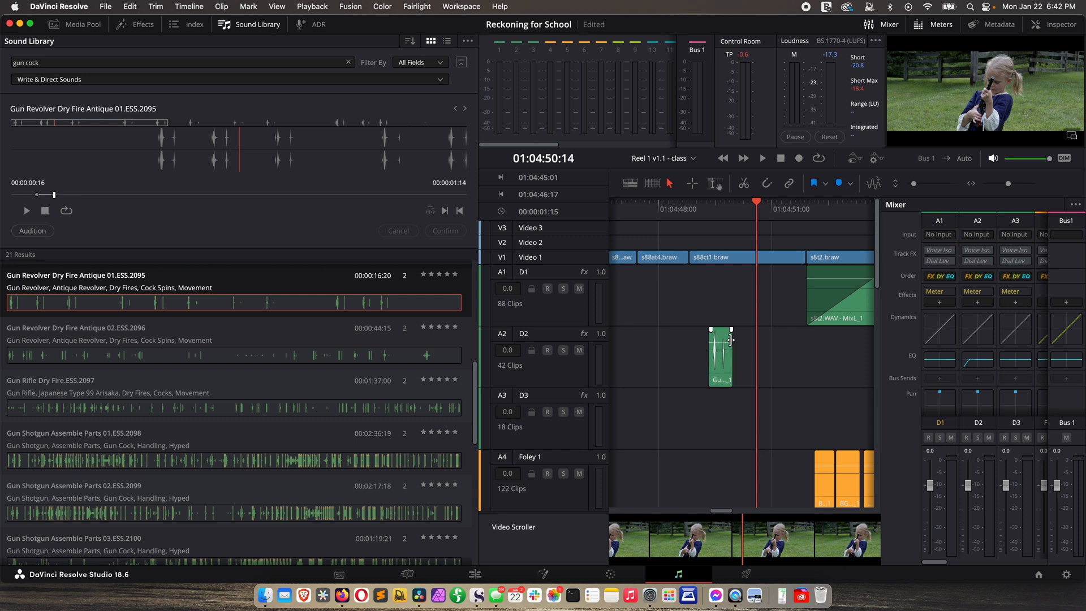
mouse_move(651, 322)
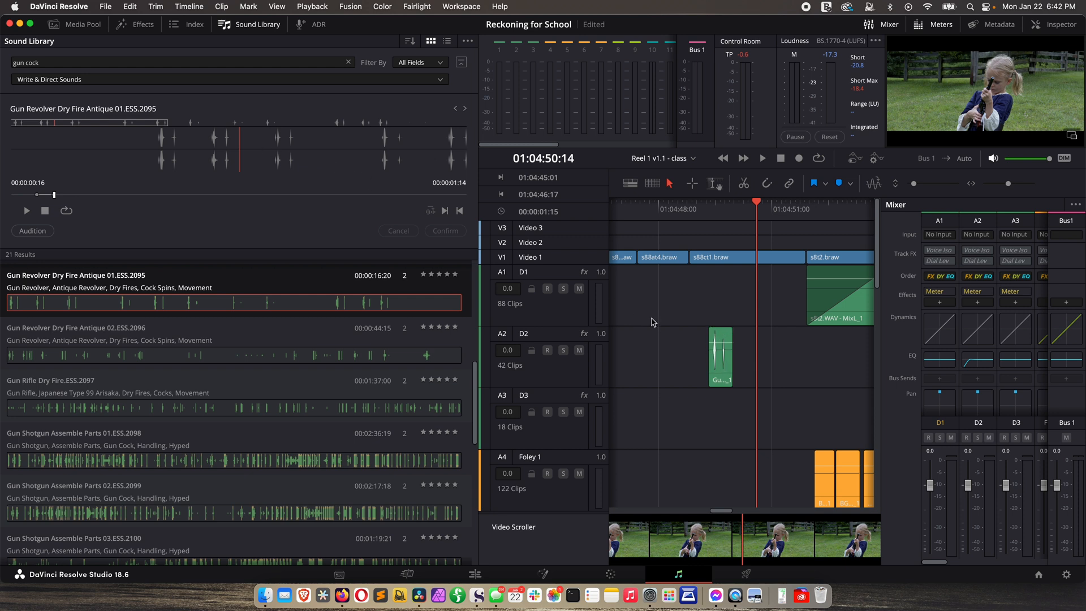
mouse_move(714, 313)
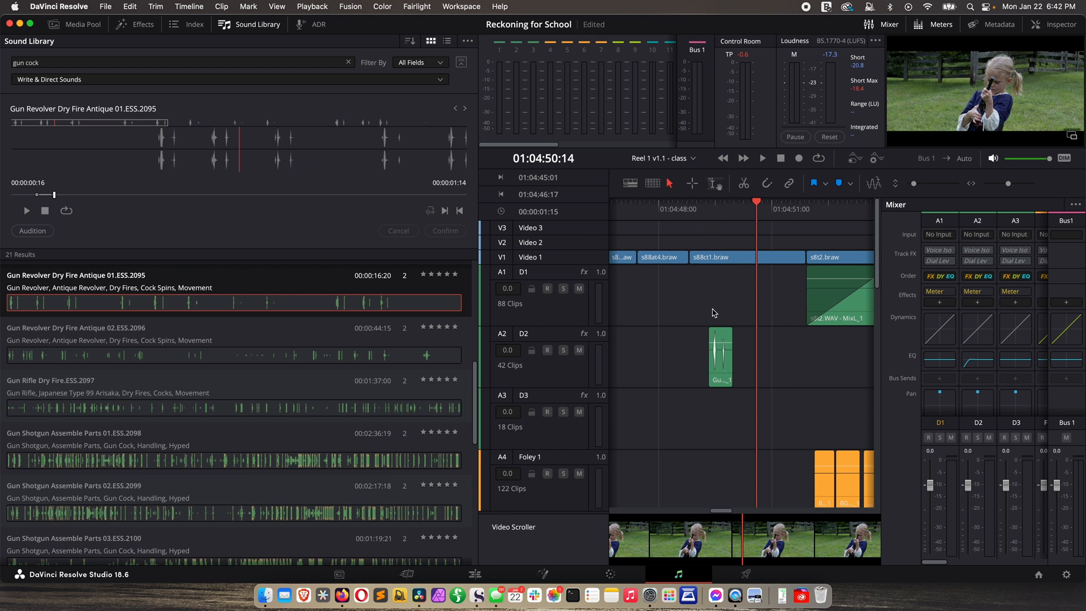
mouse_move(710, 218)
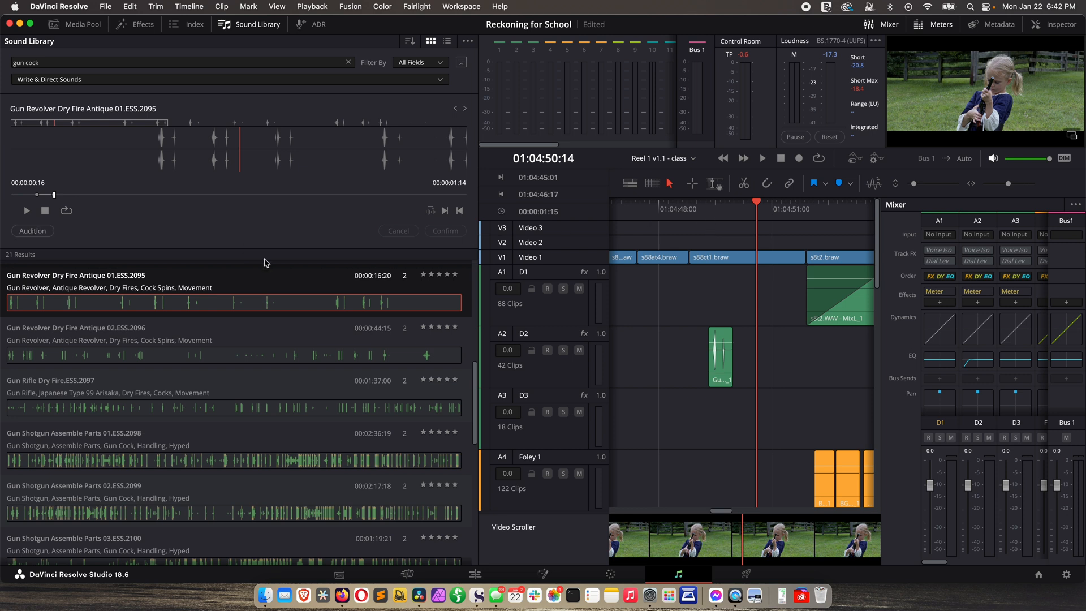
mouse_move(271, 50)
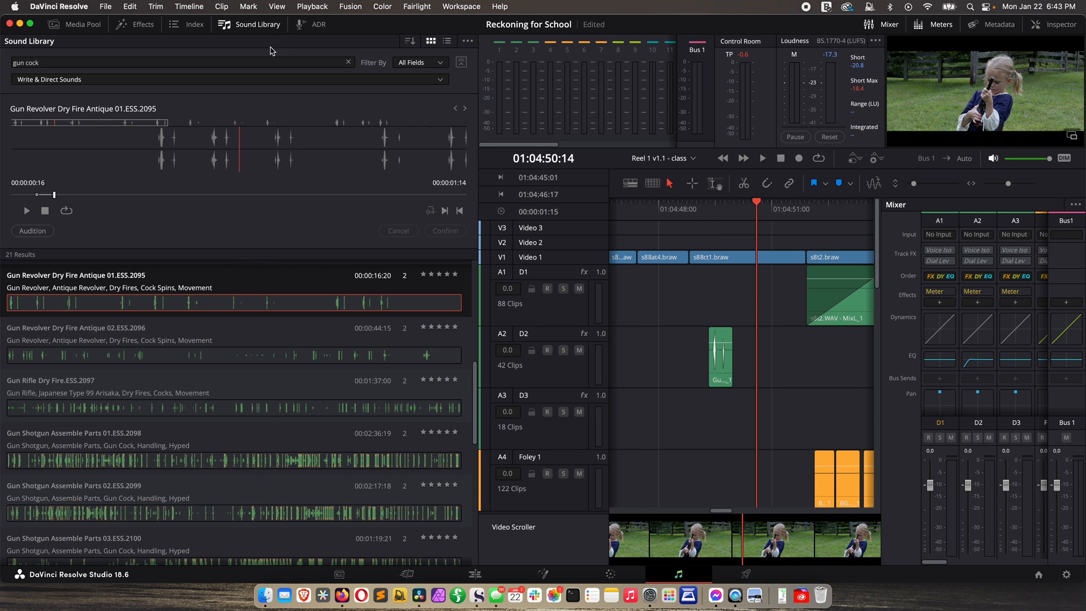
left_click(82, 24)
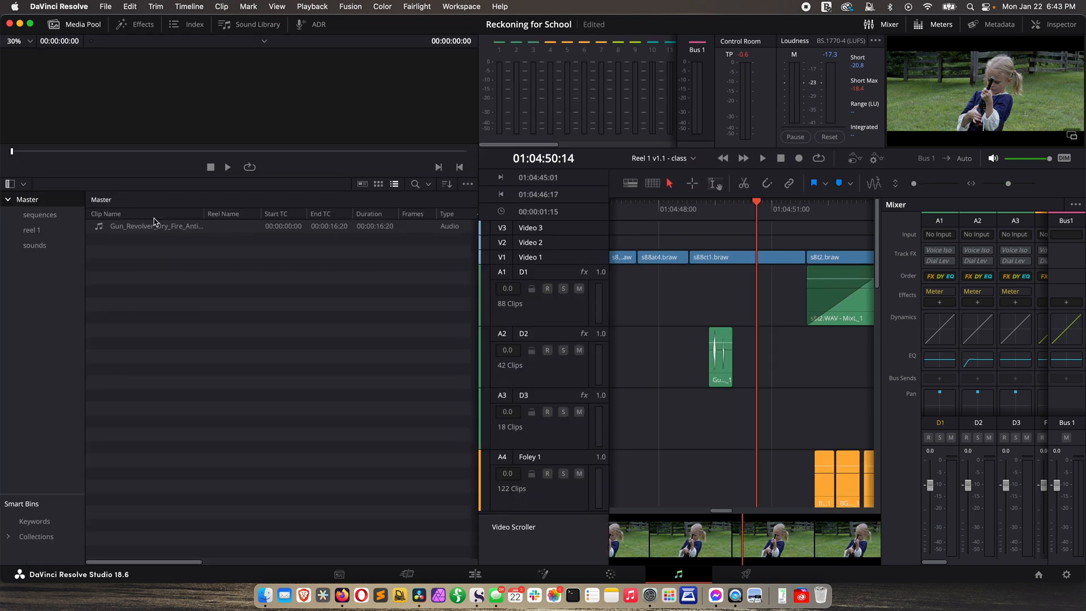
left_click(156, 226)
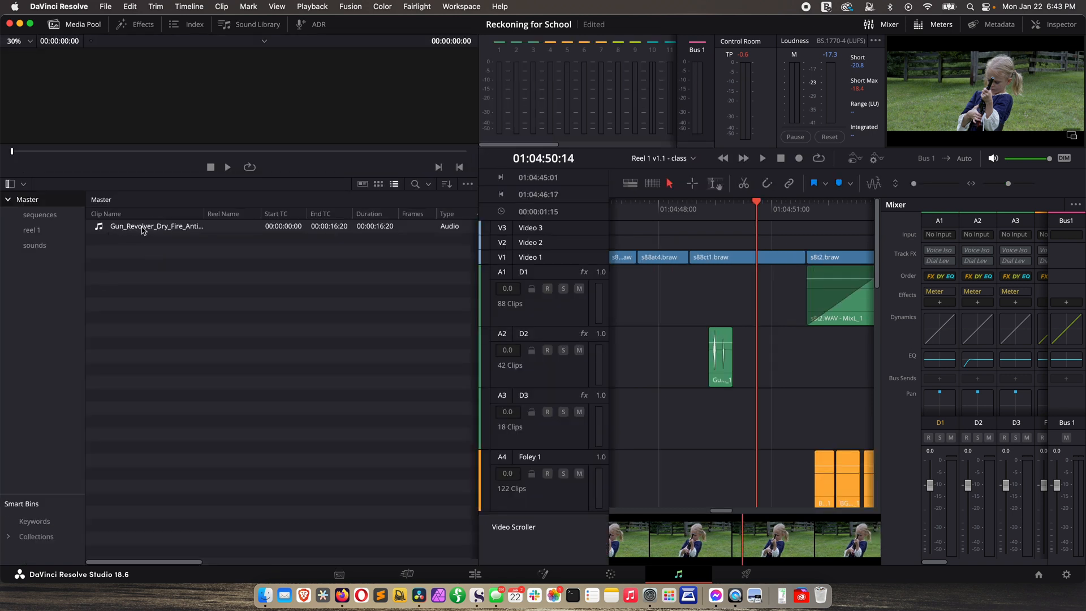
left_click(721, 357)
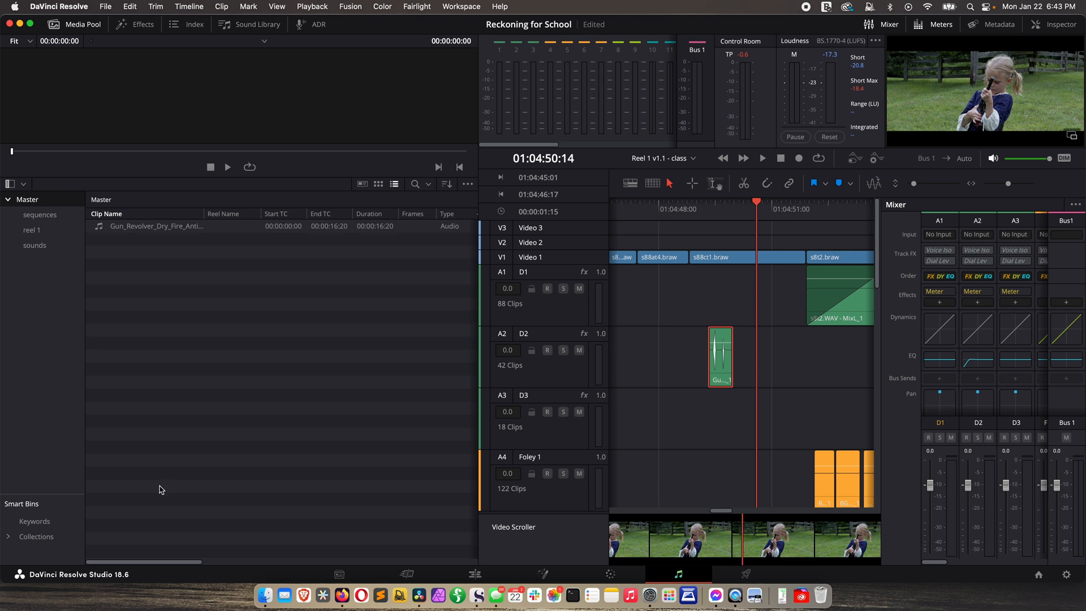
mouse_move(274, 365)
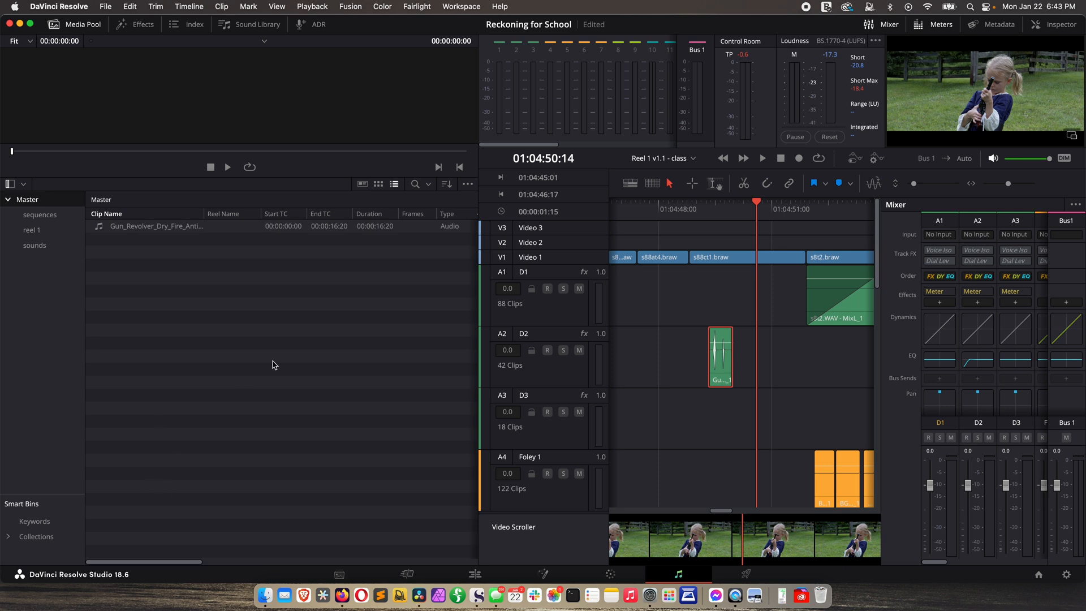
left_click(257, 24)
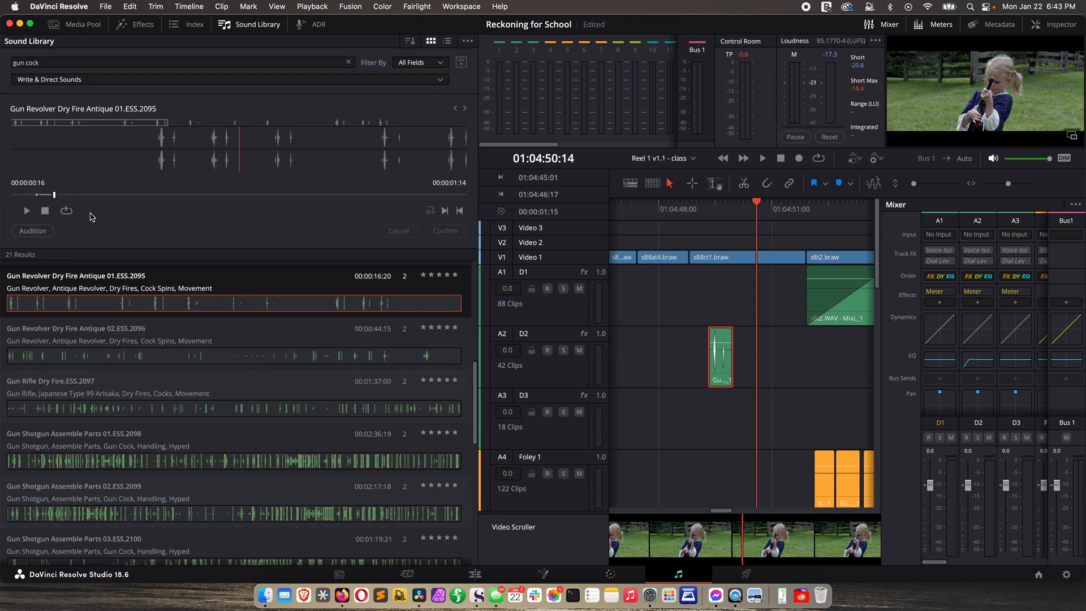
mouse_move(237, 217)
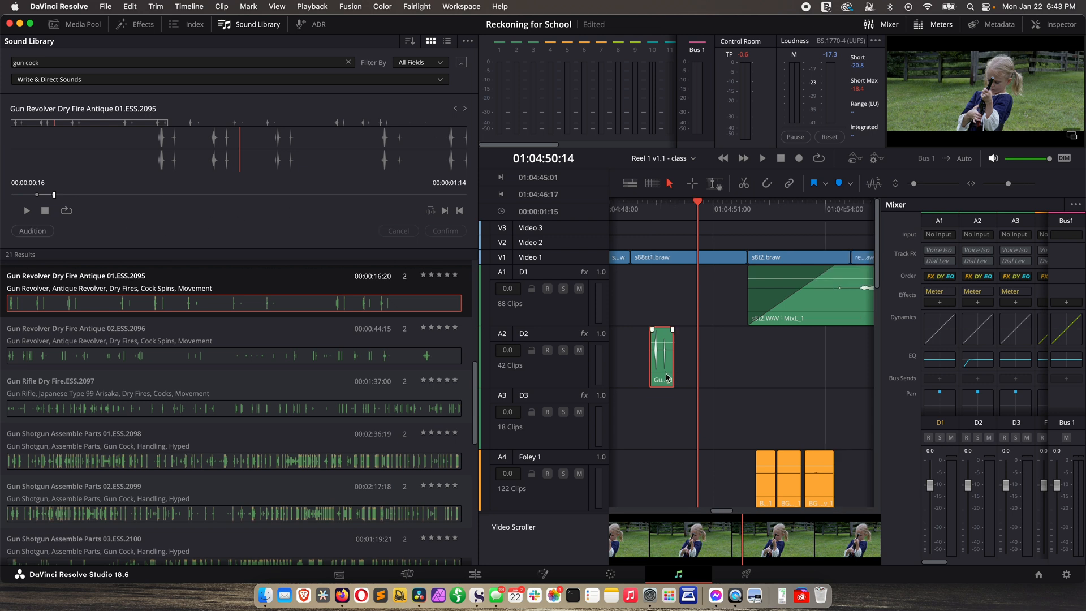
Delete the revolver dry-fire clip from track D2 and adjust the preview zoom bar
left_click(677, 201)
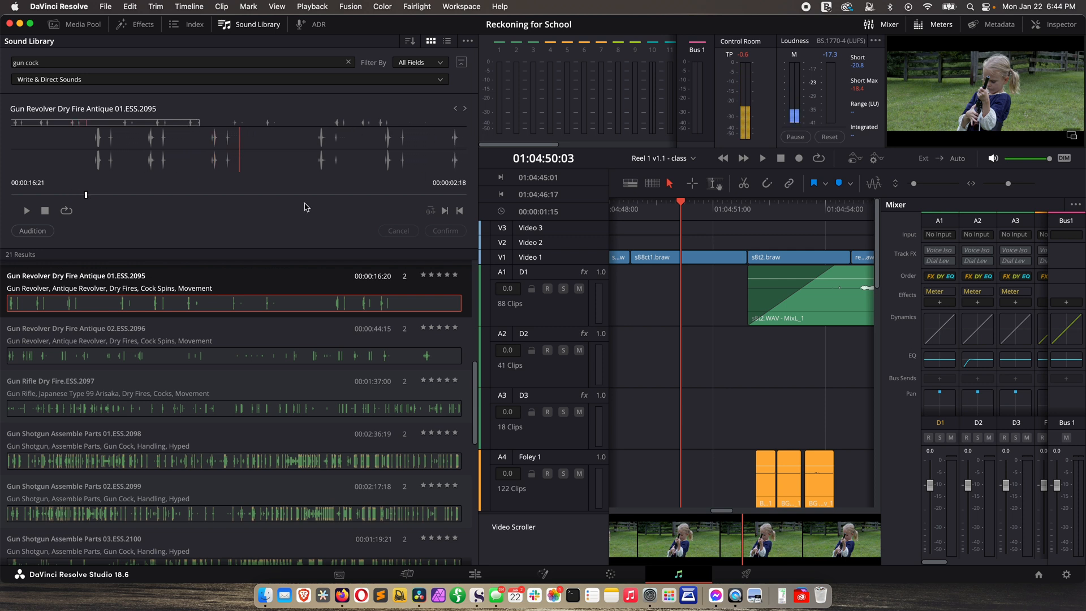
mouse_move(430, 211)
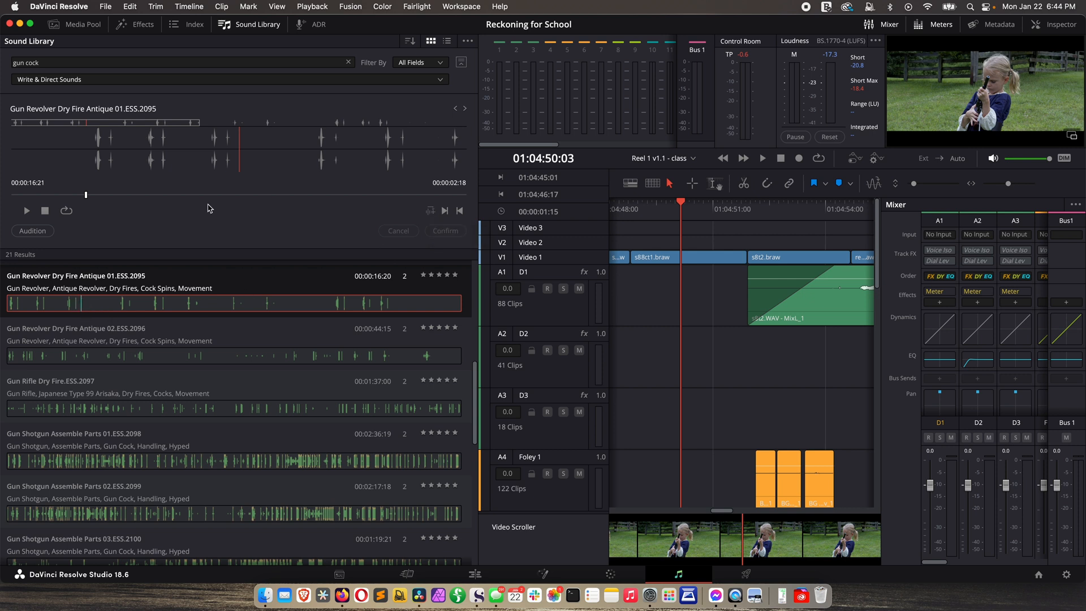
mouse_move(115, 191)
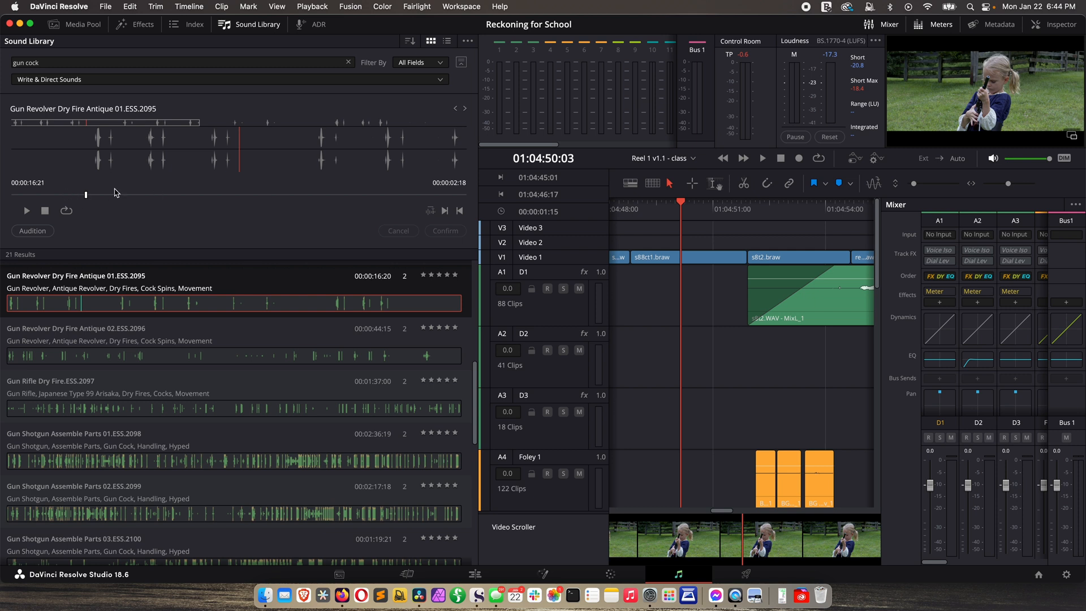
left_click_drag(86, 194, 66, 194)
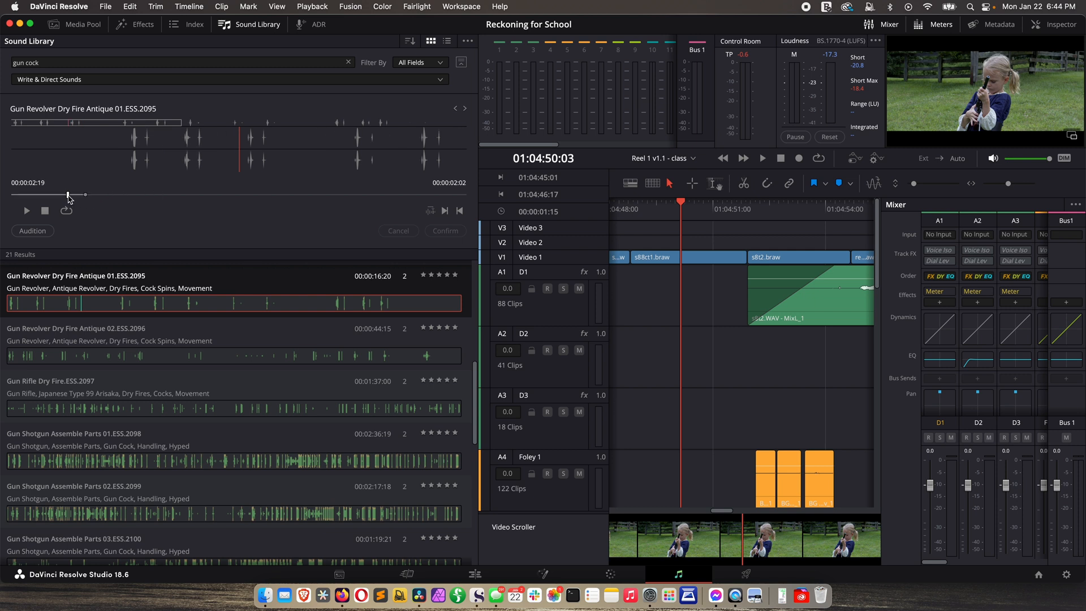
left_click_drag(68, 194, 74, 194)
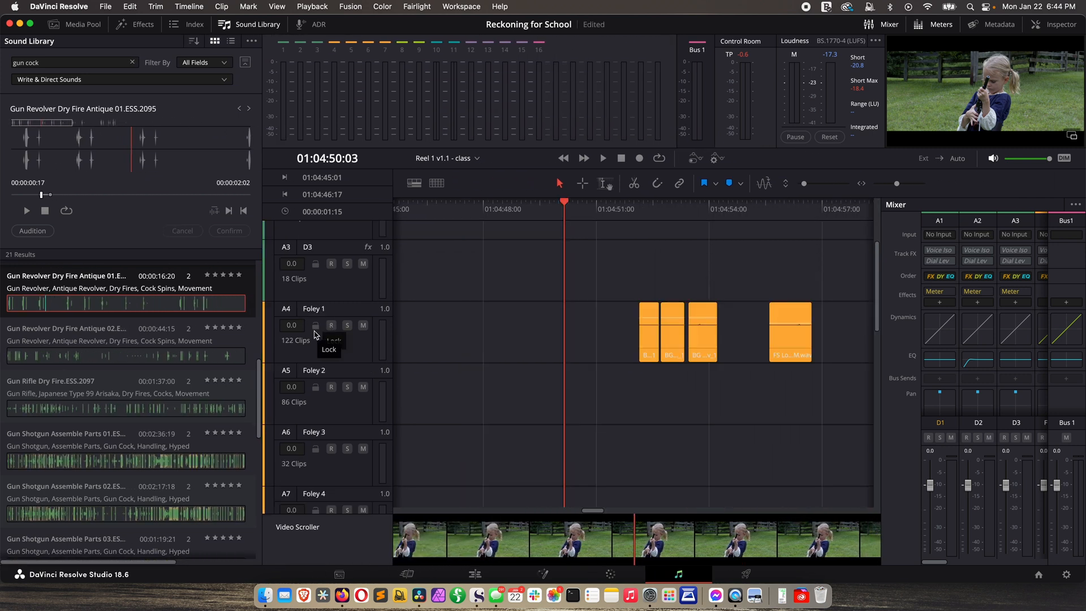
Target the Foley 3 track, audition the revolver dry-fire sound there, and stop playback
scroll("down", 3)
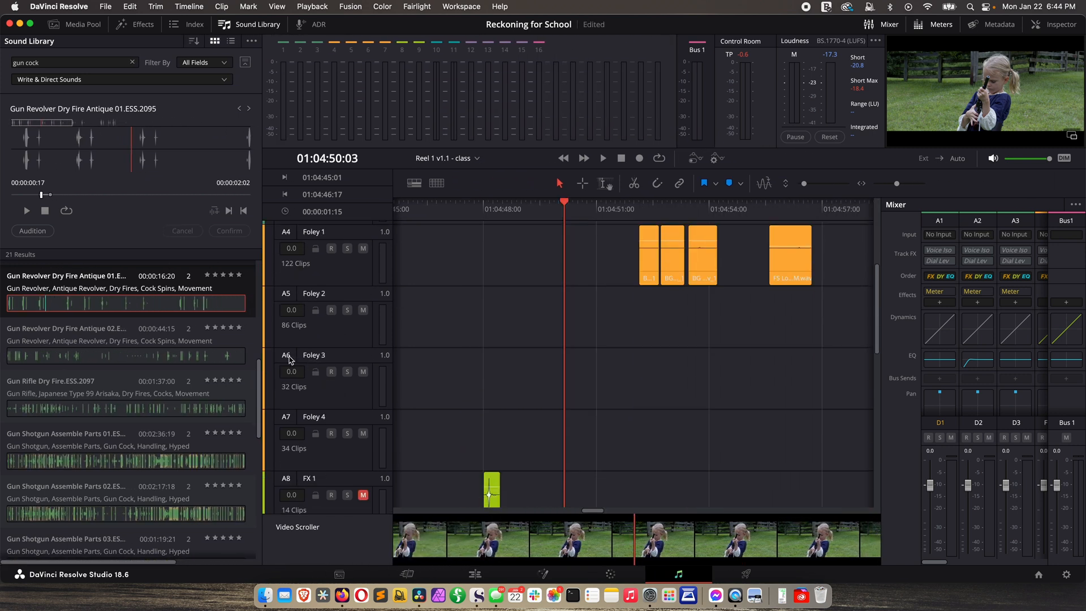
left_click(313, 355)
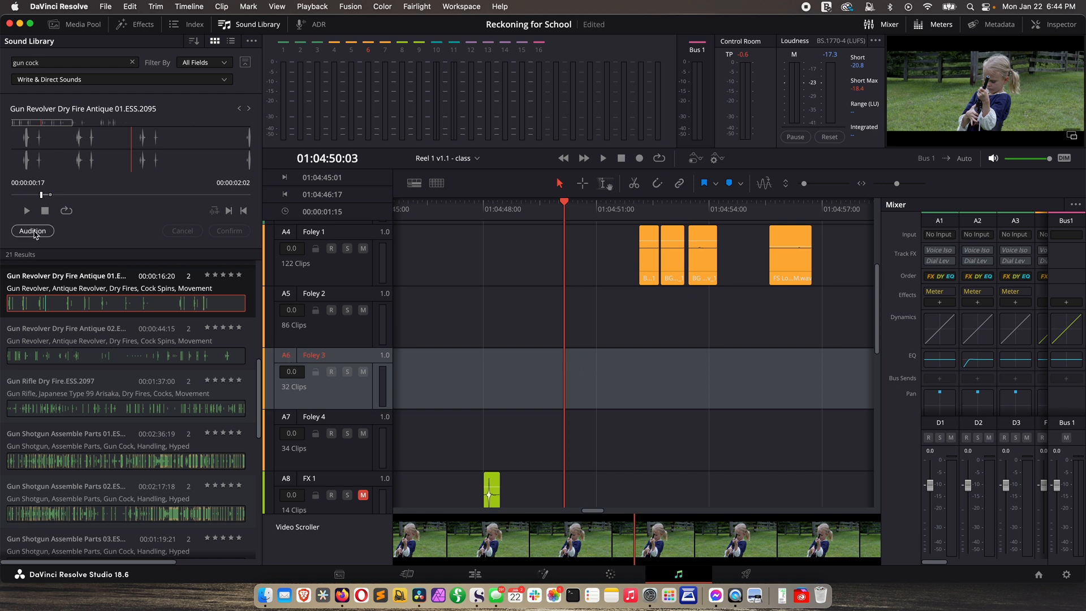
left_click(32, 230)
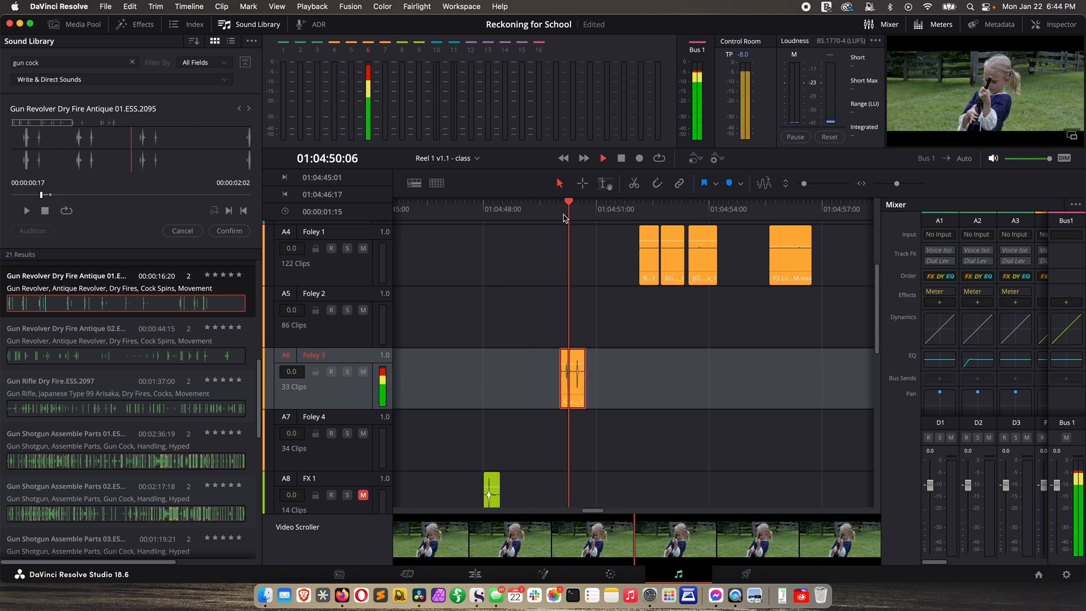
left_click(601, 158)
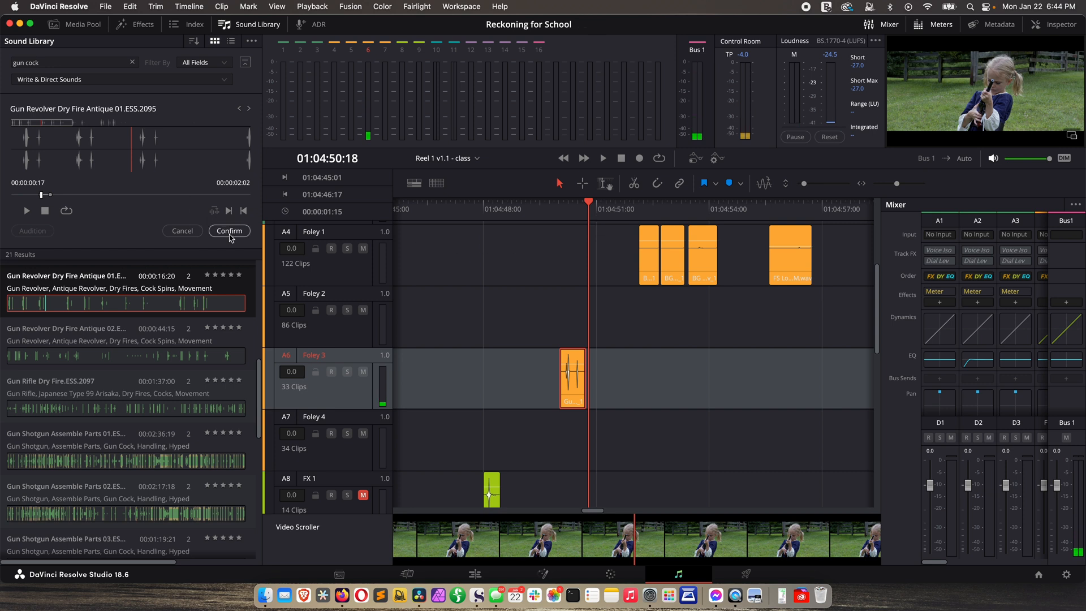
mouse_move(176, 229)
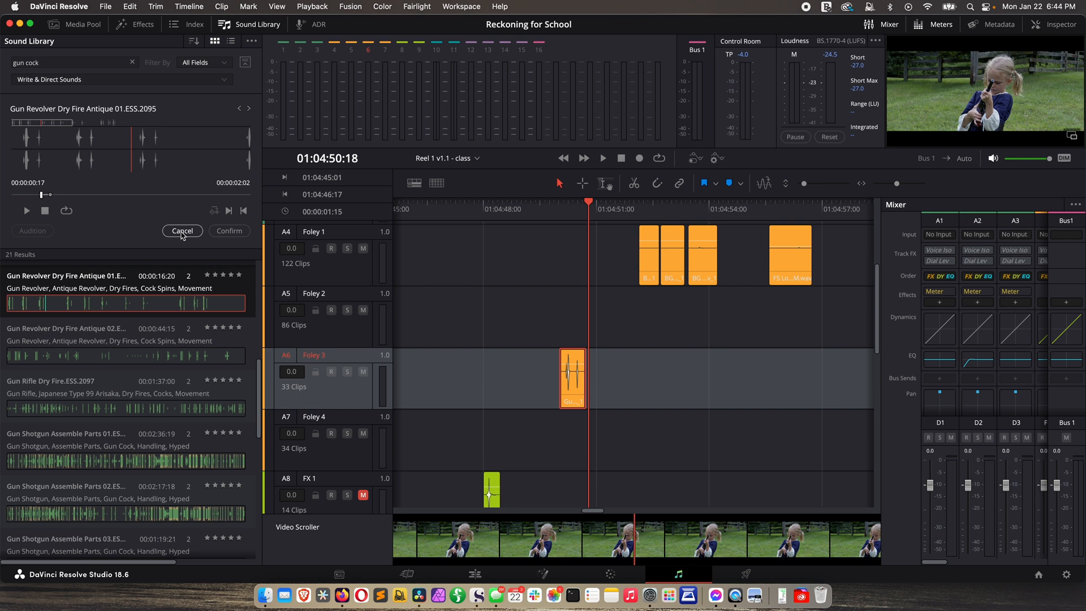
mouse_move(135, 252)
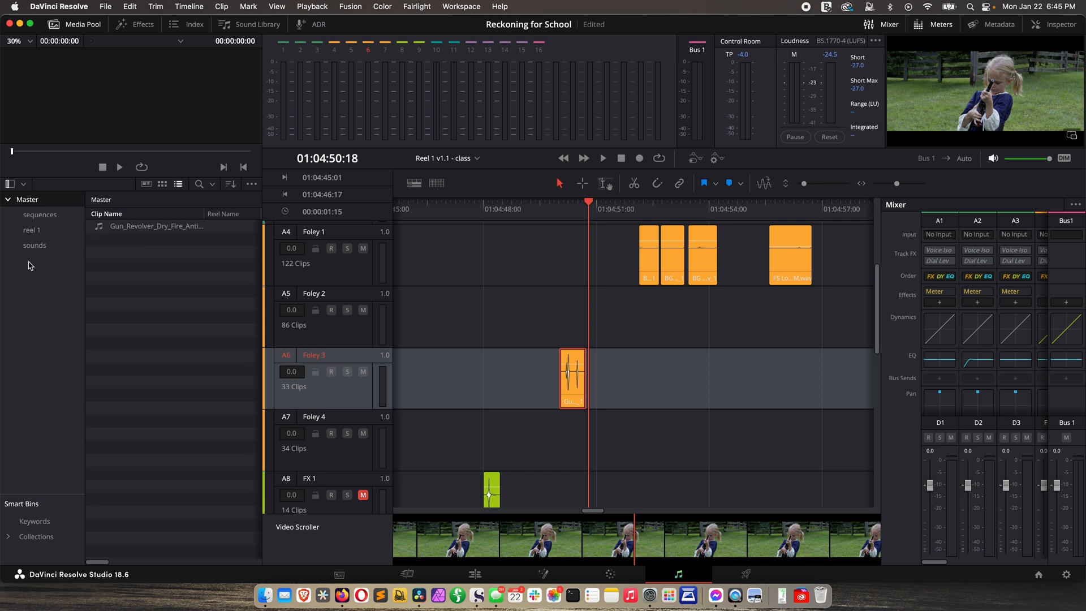
Move the revolver clip from the Master bin into the sounds bin, then open the sounds bin
left_click(34, 245)
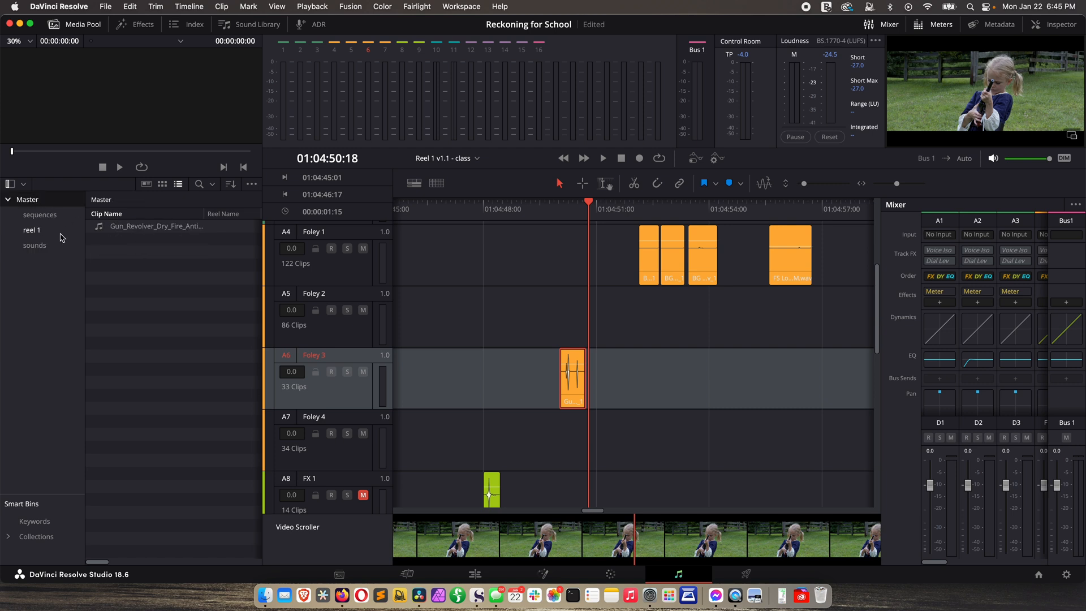
left_click(34, 245)
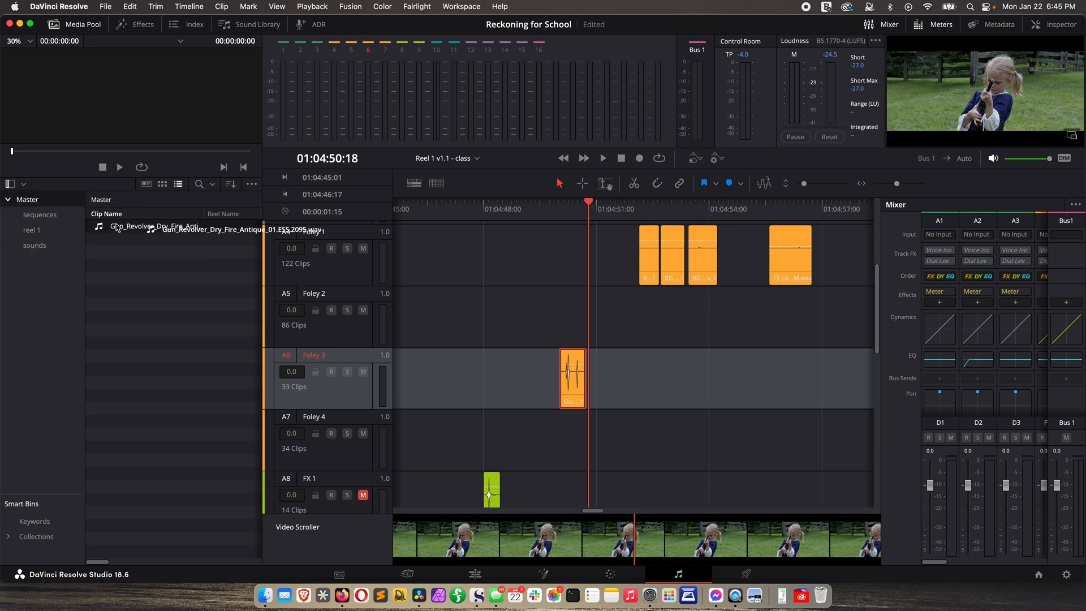
left_click(35, 245)
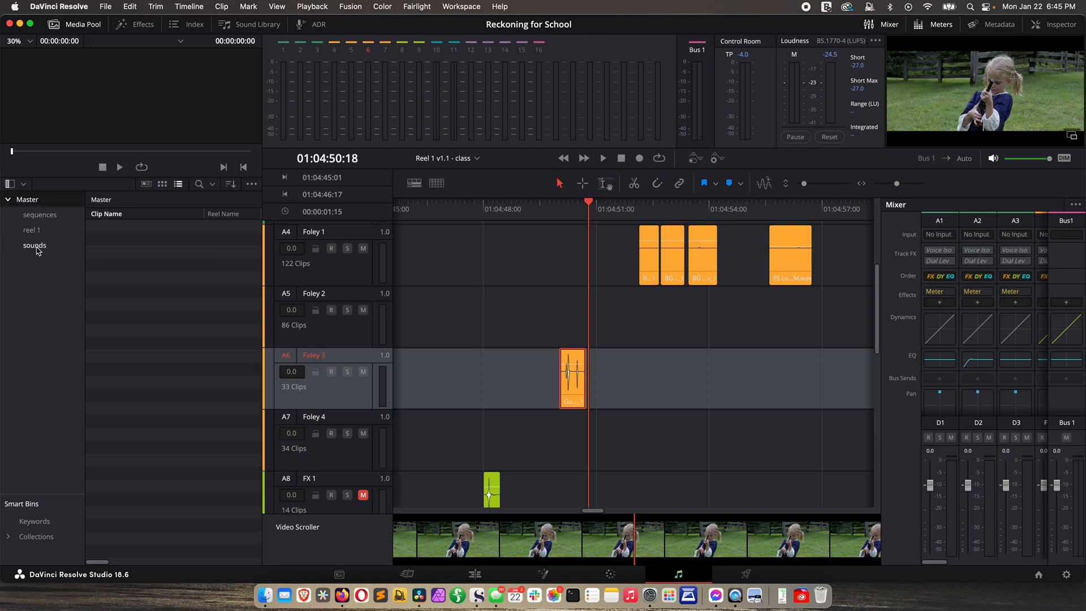
left_click(34, 245)
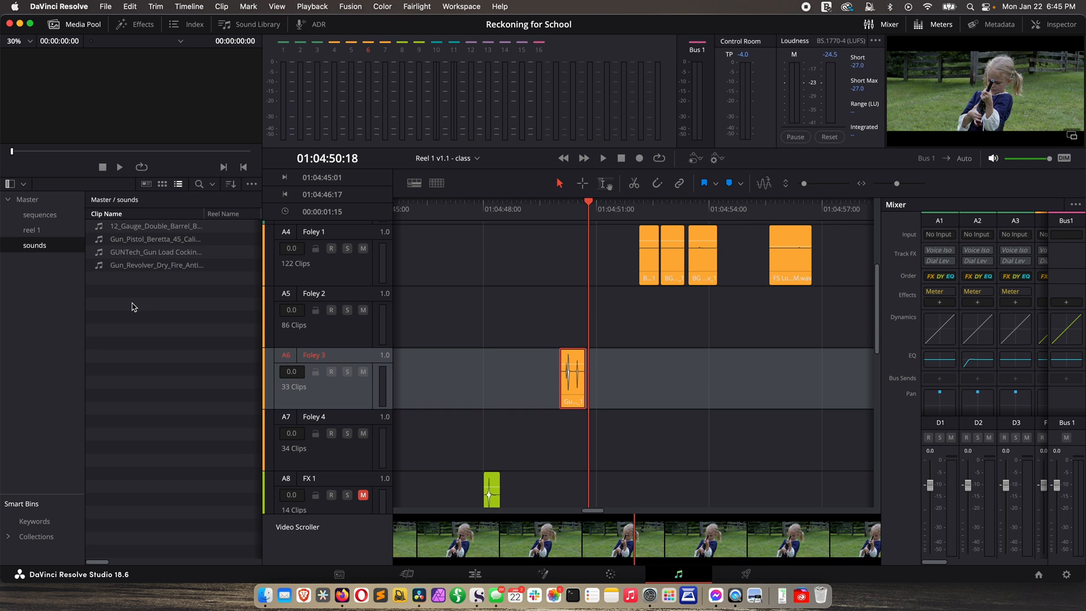
left_click(256, 25)
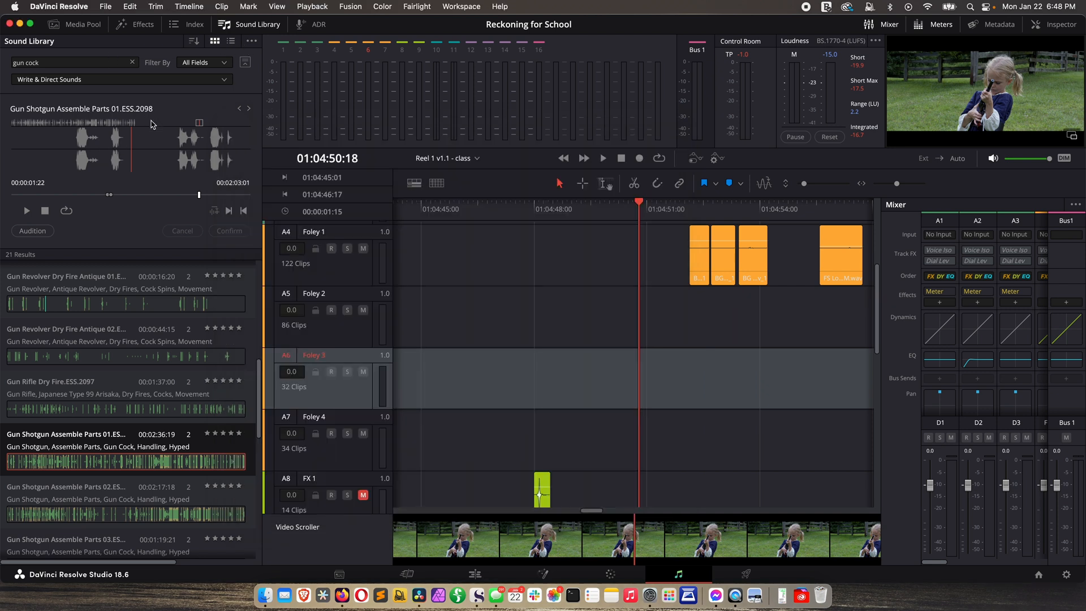
mouse_move(147, 240)
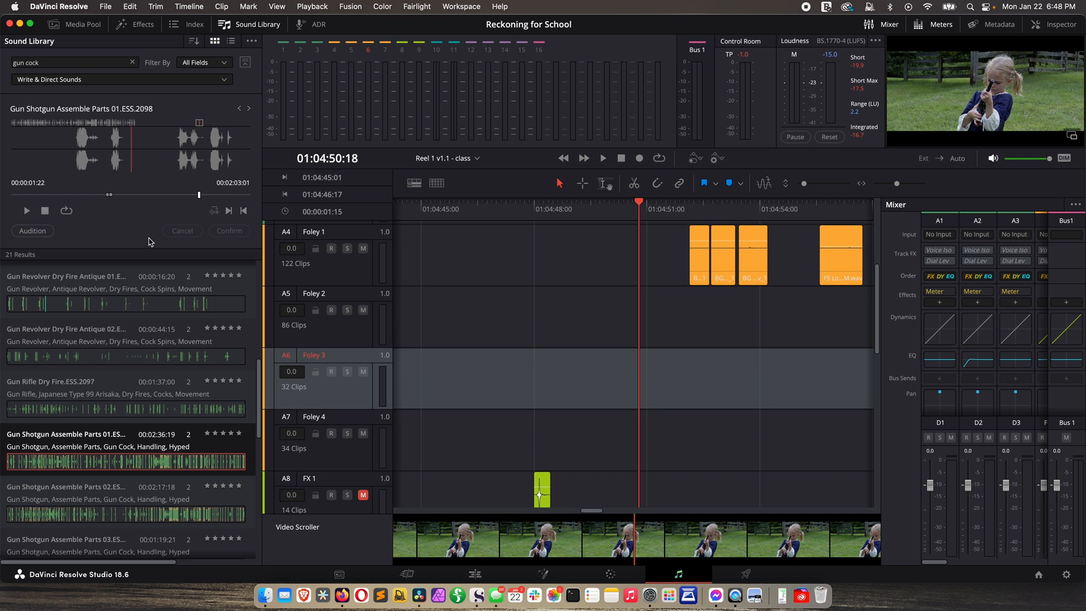
mouse_move(603, 234)
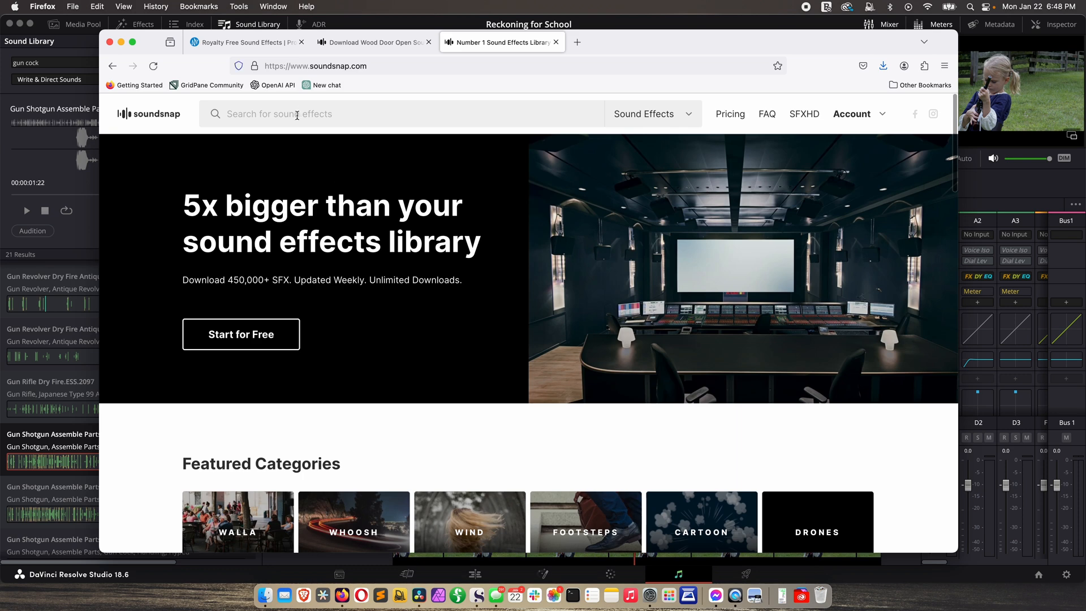
Search Soundsnap for 'colt gun' and download a Colt 45 hammer-cocking sound to the library folder
left_click(401, 114)
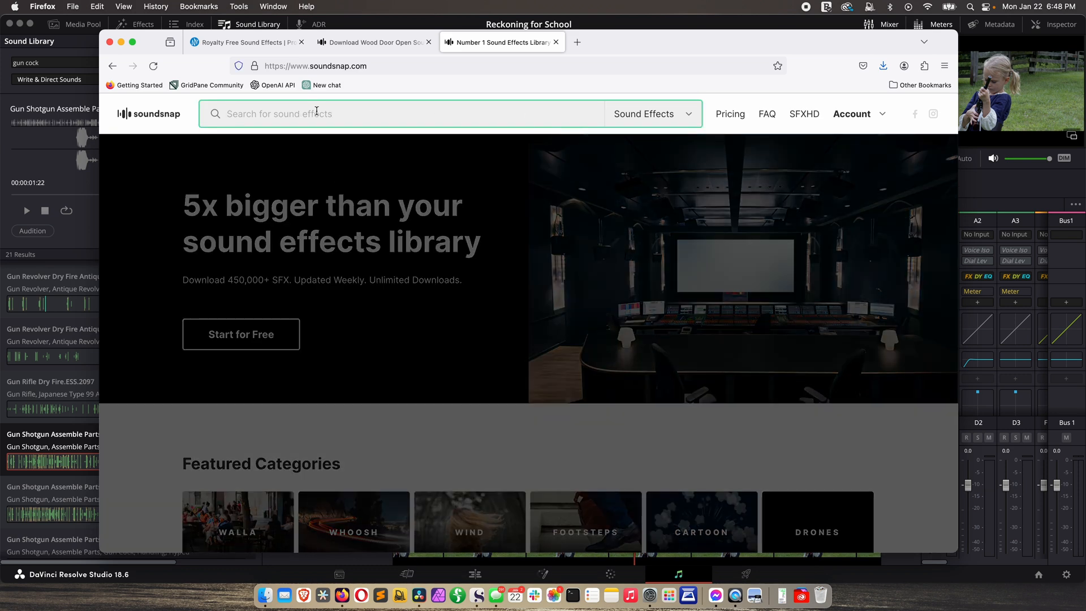
type("colt gun cock")
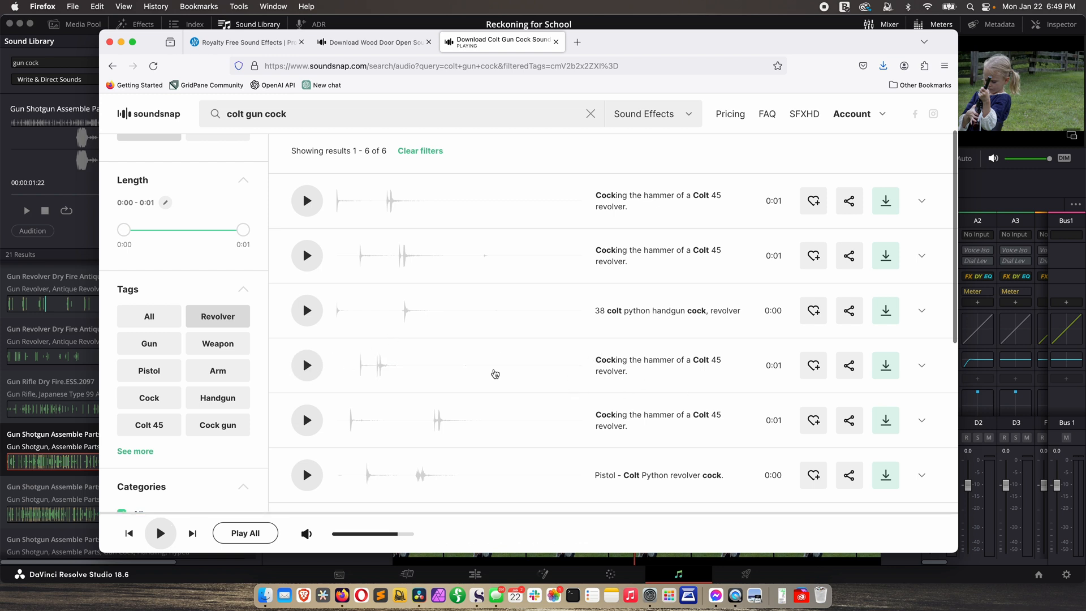
left_click(885, 200)
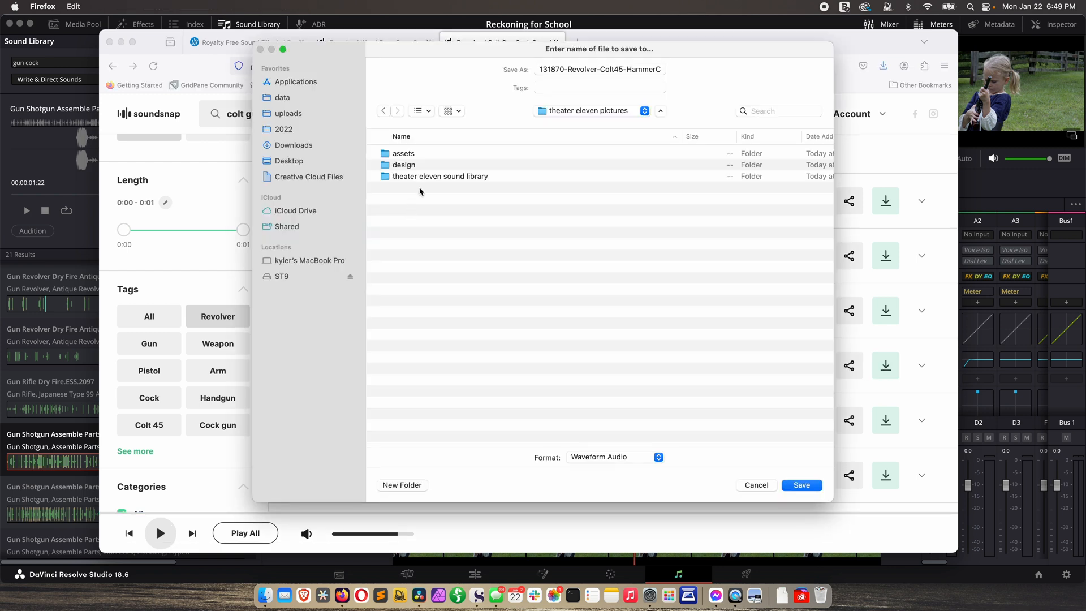
double_click(440, 176)
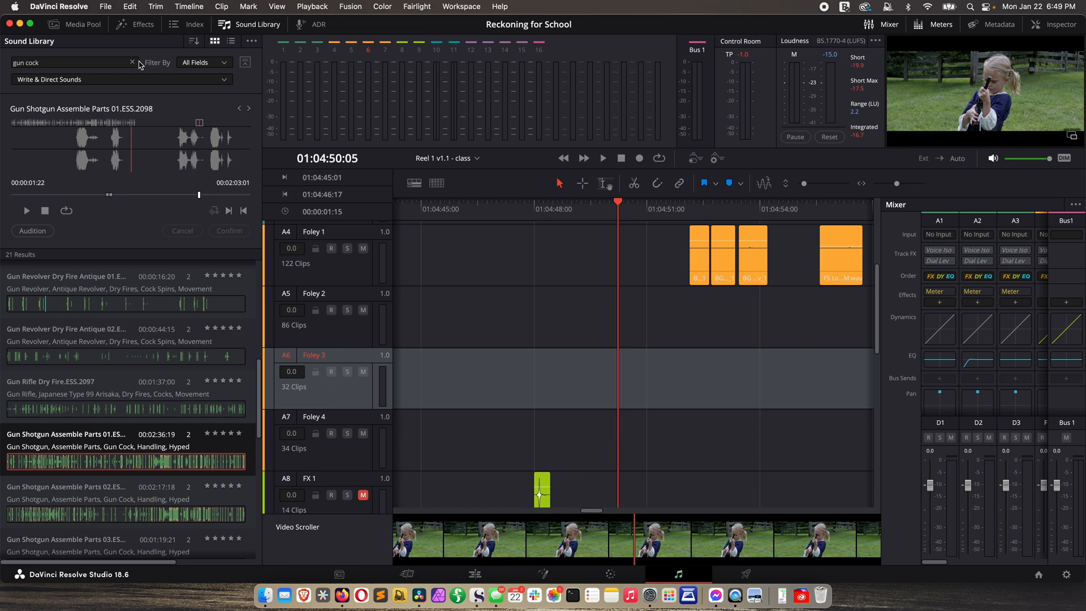
Clear the library search, trash SoundLib.db from Resolve Projects, and empty the Trash
left_click(132, 62)
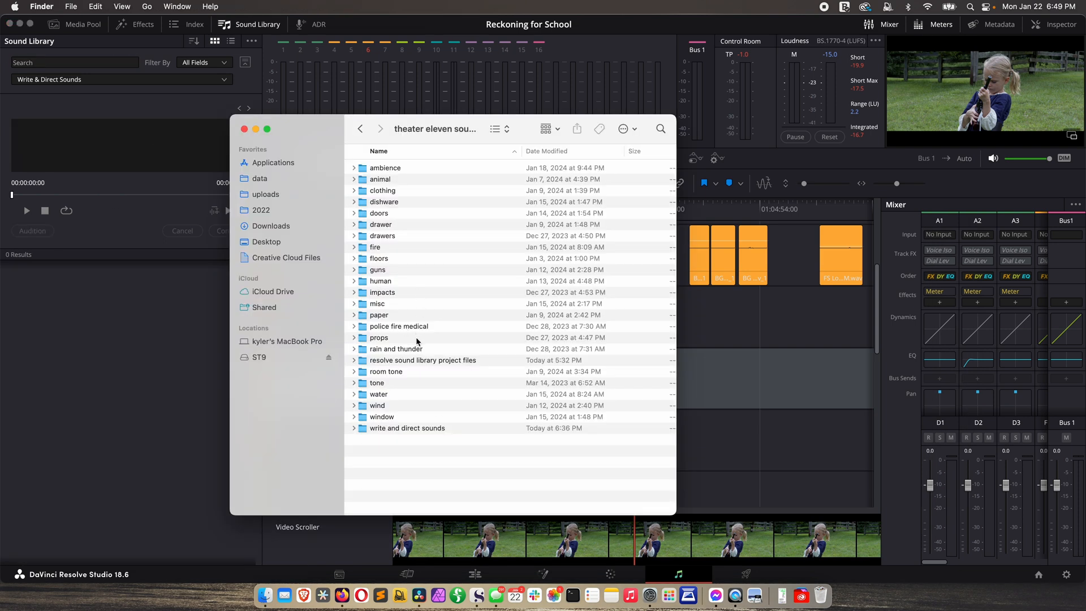
mouse_move(400, 446)
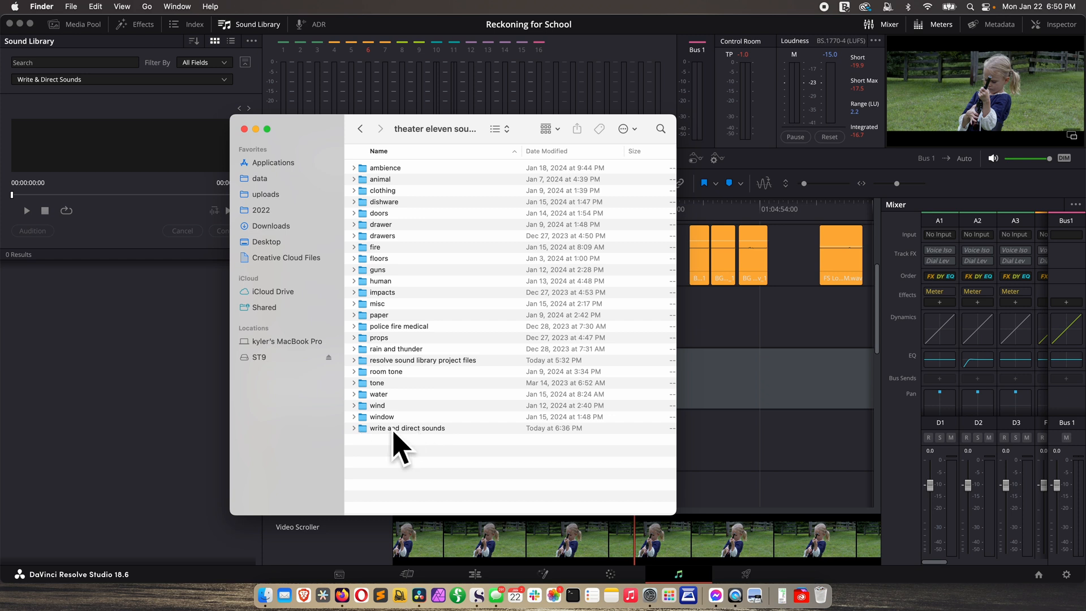
mouse_move(363, 433)
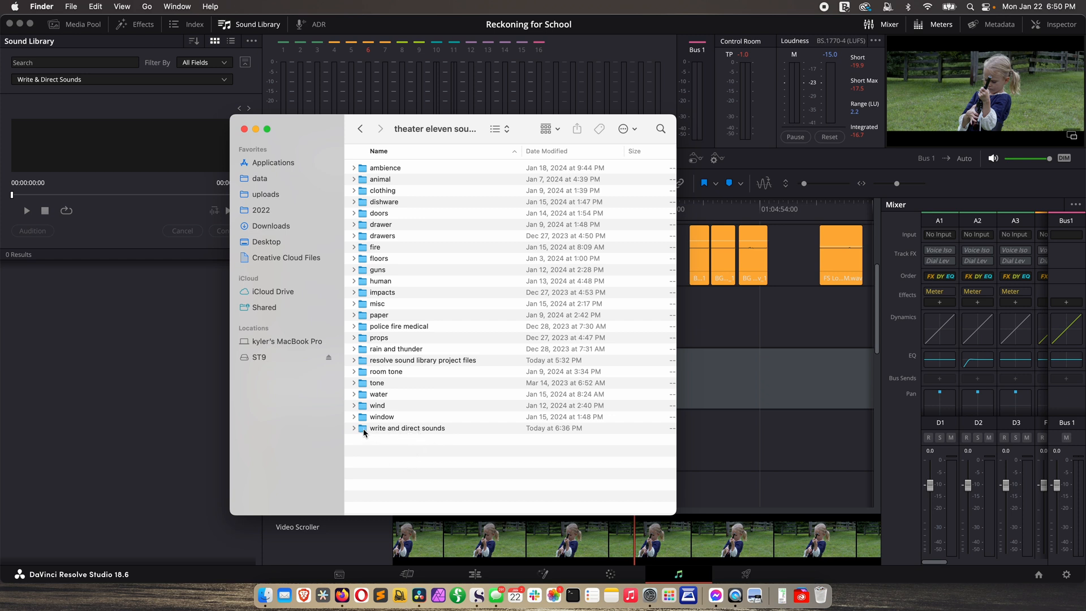
left_click(360, 129)
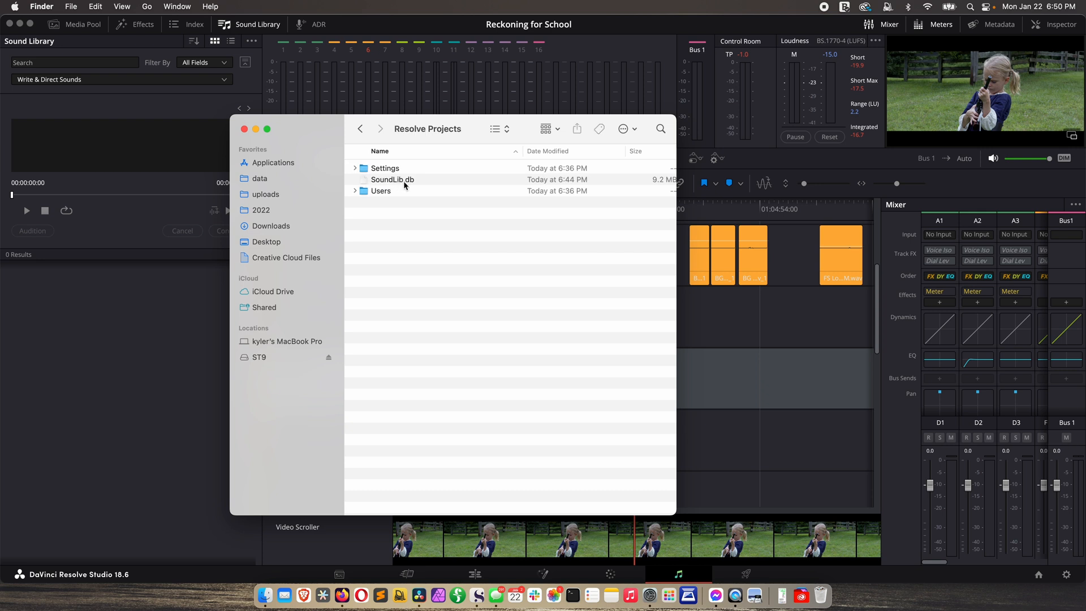
right_click(392, 180)
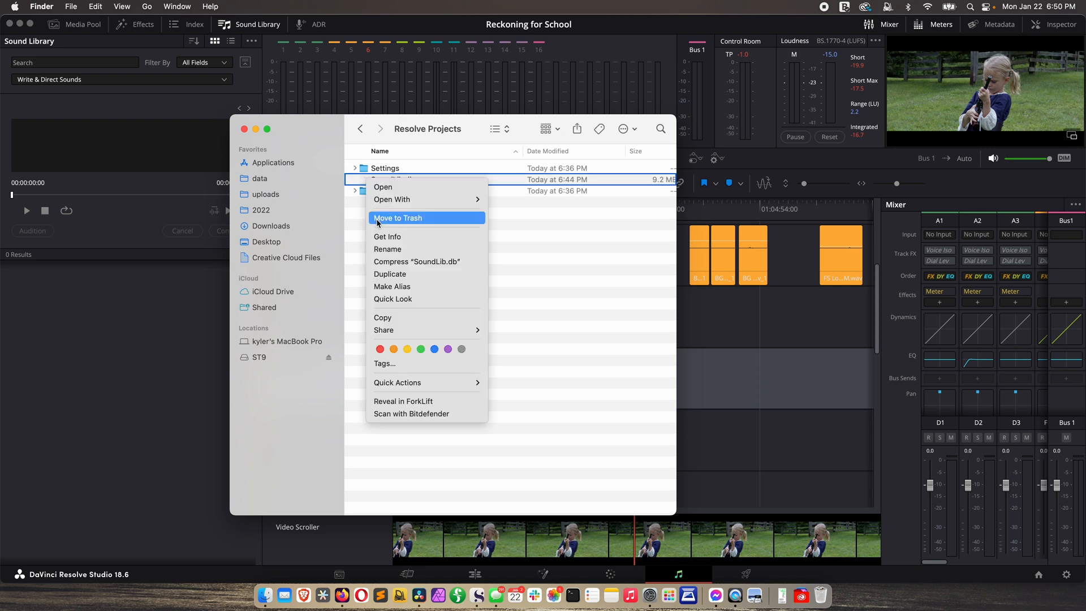
left_click(398, 218)
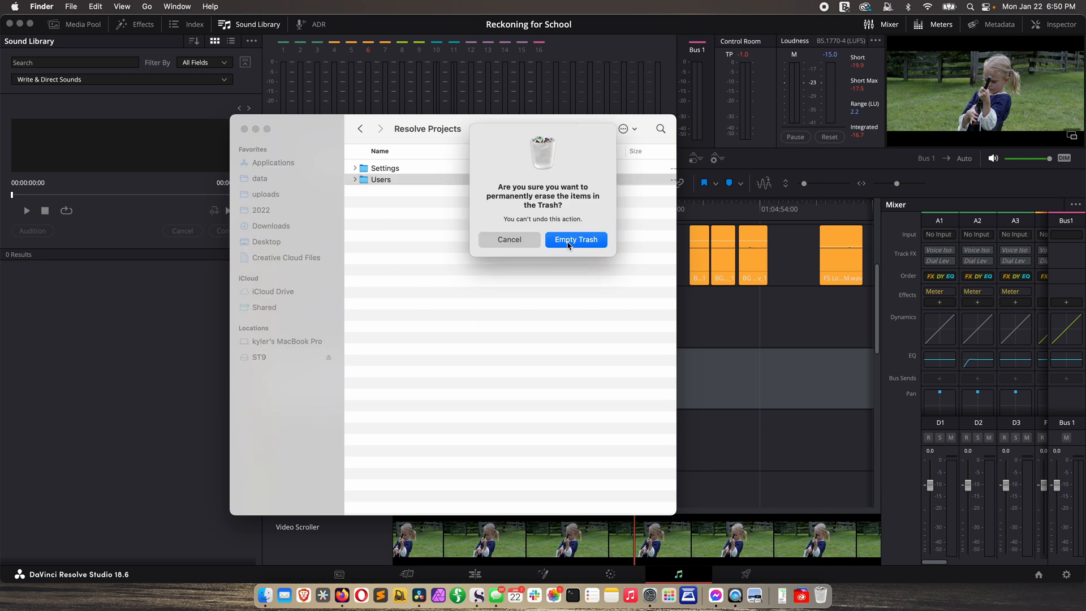
left_click(575, 238)
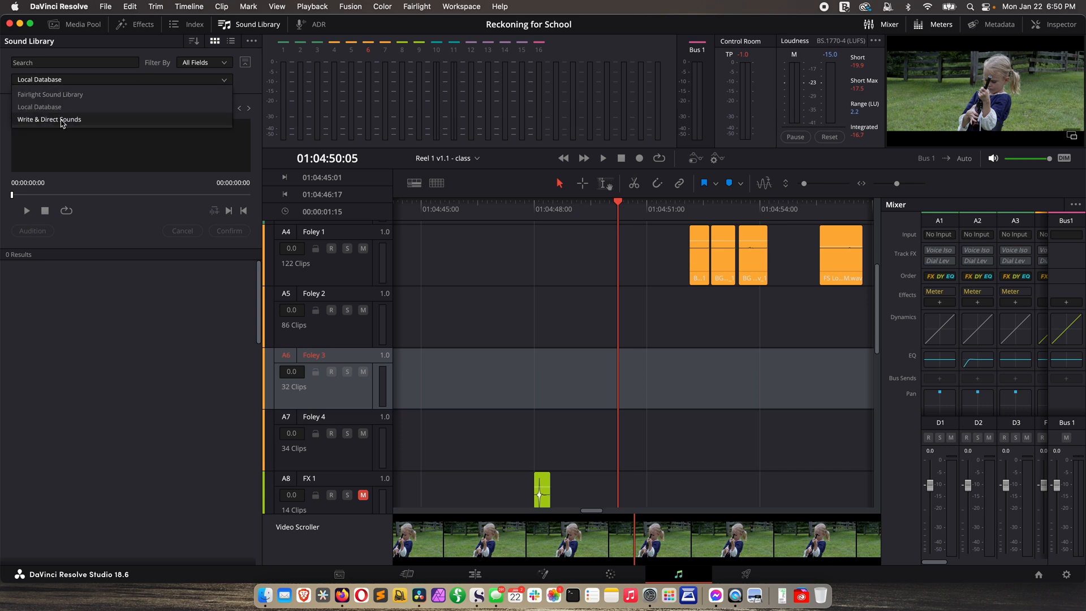
Add the theater eleven sound library folder to the Write & Direct Sounds library
left_click(49, 119)
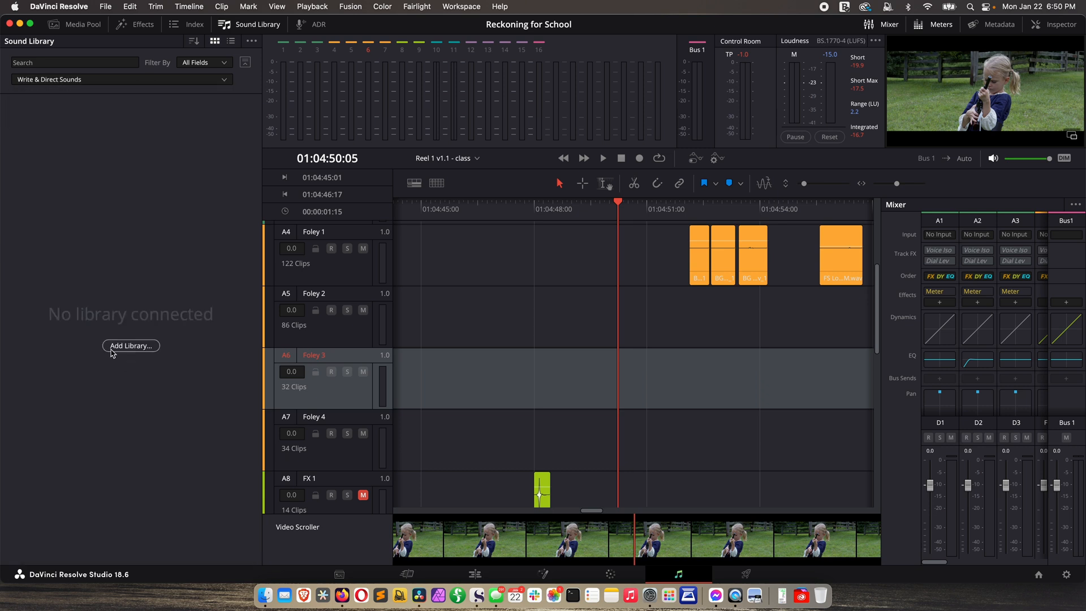
left_click(130, 346)
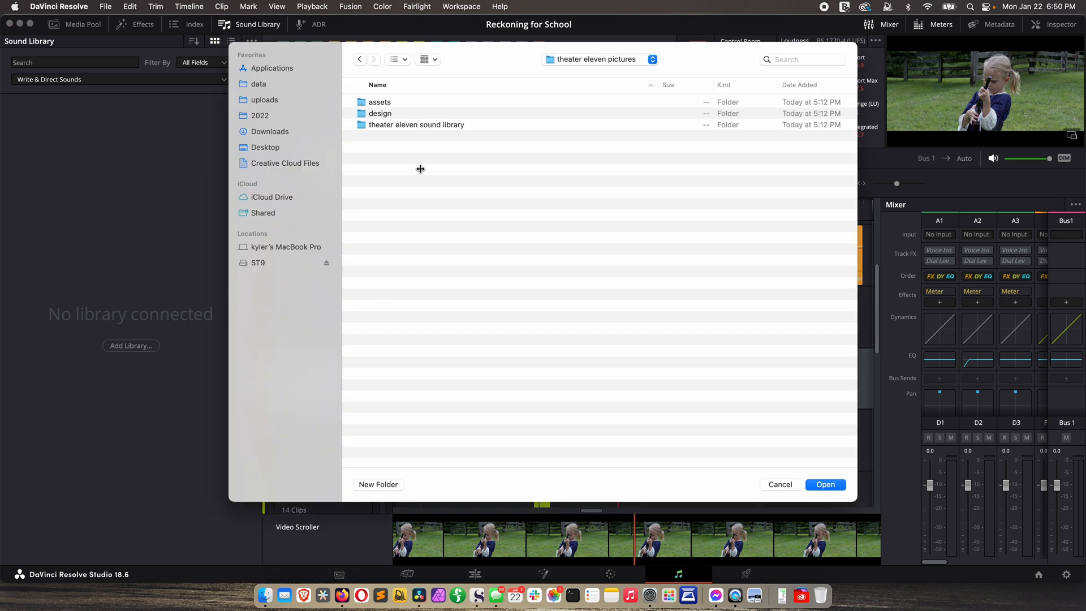
left_click(416, 125)
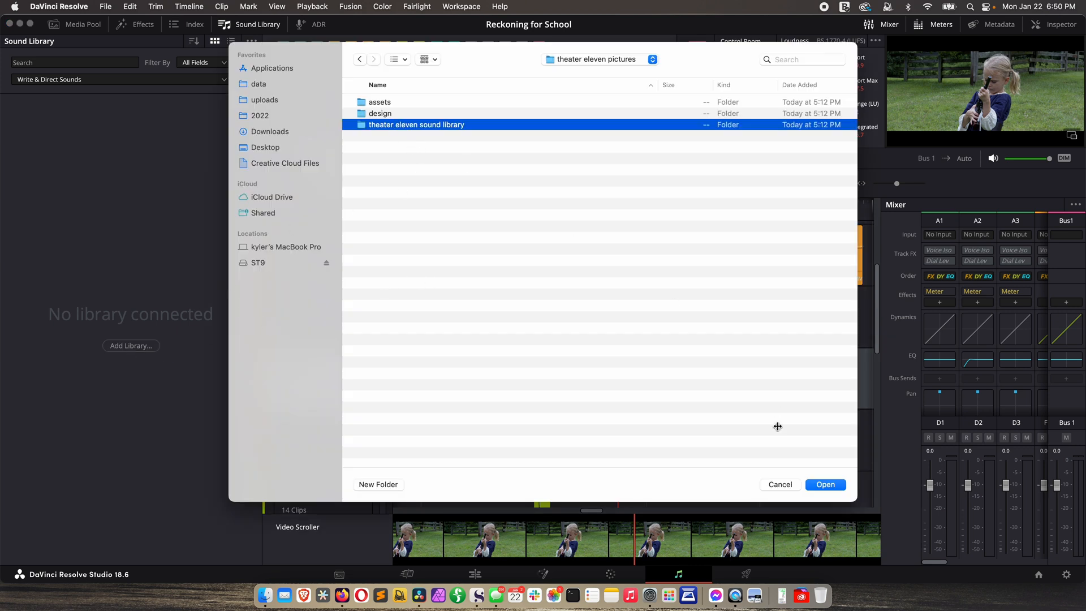
left_click(825, 485)
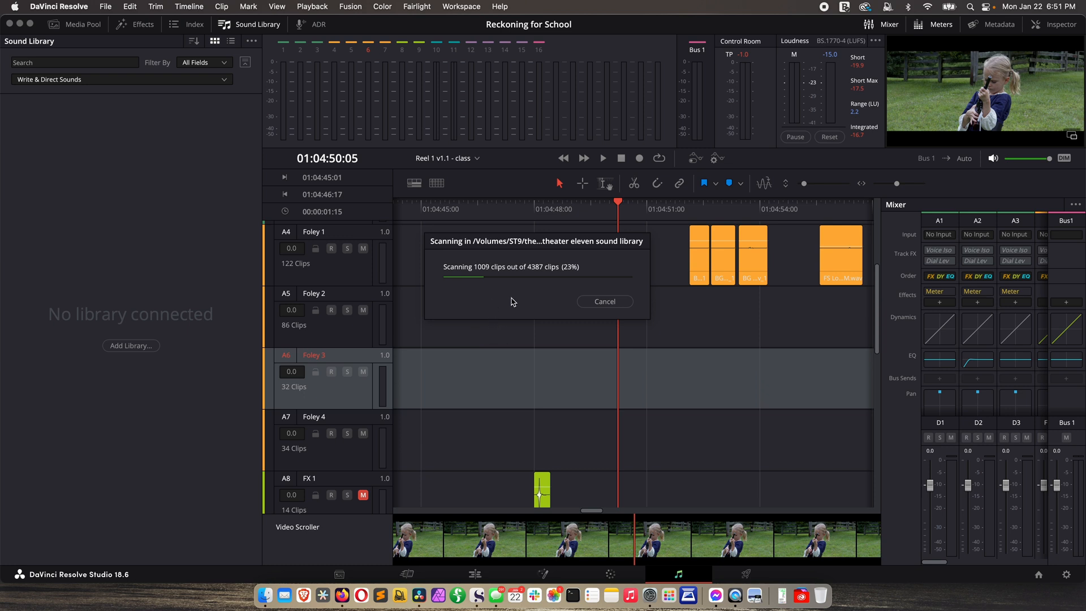
mouse_move(493, 334)
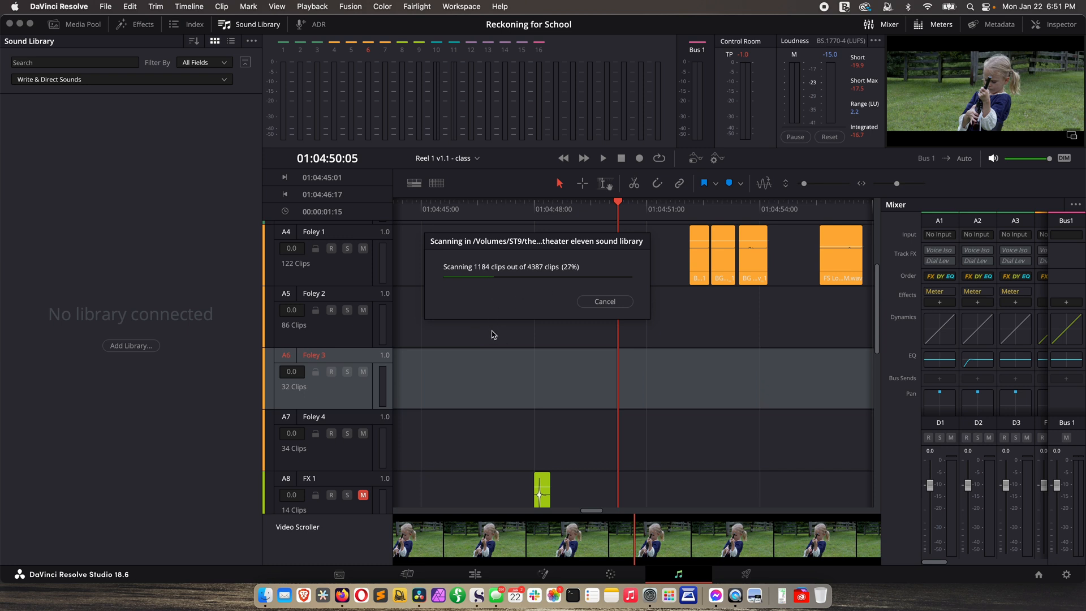
mouse_move(475, 380)
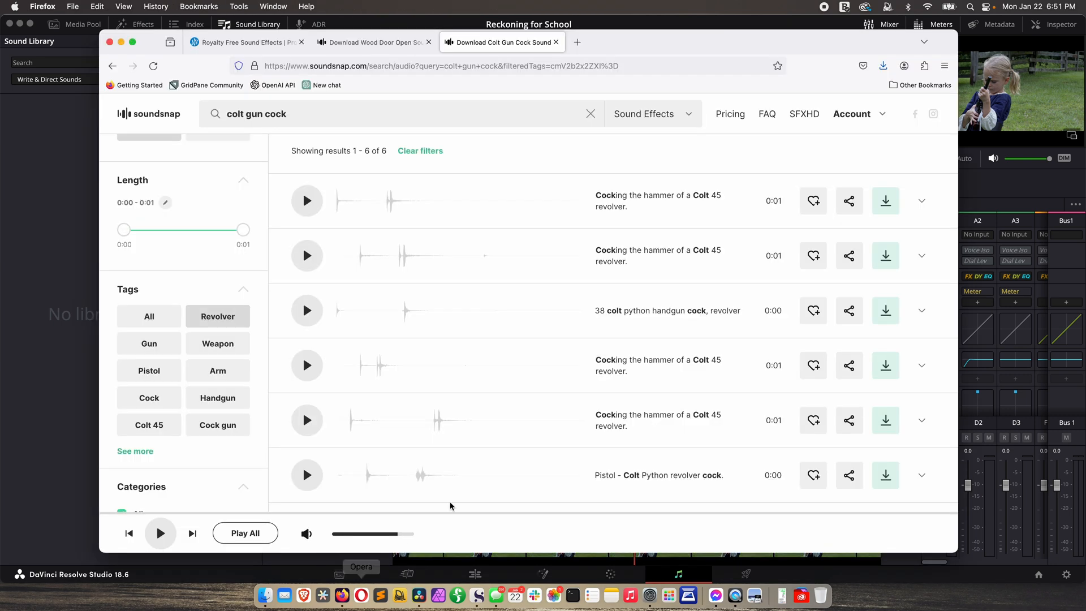
mouse_move(813, 365)
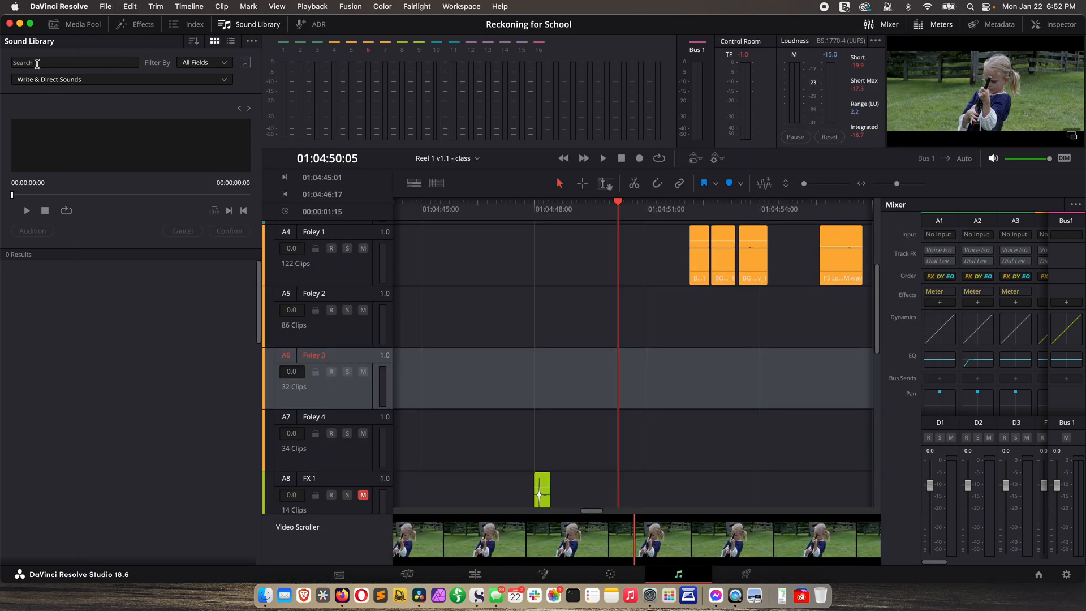
Search the Sound Library for 'cocking the hammer of a Colt 45 revolver'
type("cocking the hammer of a Colt 45 revolver")
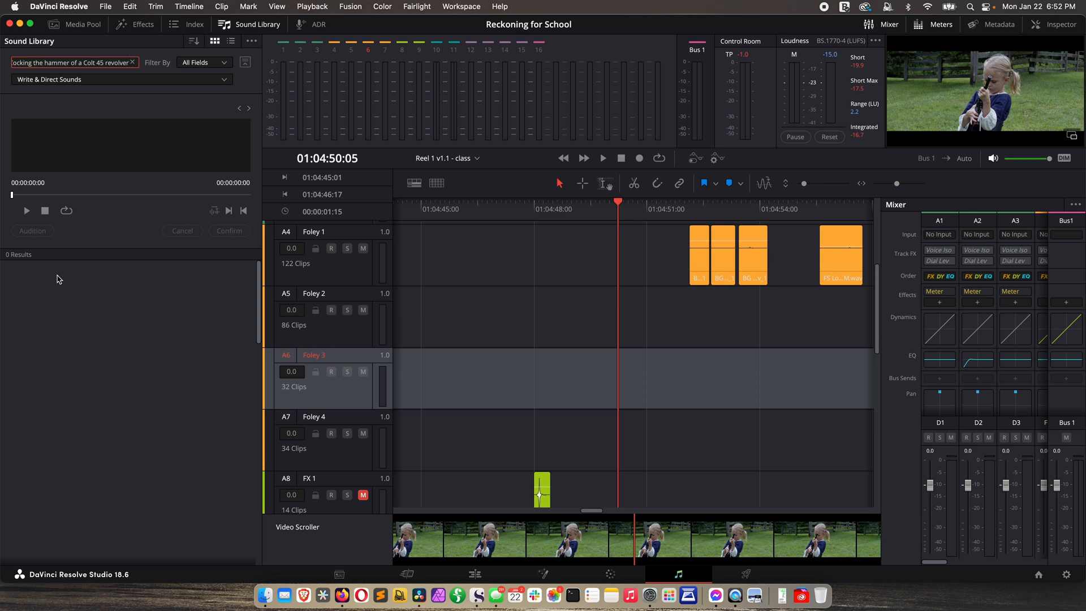
mouse_move(340, 595)
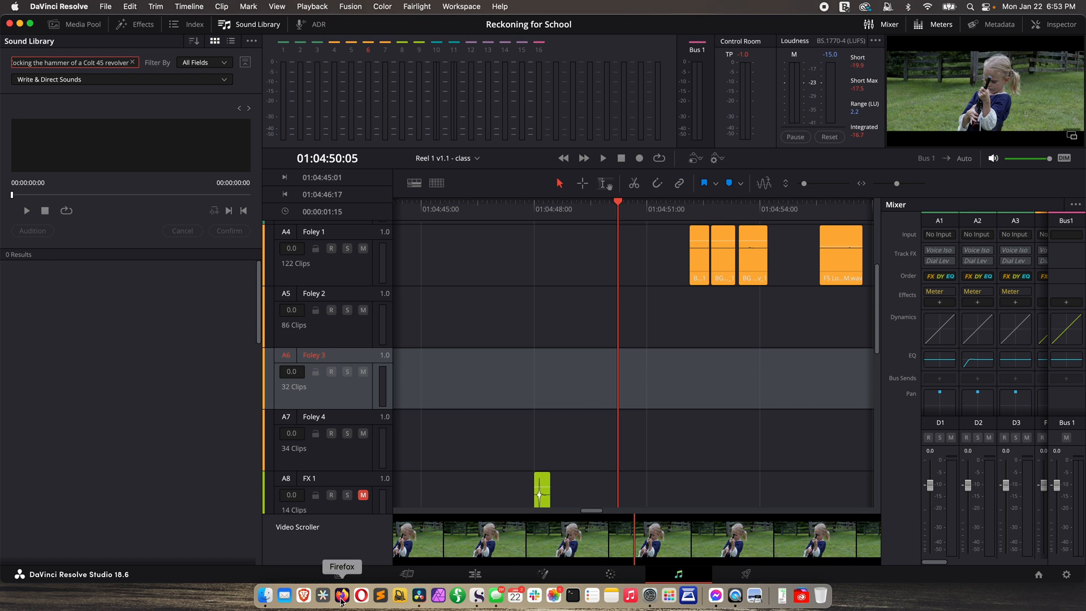
Bring Firefox's Soundsnap results forward and expand the fourth result's details to see its file name
left_click(323, 595)
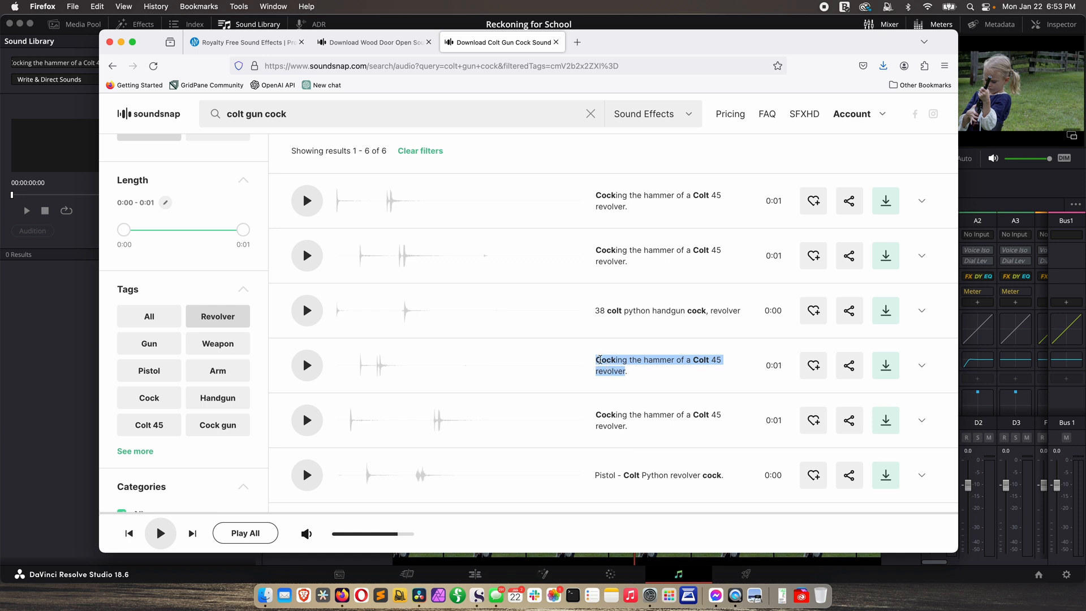
mouse_move(317, 366)
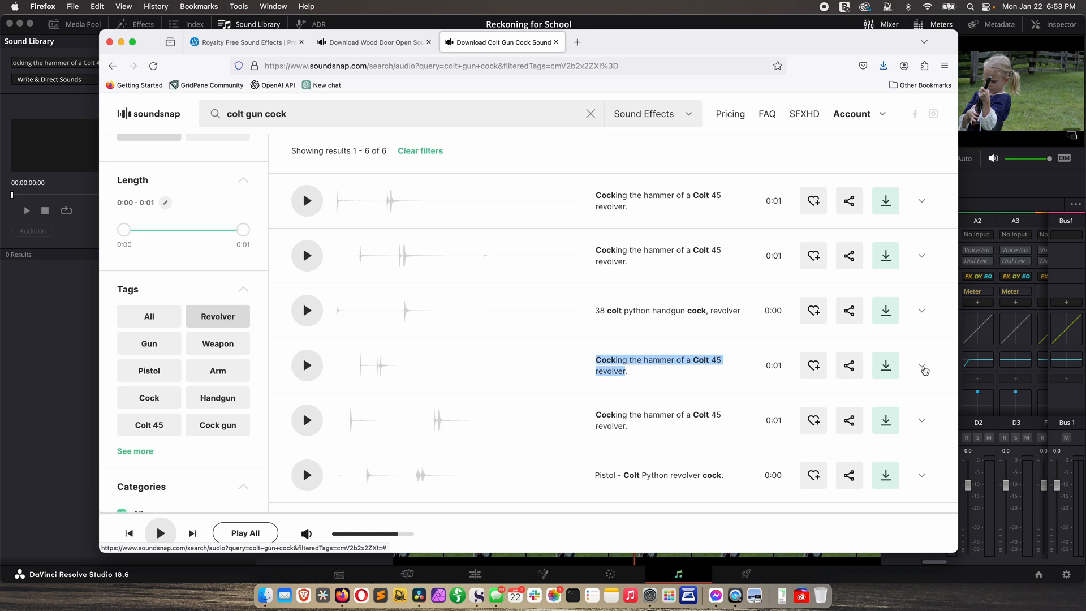
left_click(922, 365)
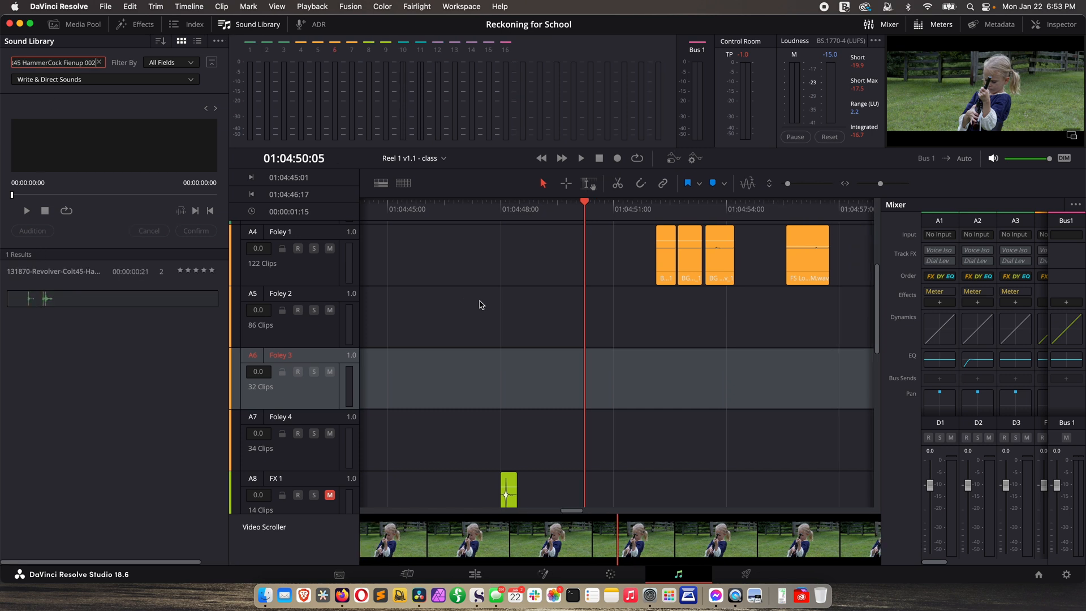
Scroll down three notches in the timeline
scroll("down", 3)
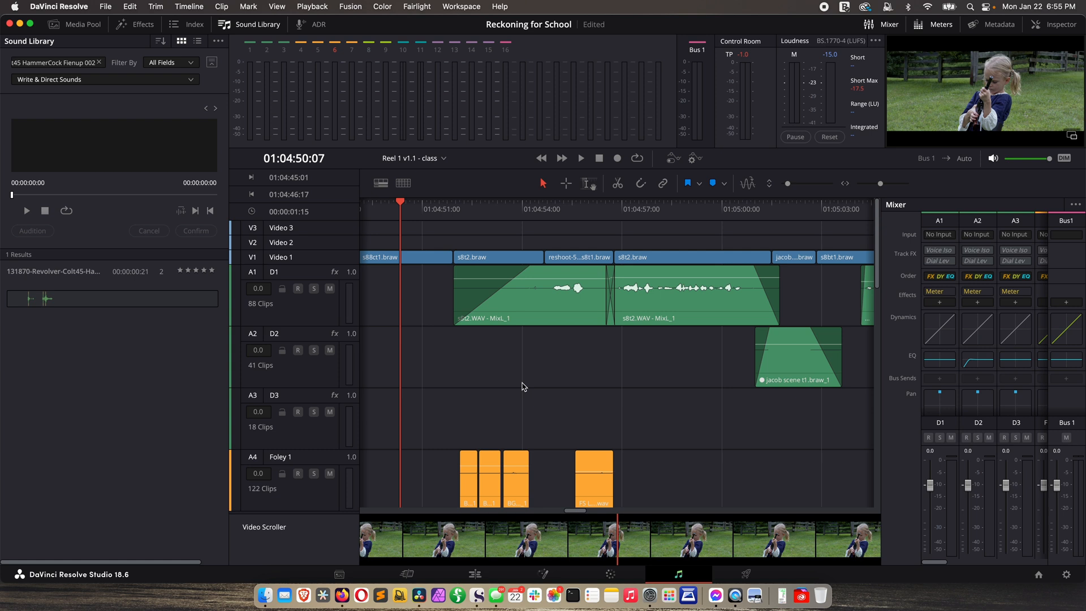
mouse_move(516, 395)
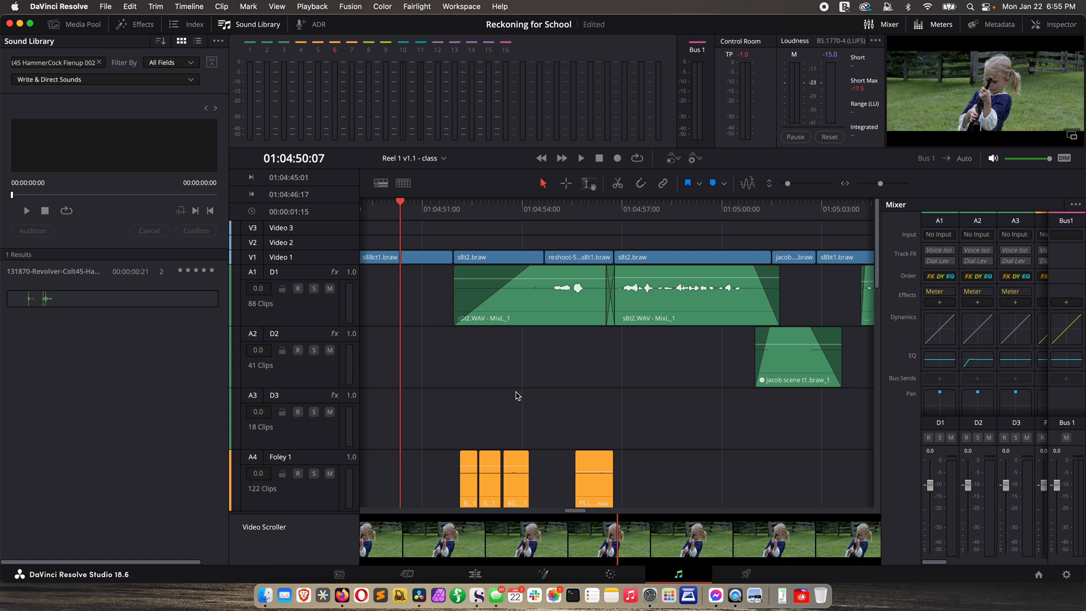
mouse_move(476, 388)
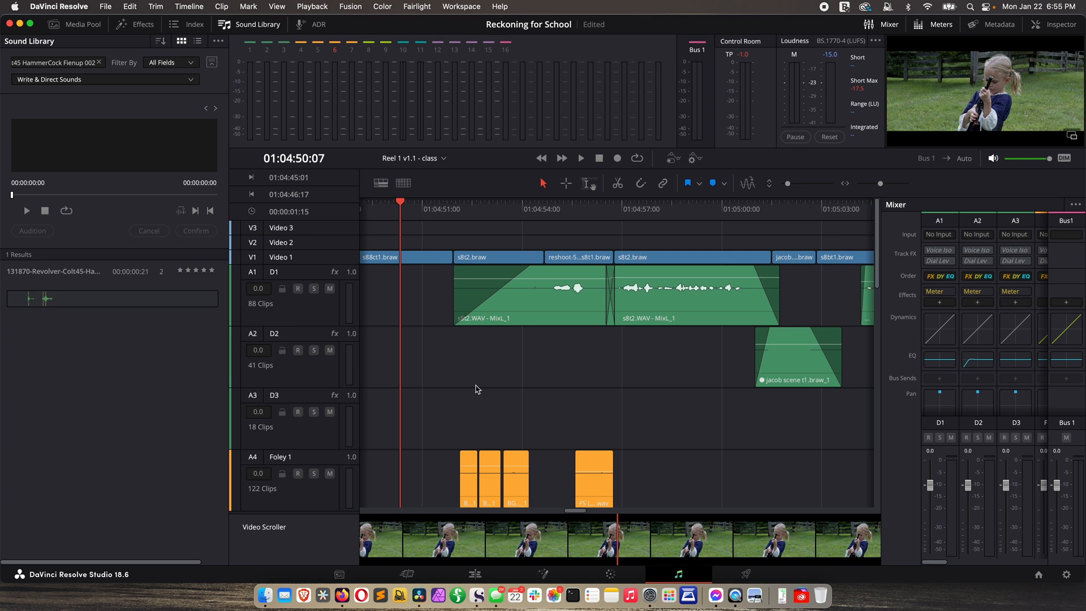